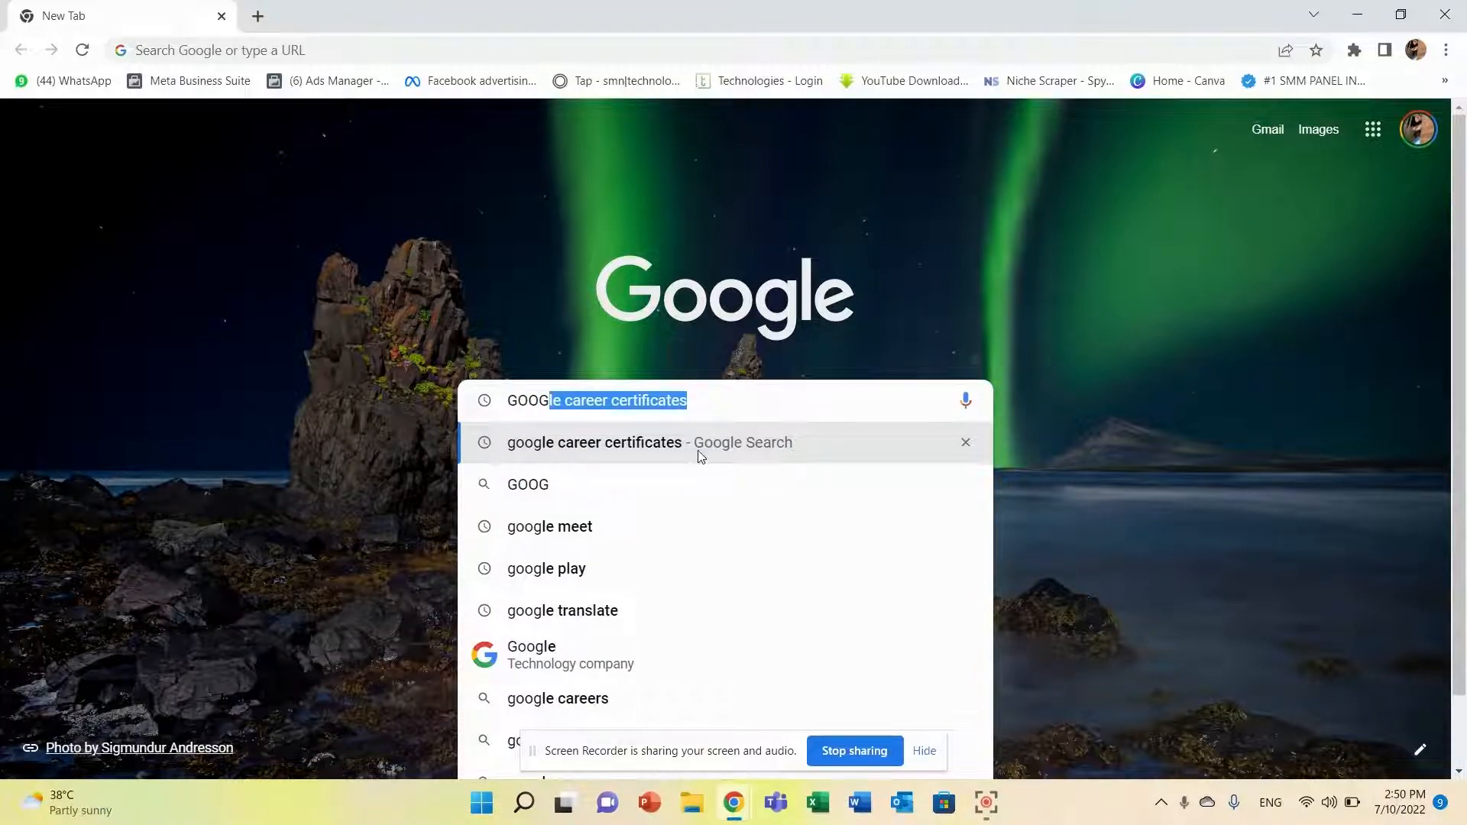
Search 'google career certificates' and open the Grow with Google certificates result.
{"action": "left_click", "coordinate": [594, 442]}
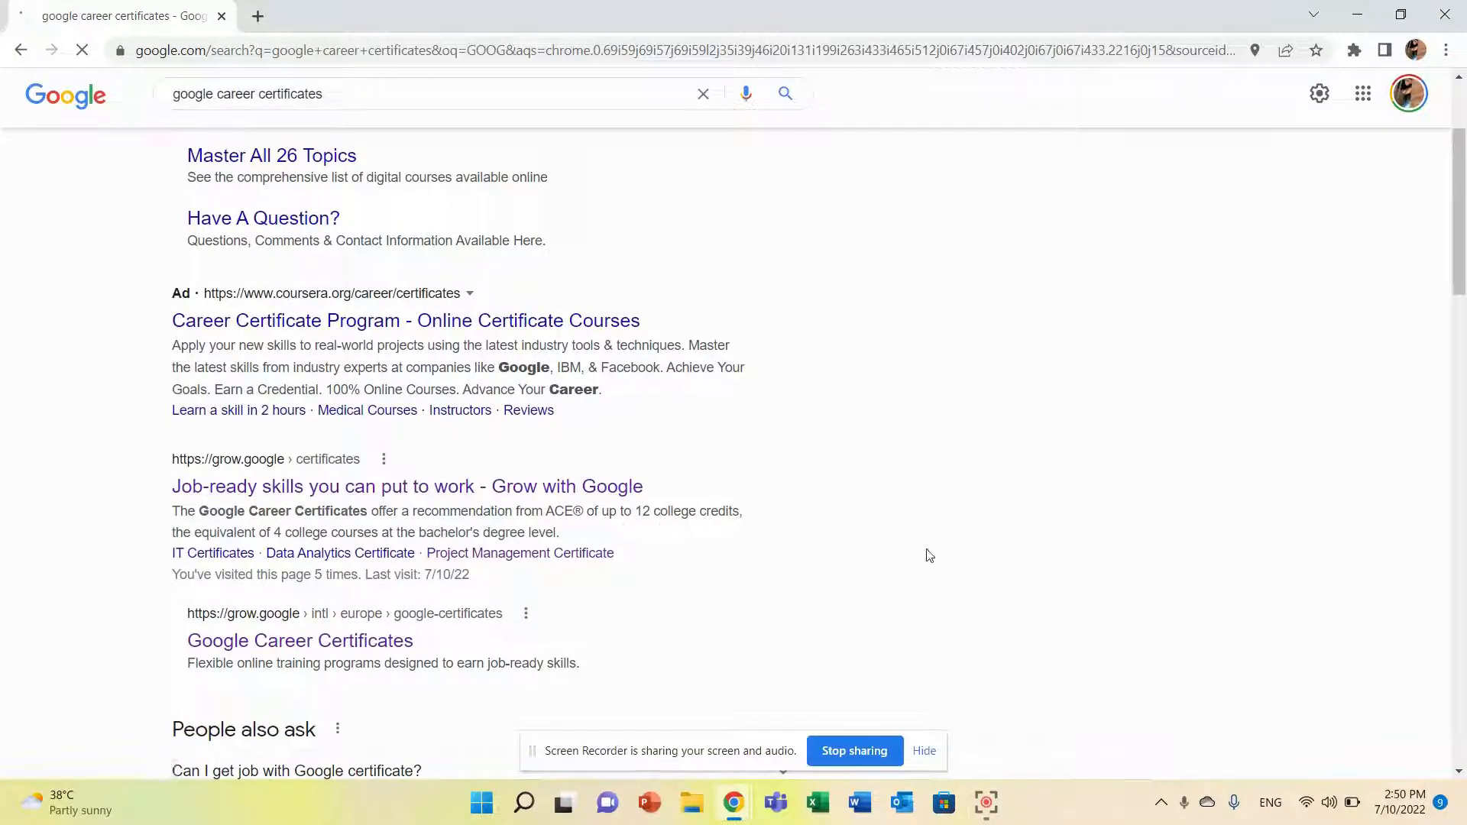
{"action": "left_click", "coordinate": [407, 486]}
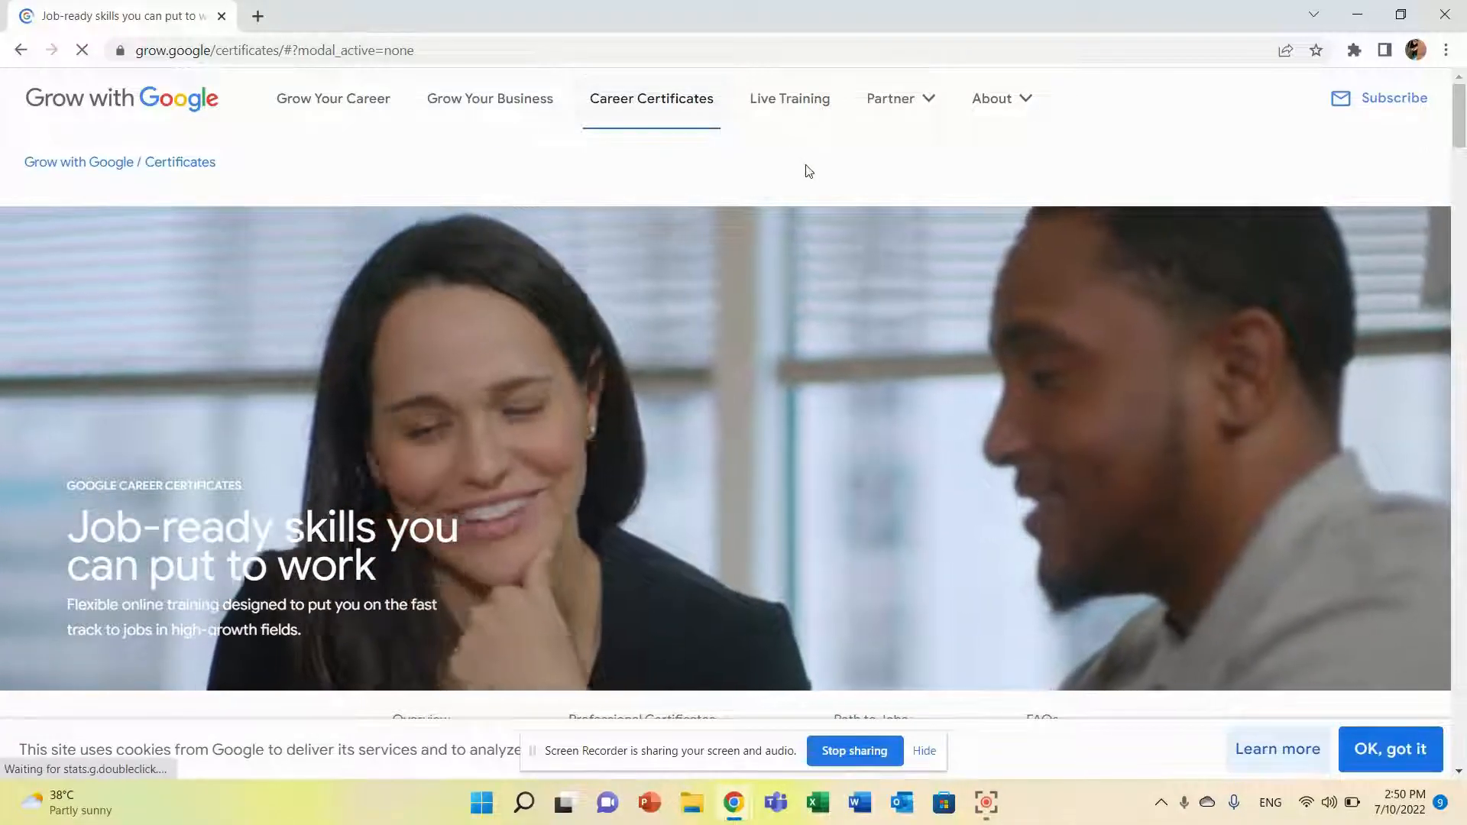
Browse the professional certificates and open Learn more for the Project Management Certificate.
{"action": "scroll", "scroll_direction": "down", "scroll_amount": 3}
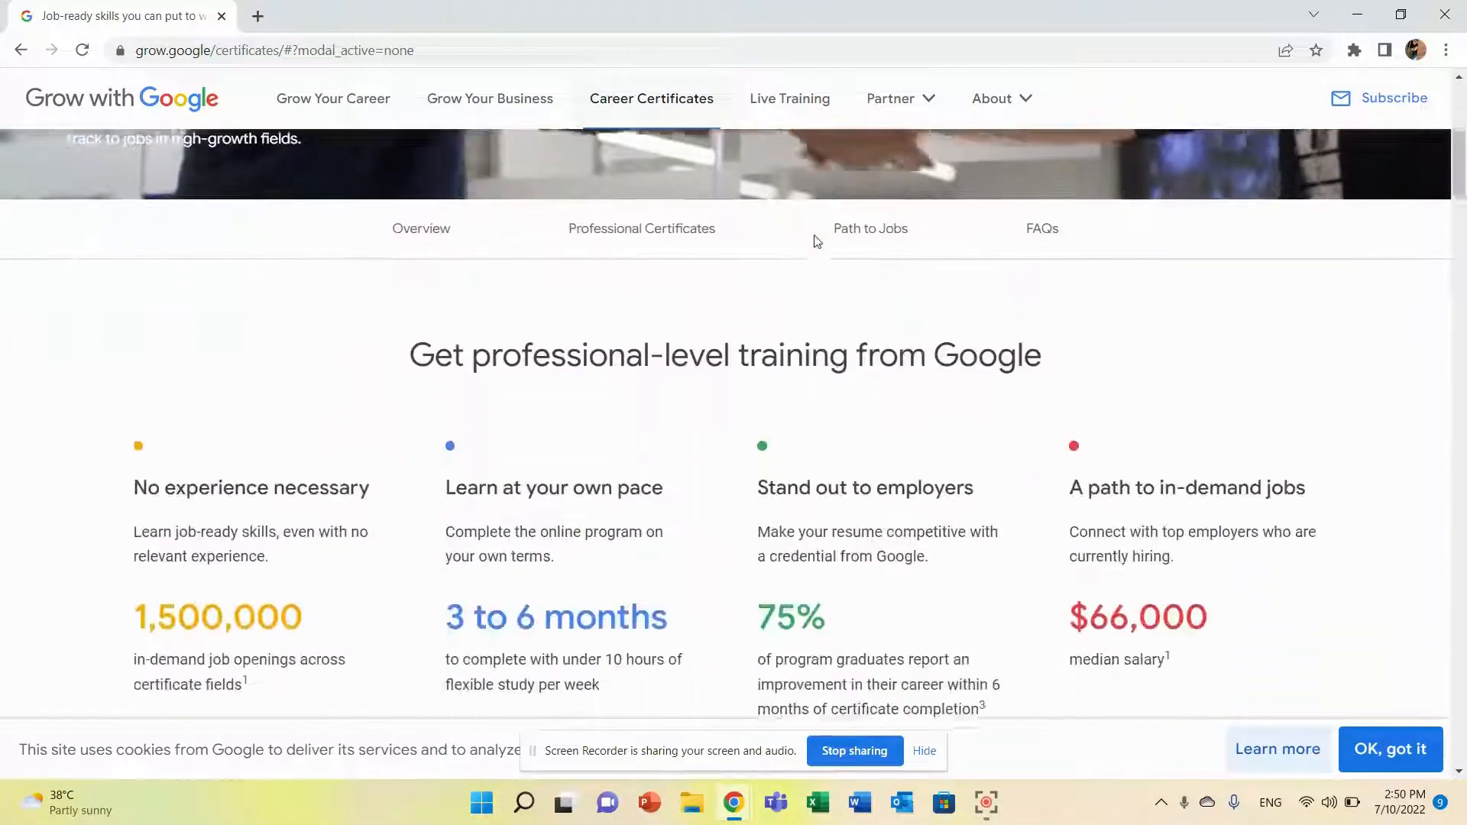
{"action": "left_click", "coordinate": [641, 228]}
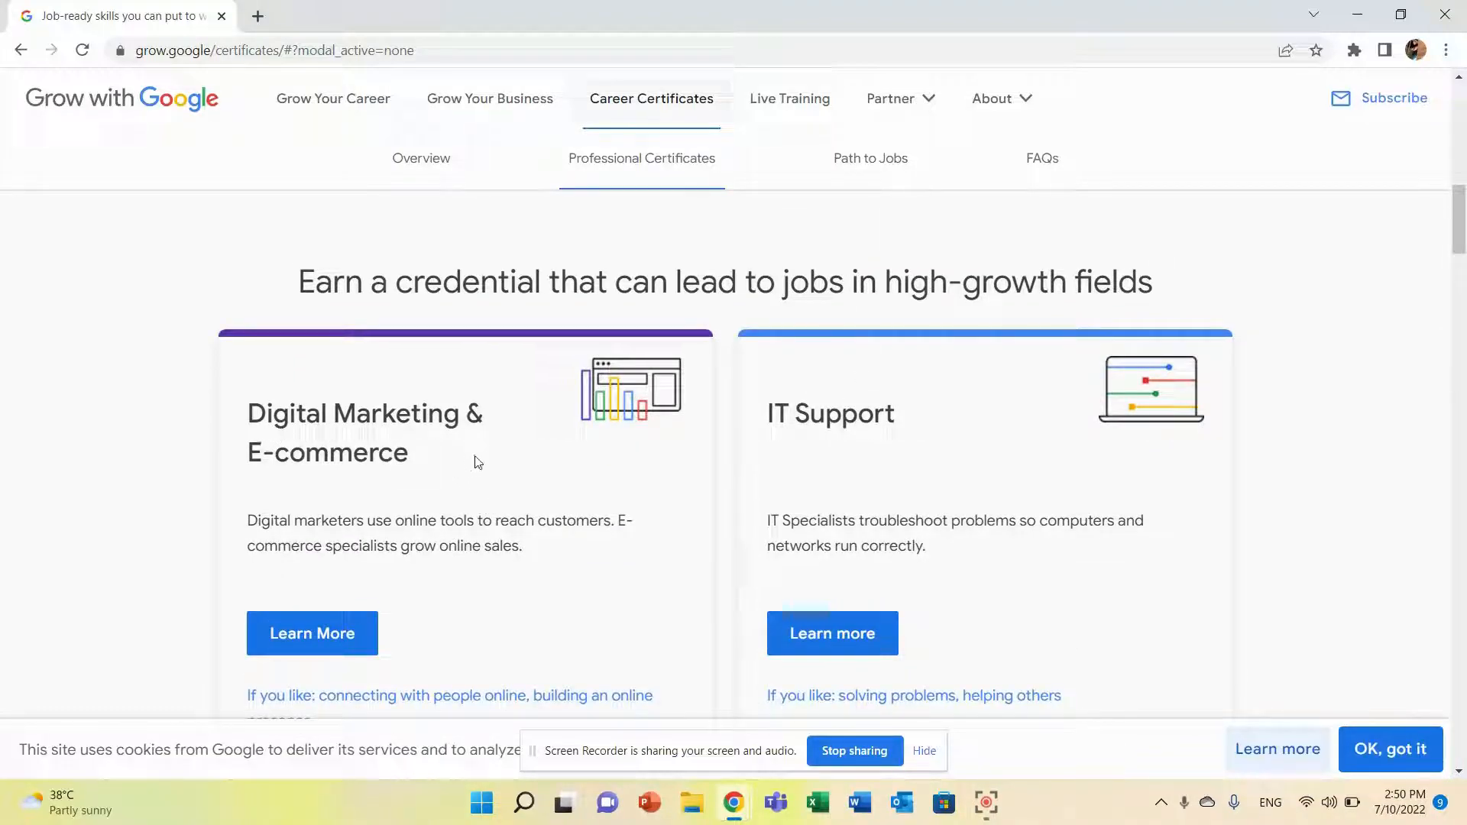
{"action": "scroll", "scroll_direction": "down", "scroll_amount": 3}
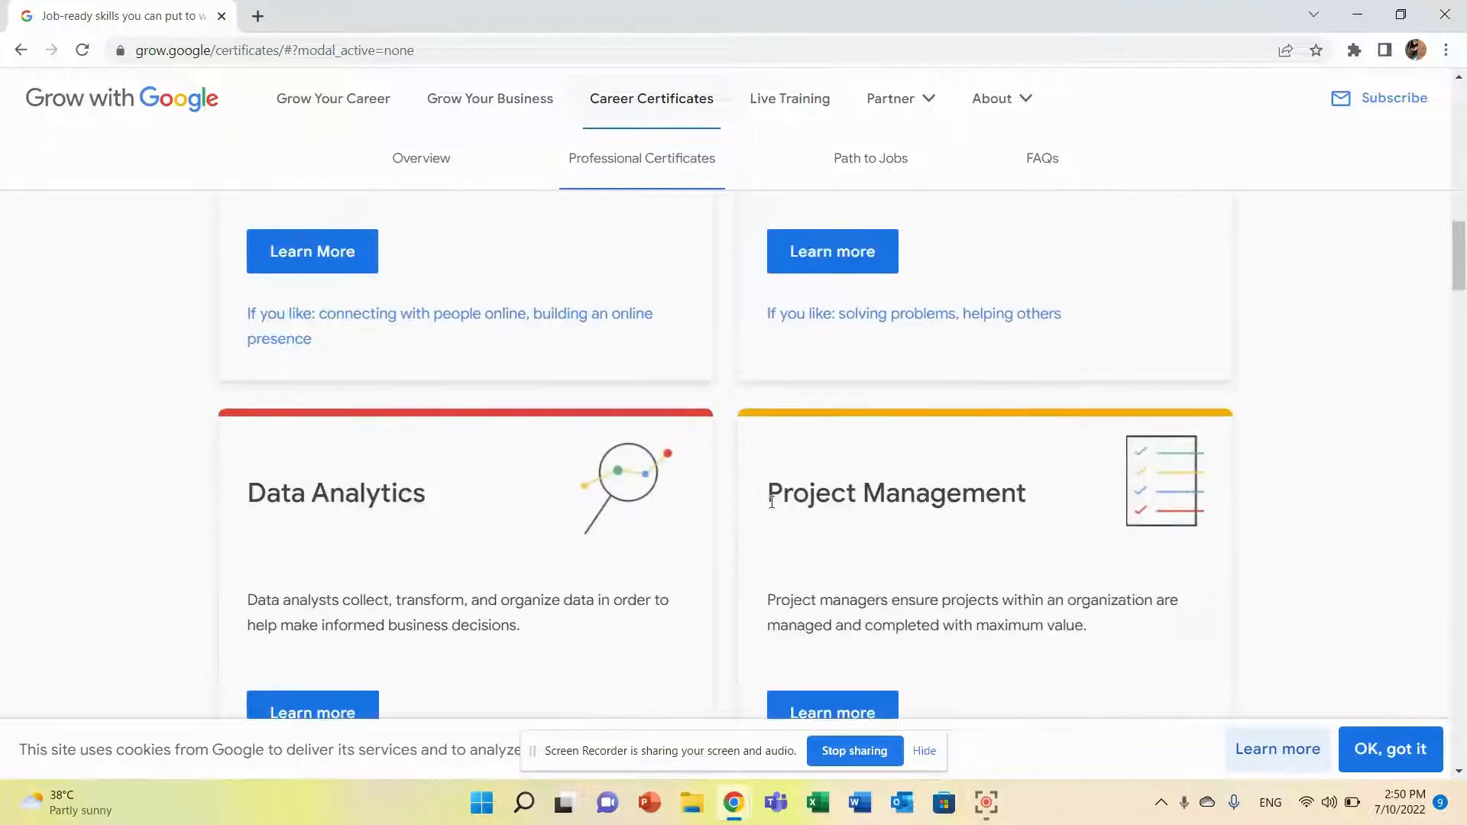
{"action": "scroll", "scroll_direction": "down", "scroll_amount": 3}
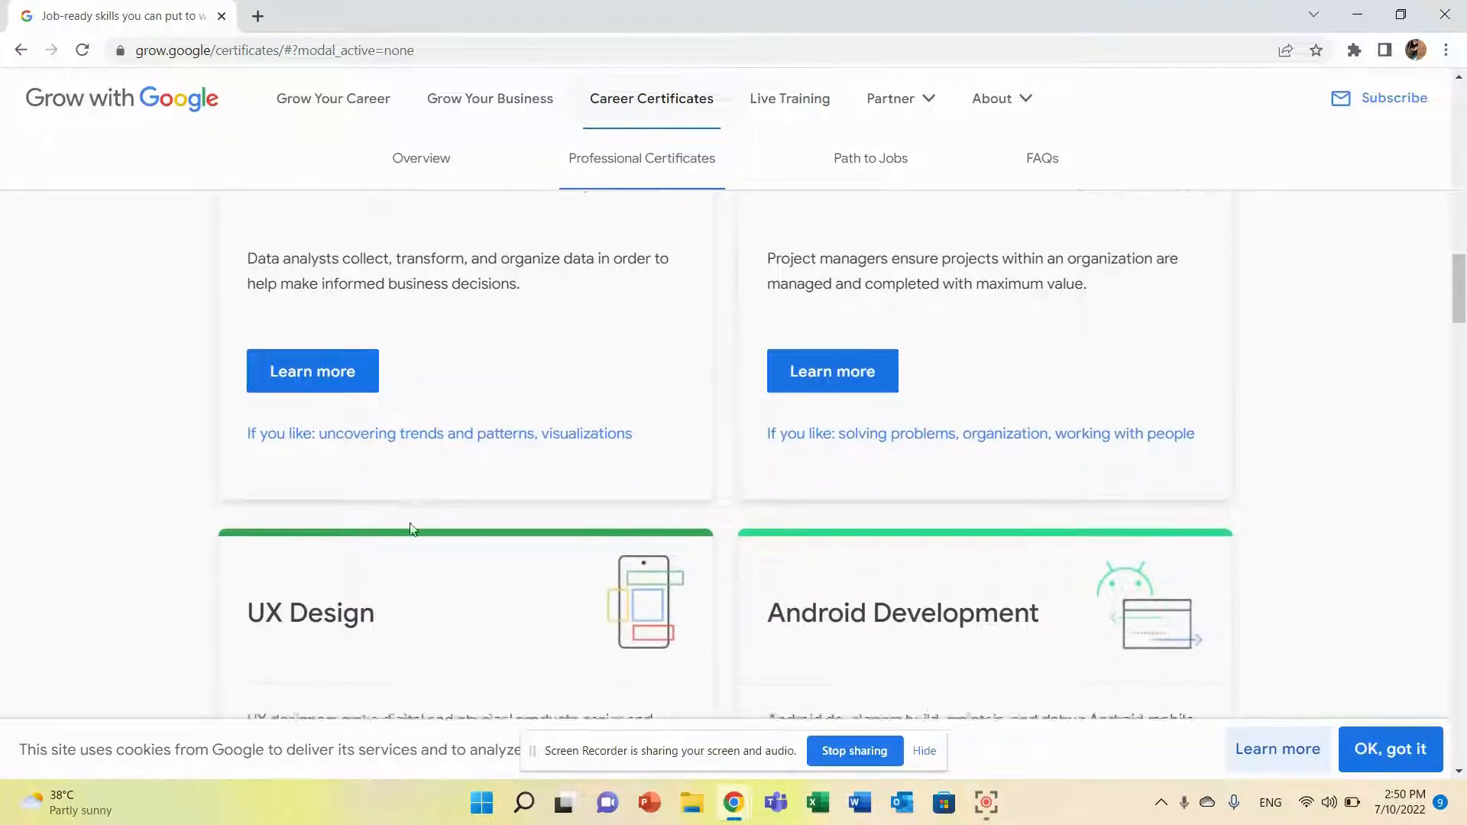
{"action": "scroll", "scroll_direction": "down", "scroll_amount": 3}
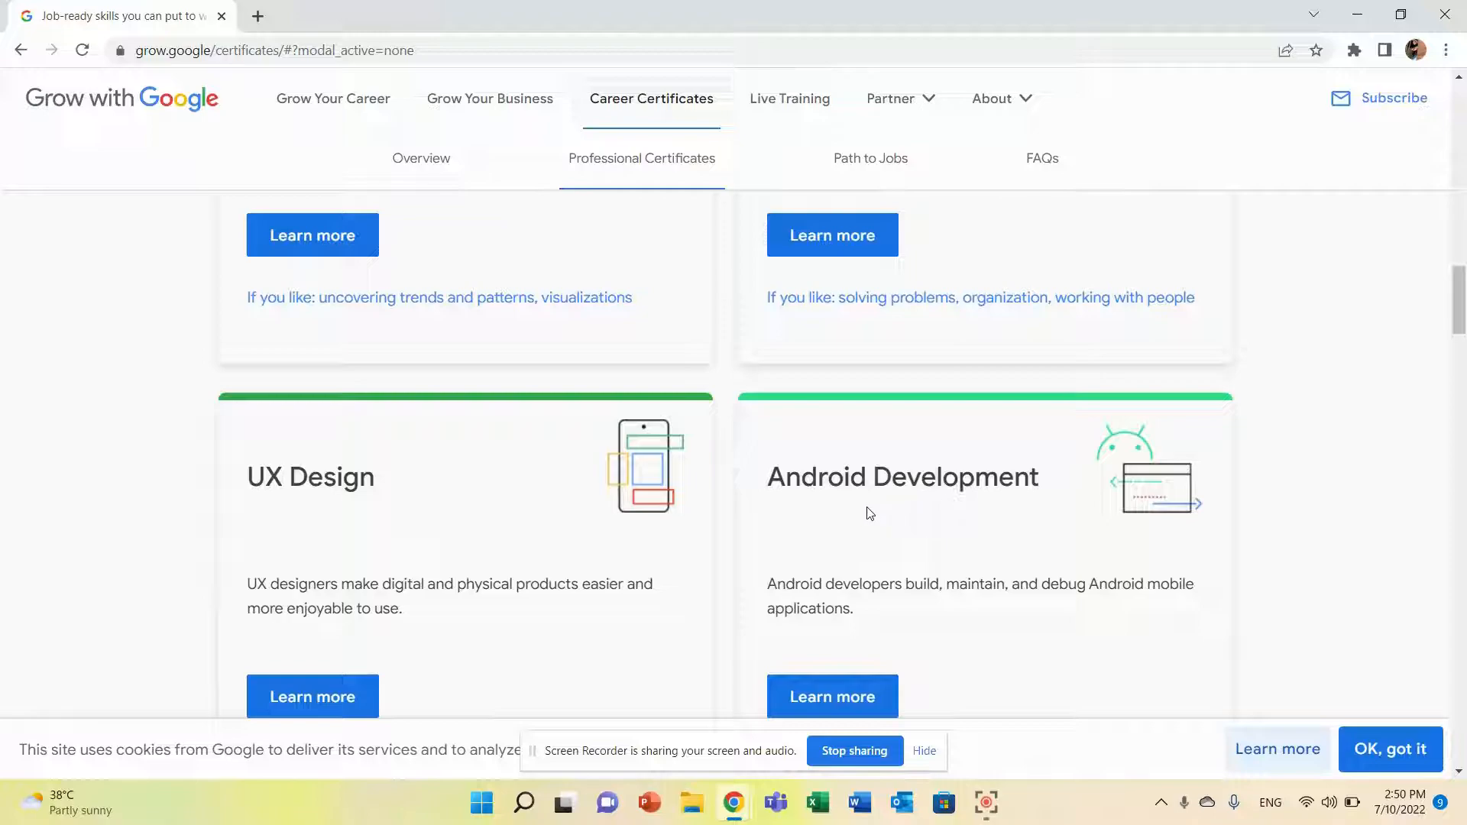
{"action": "scroll", "scroll_direction": "down", "scroll_amount": 3}
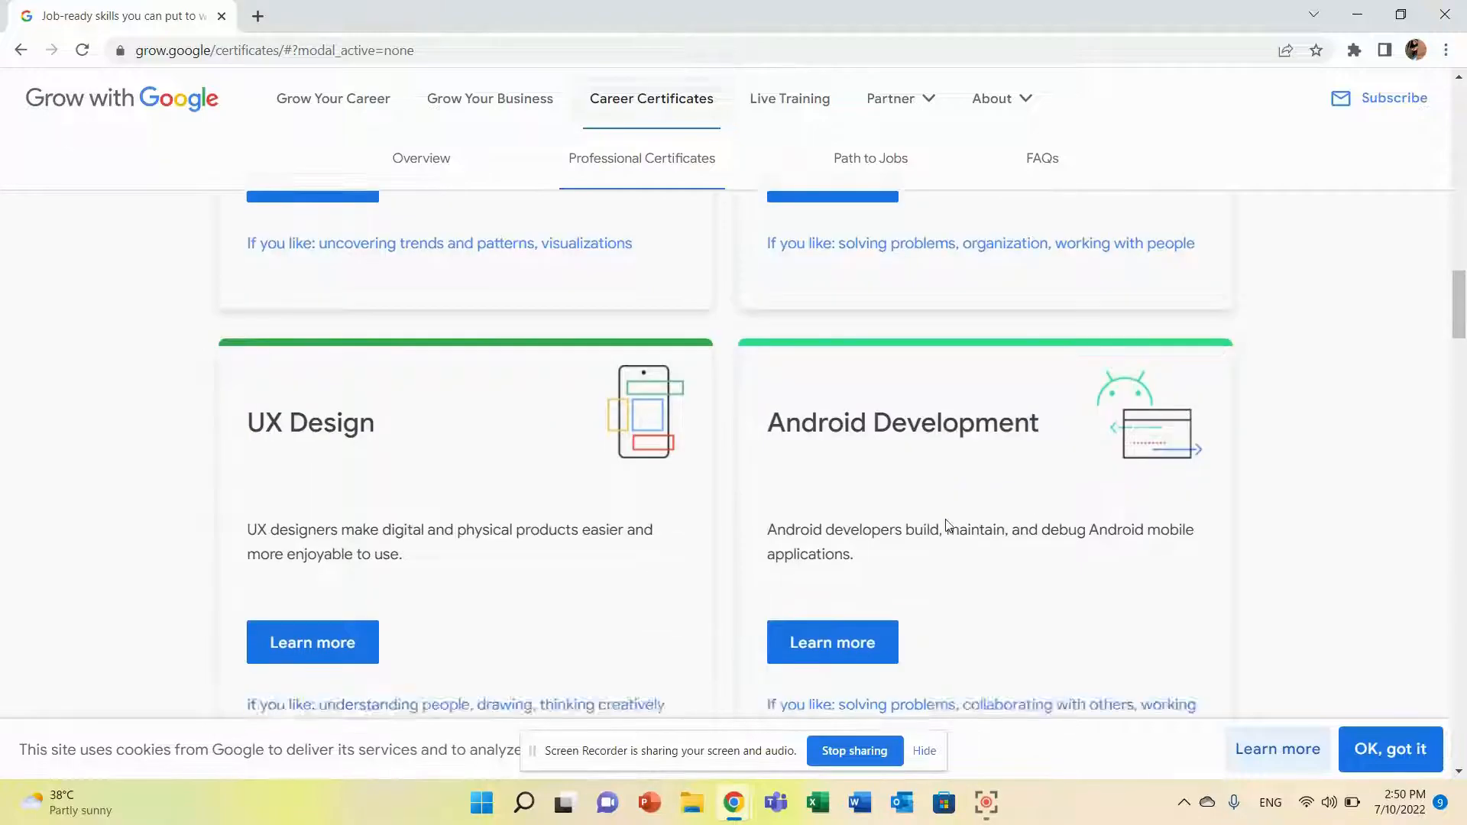
{"action": "scroll", "scroll_direction": "up", "scroll_amount": 3}
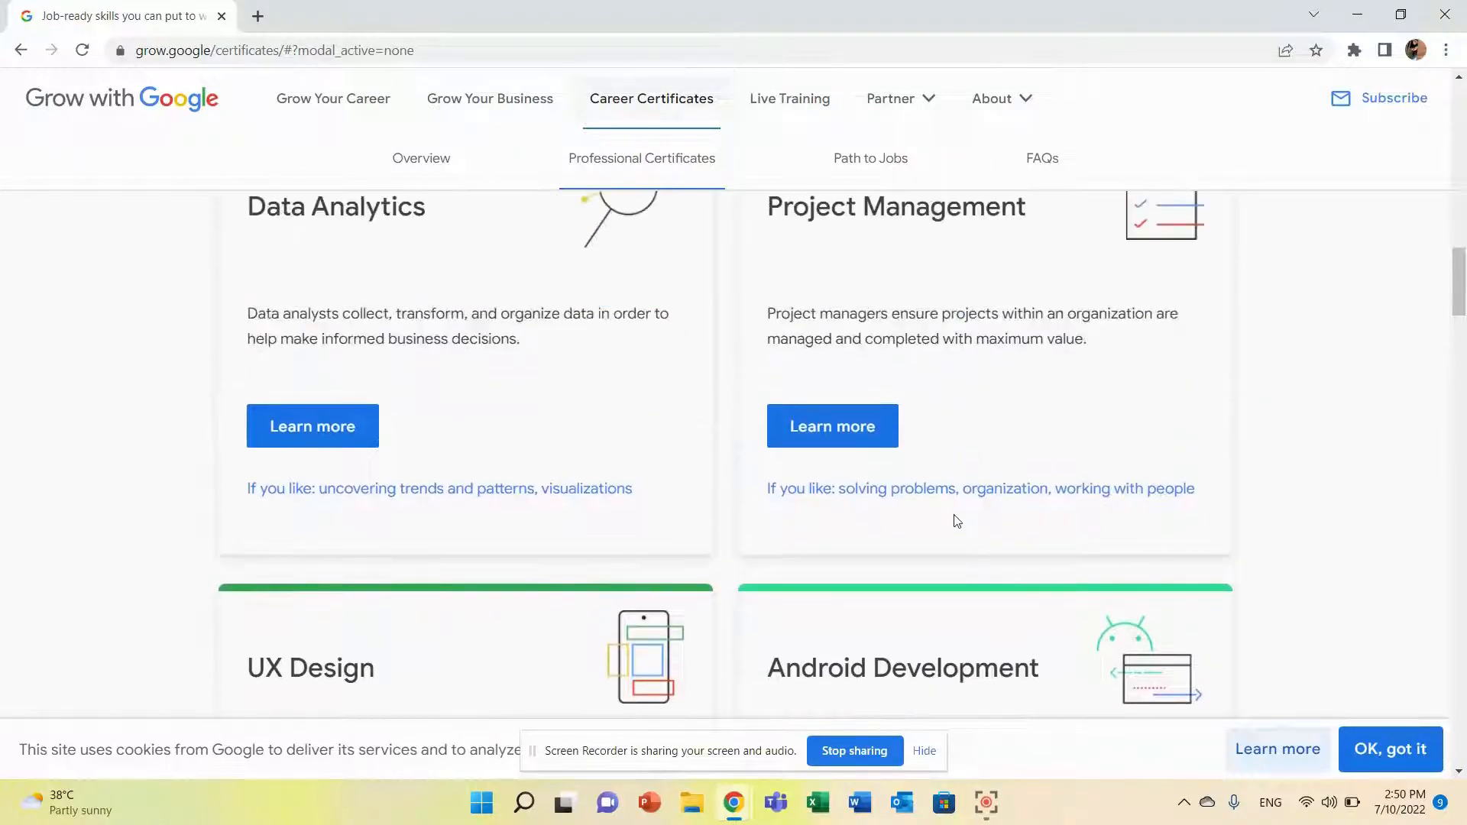
{"action": "scroll", "scroll_direction": "up", "scroll_amount": 3}
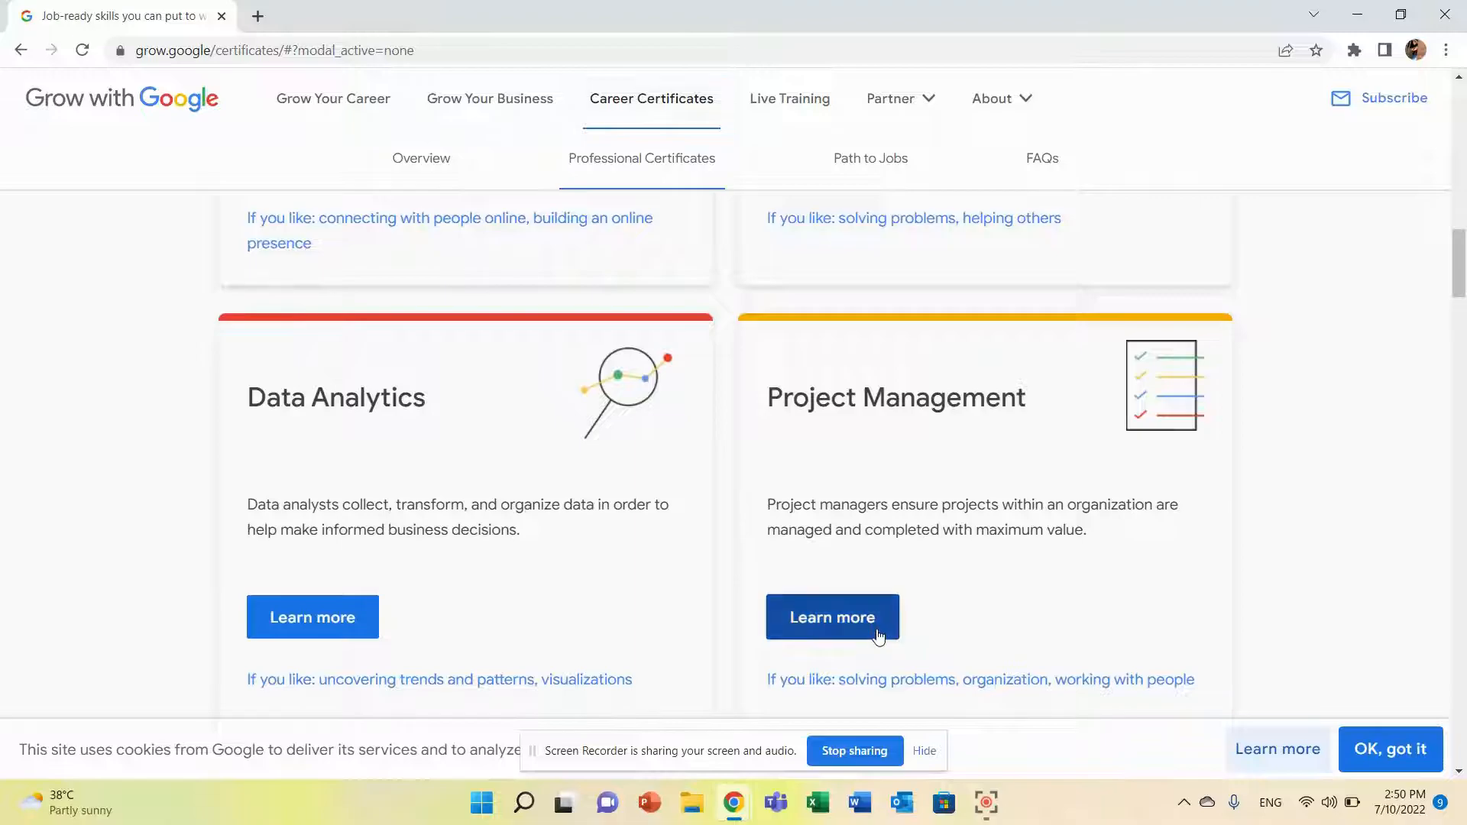
{"action": "left_click", "coordinate": [831, 616]}
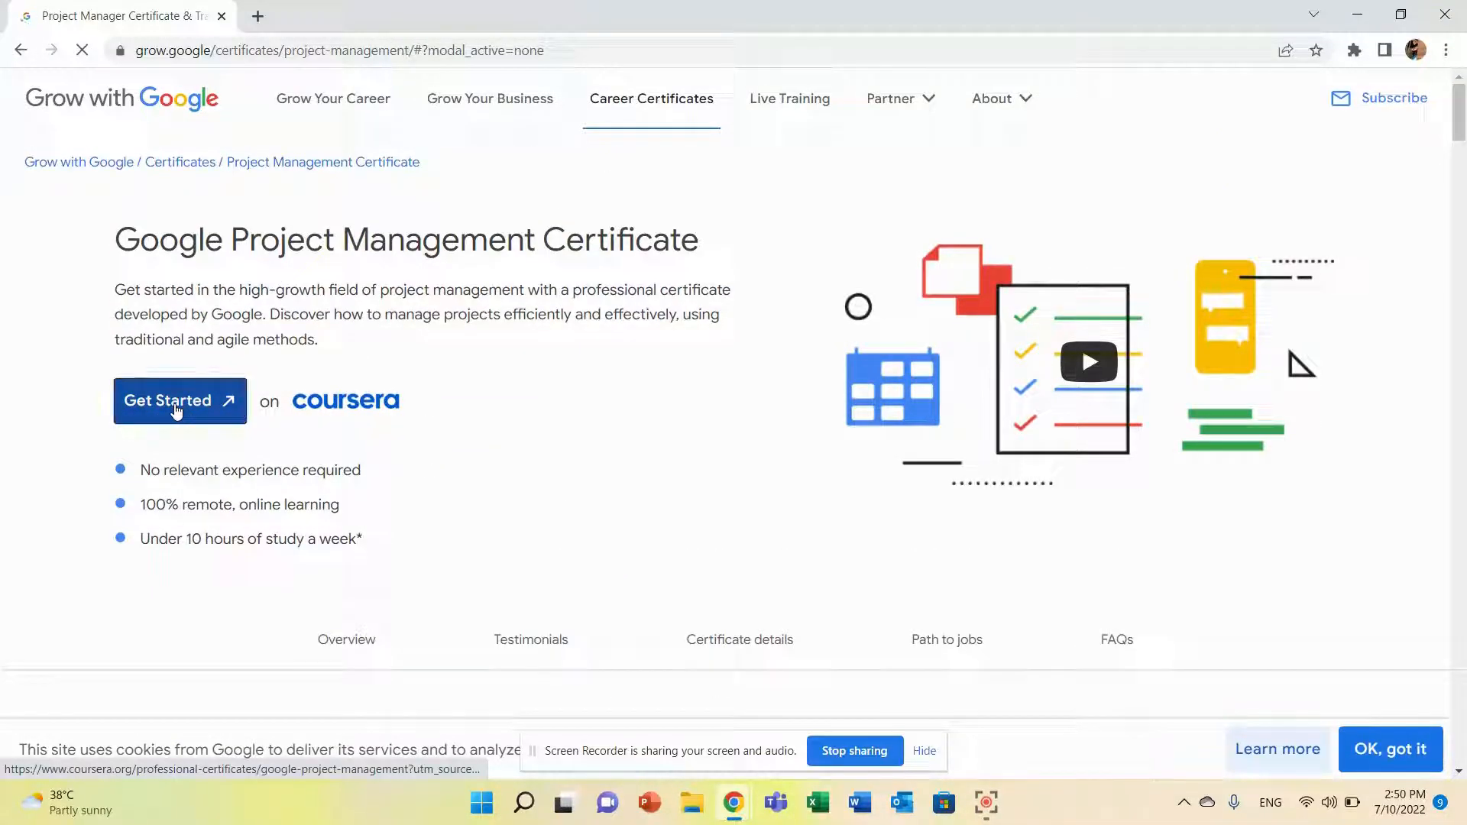
Go to Coursera's Google Project Management certificate page and scroll through its About section.
{"action": "left_click", "coordinate": [180, 401]}
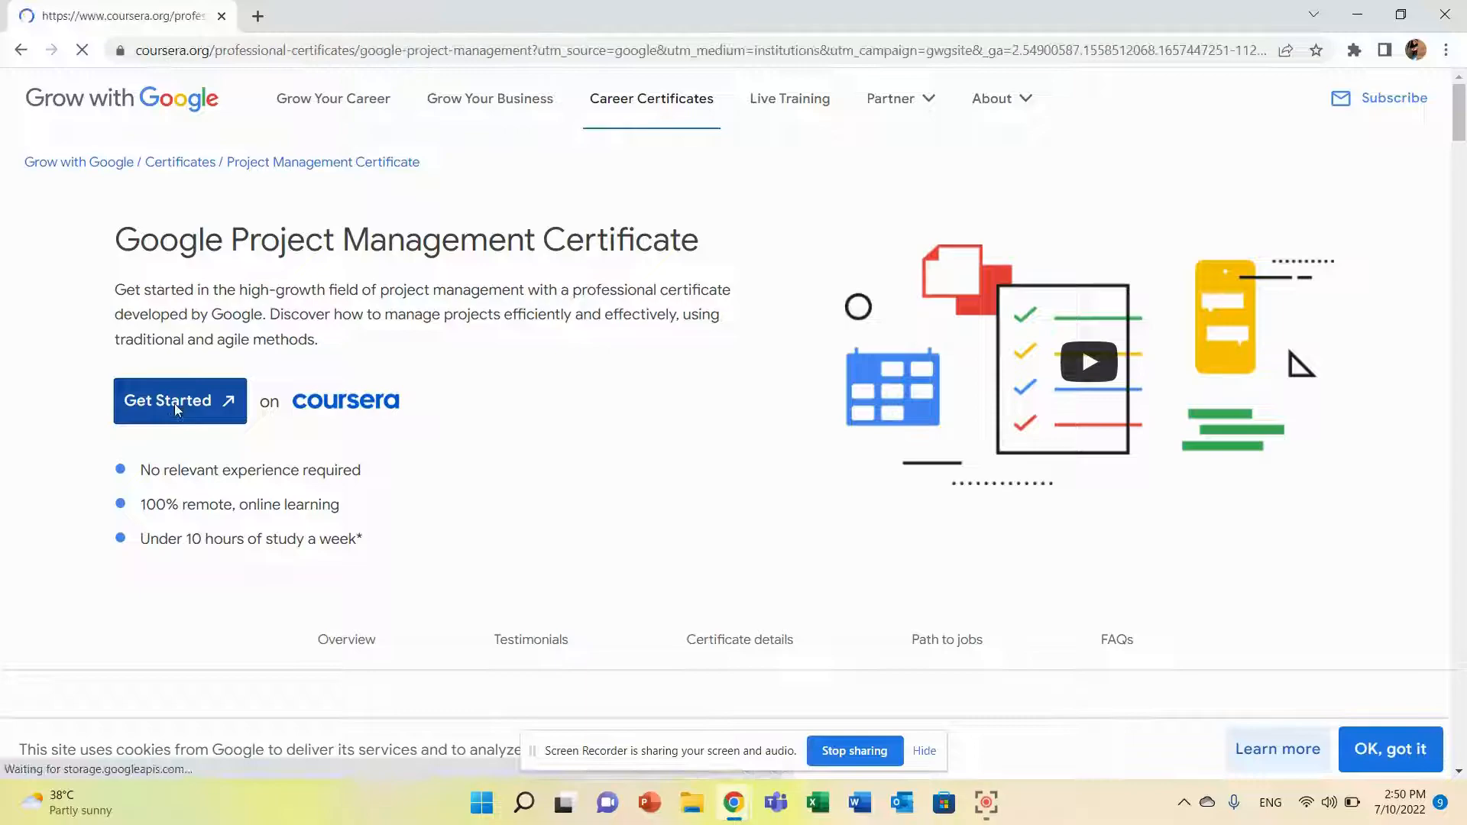
{"action": "left_click", "coordinate": [179, 400]}
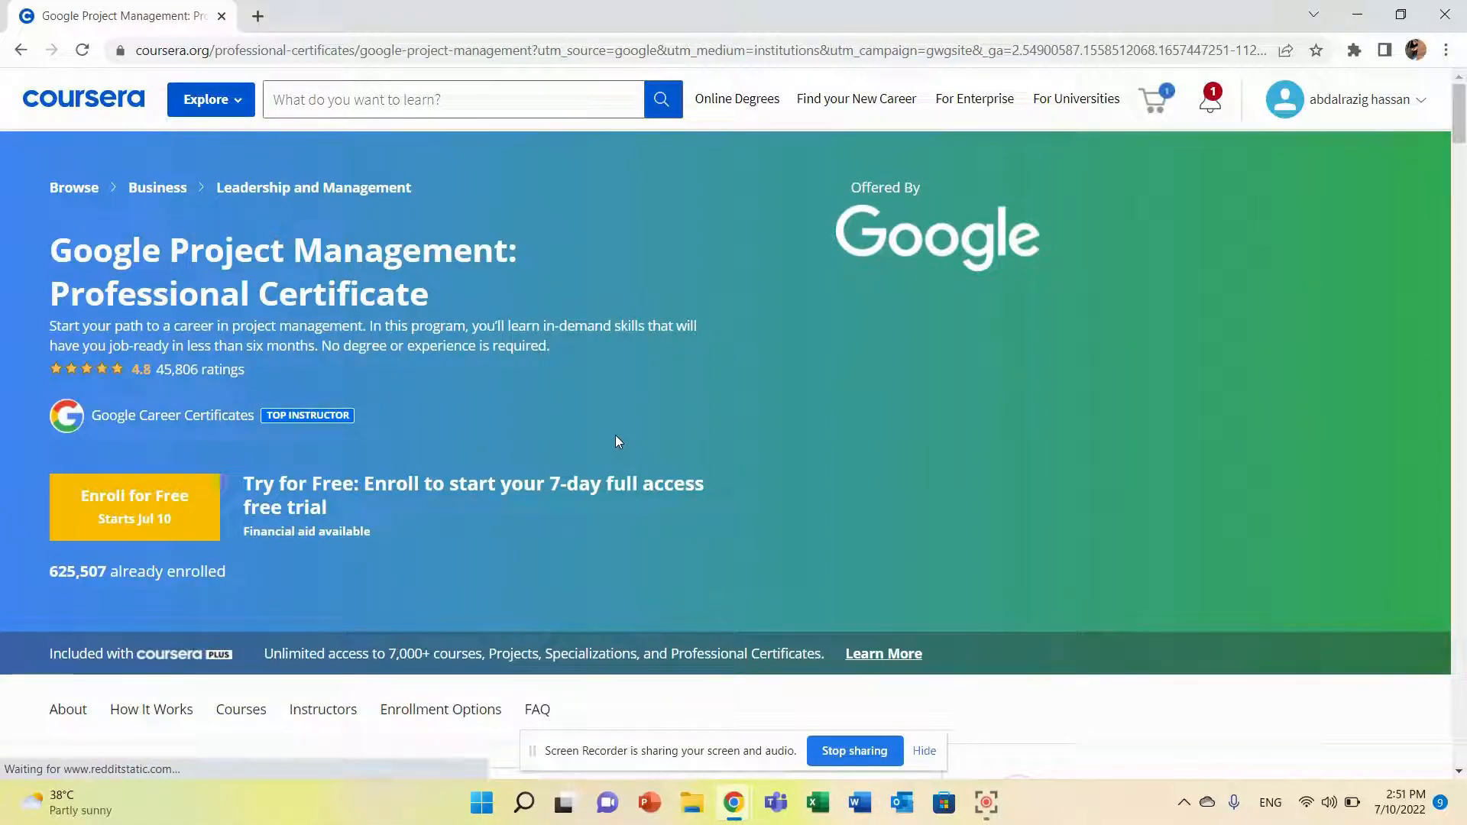
{"action": "mouse_move", "coordinate": [518, 450]}
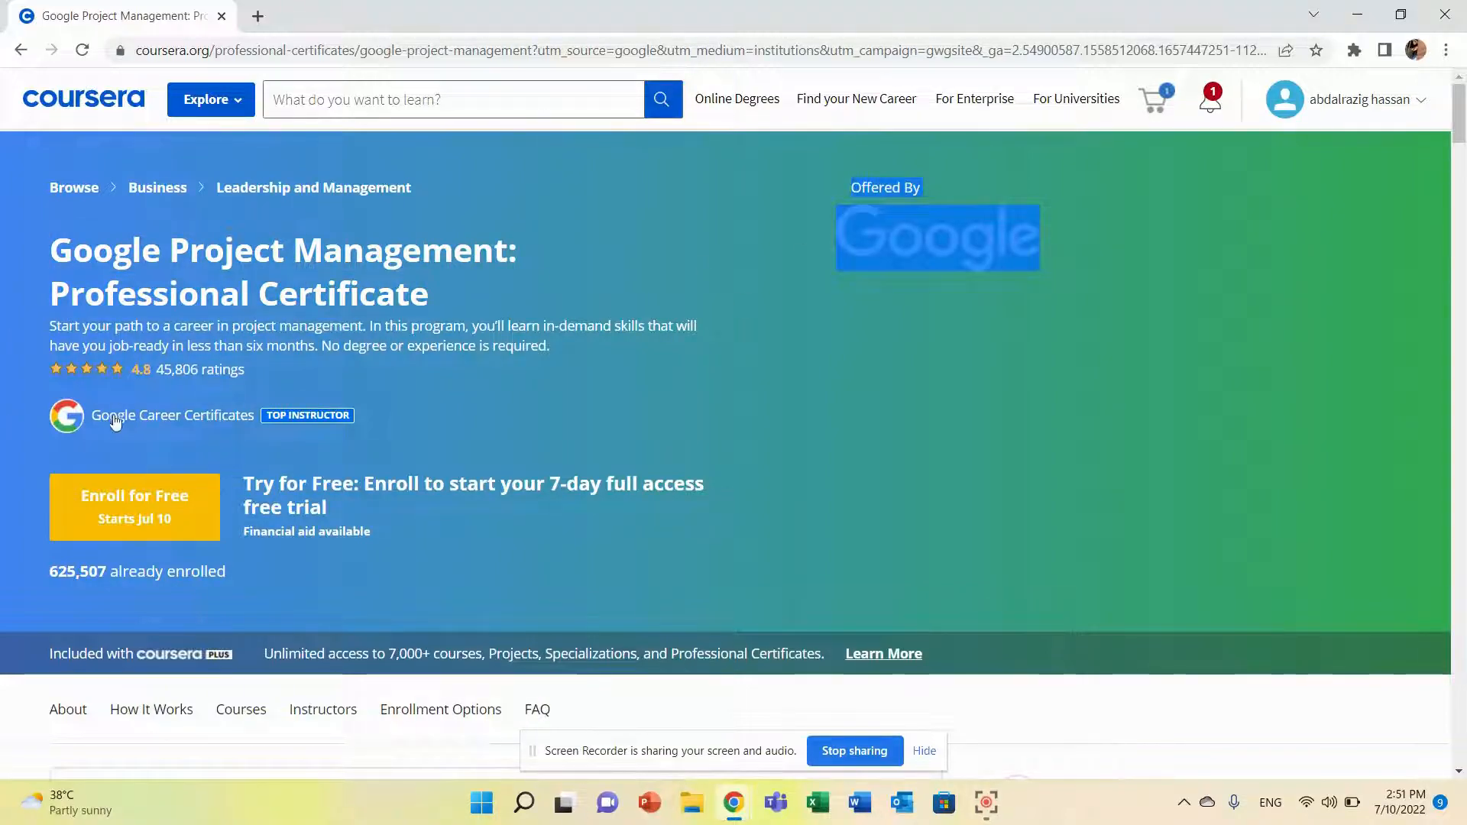
{"action": "mouse_move", "coordinate": [131, 441]}
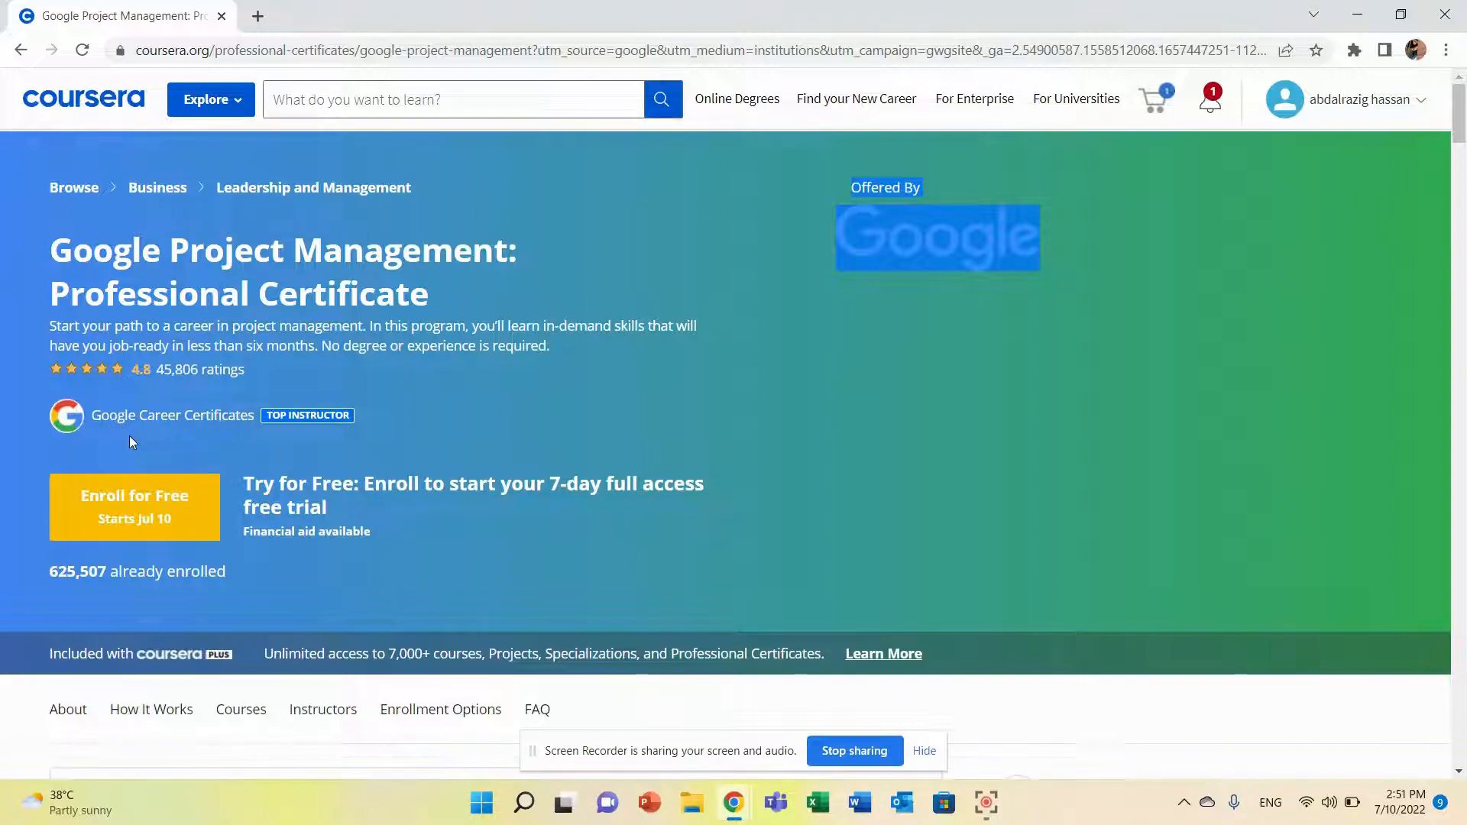
{"action": "scroll", "scroll_direction": "down", "scroll_amount": 3}
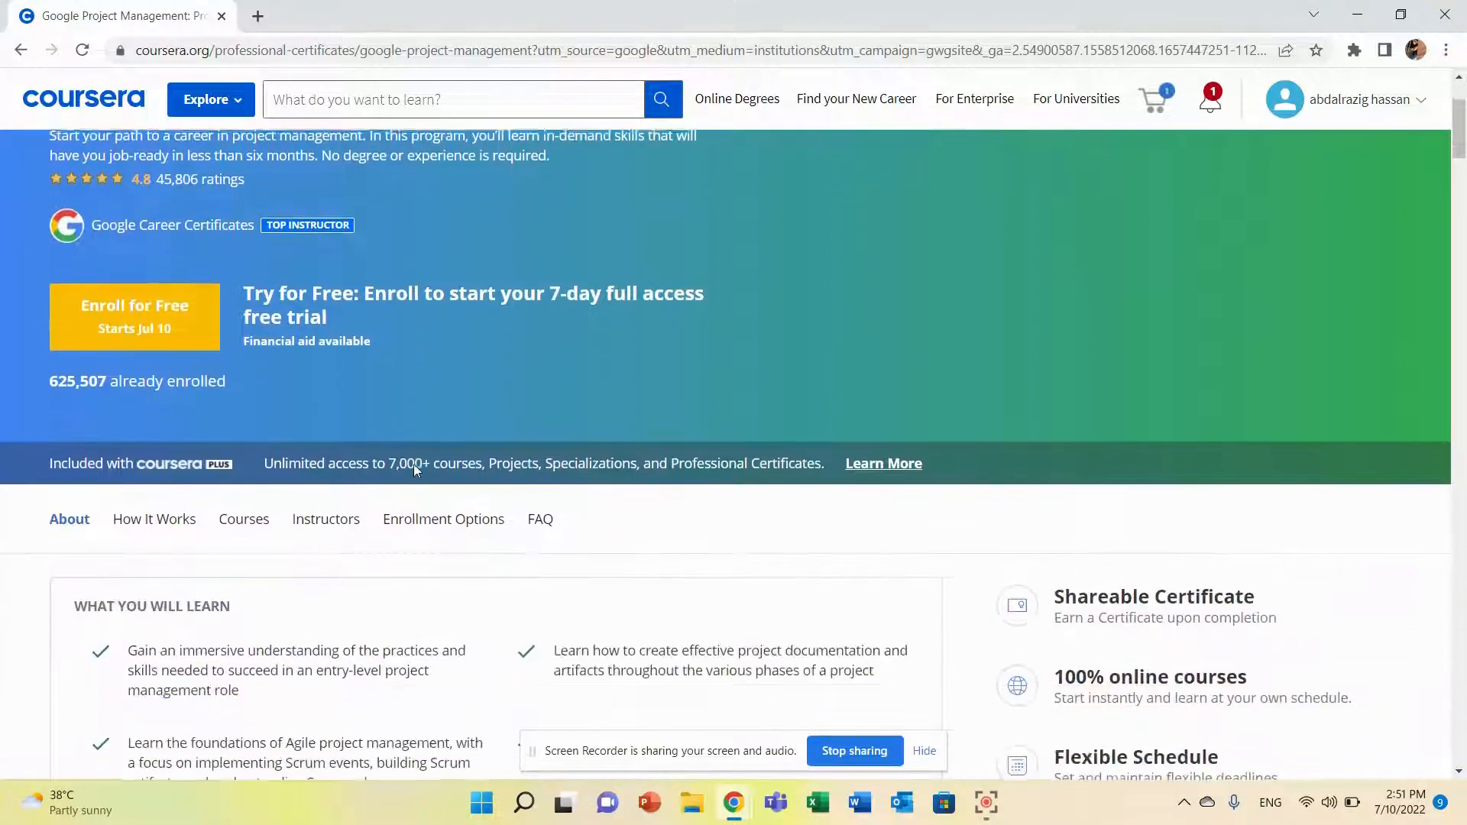
{"action": "scroll", "scroll_direction": "down", "scroll_amount": 3}
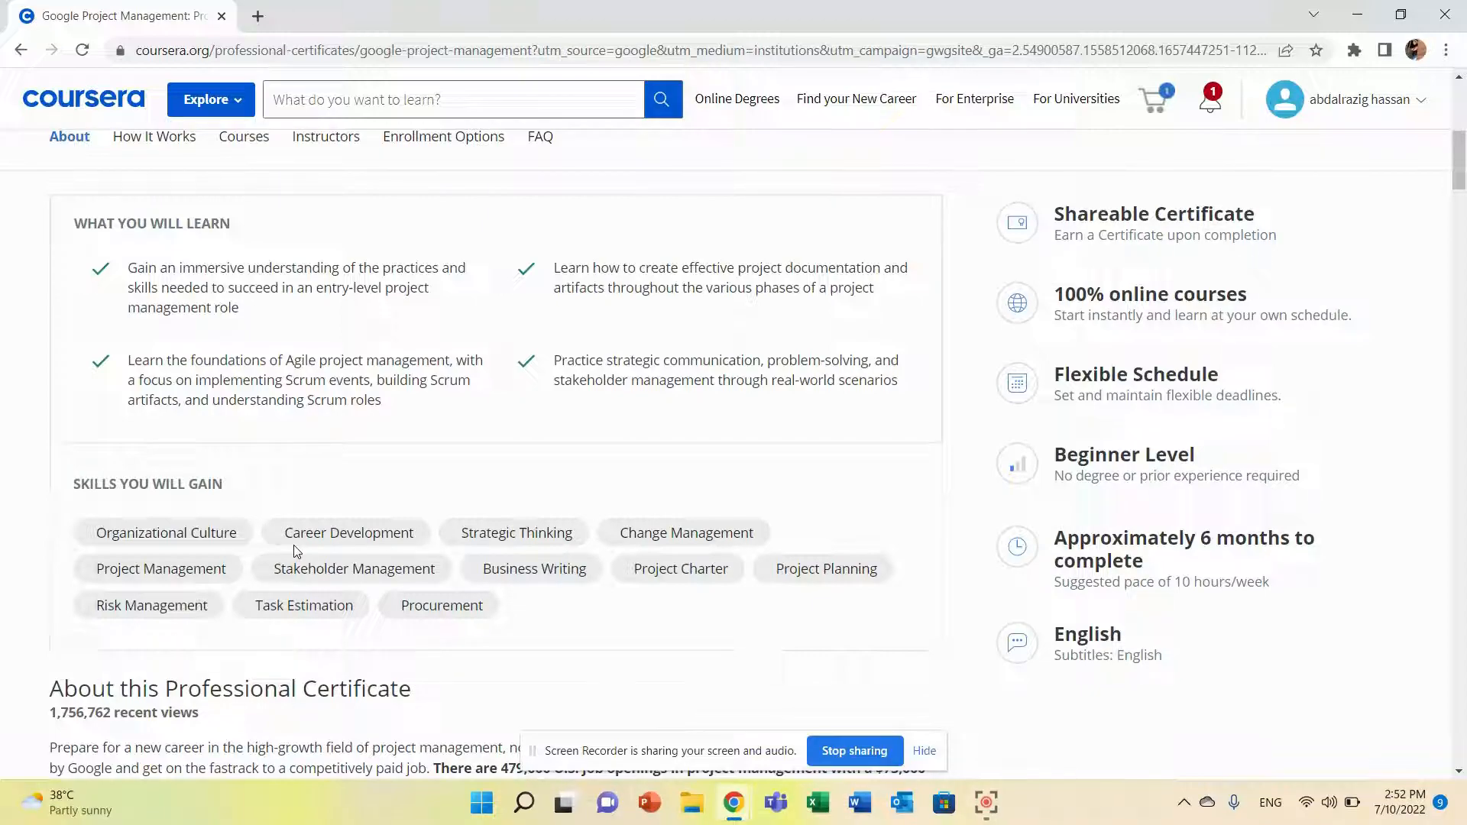
{"action": "mouse_move", "coordinate": [278, 518]}
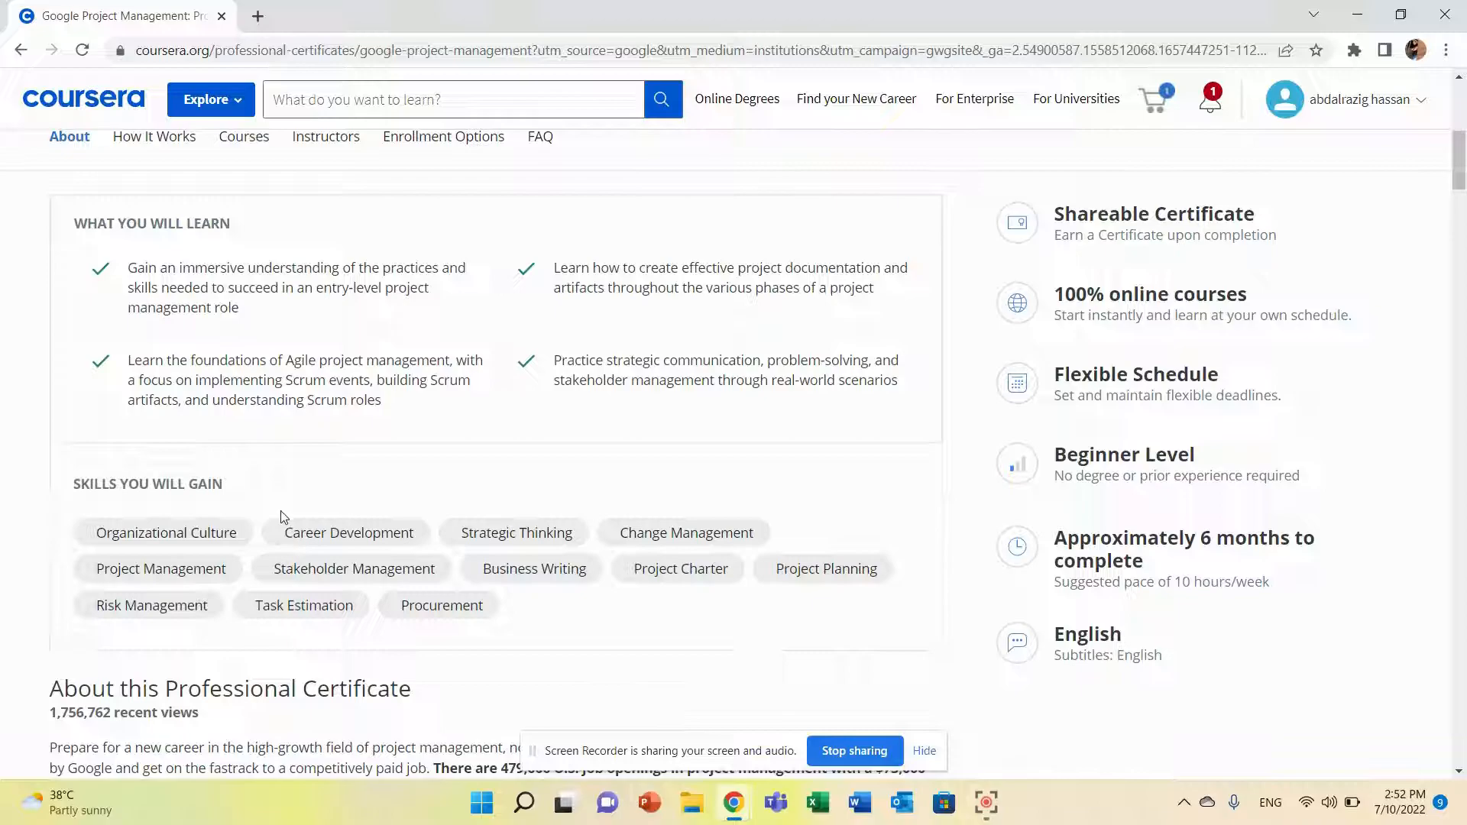
{"action": "mouse_move", "coordinate": [593, 443]}
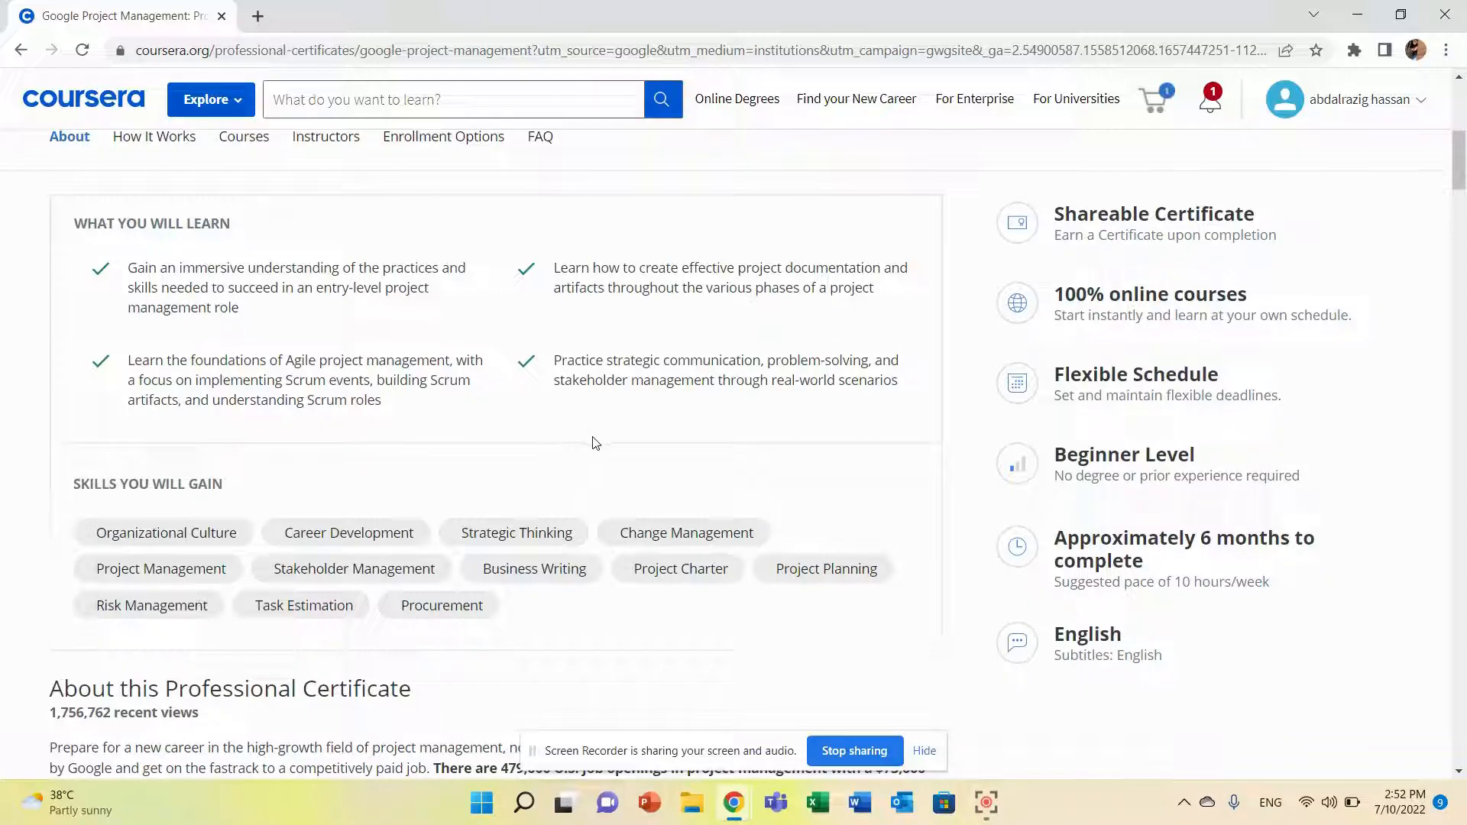
{"action": "scroll", "scroll_direction": "down", "scroll_amount": 3}
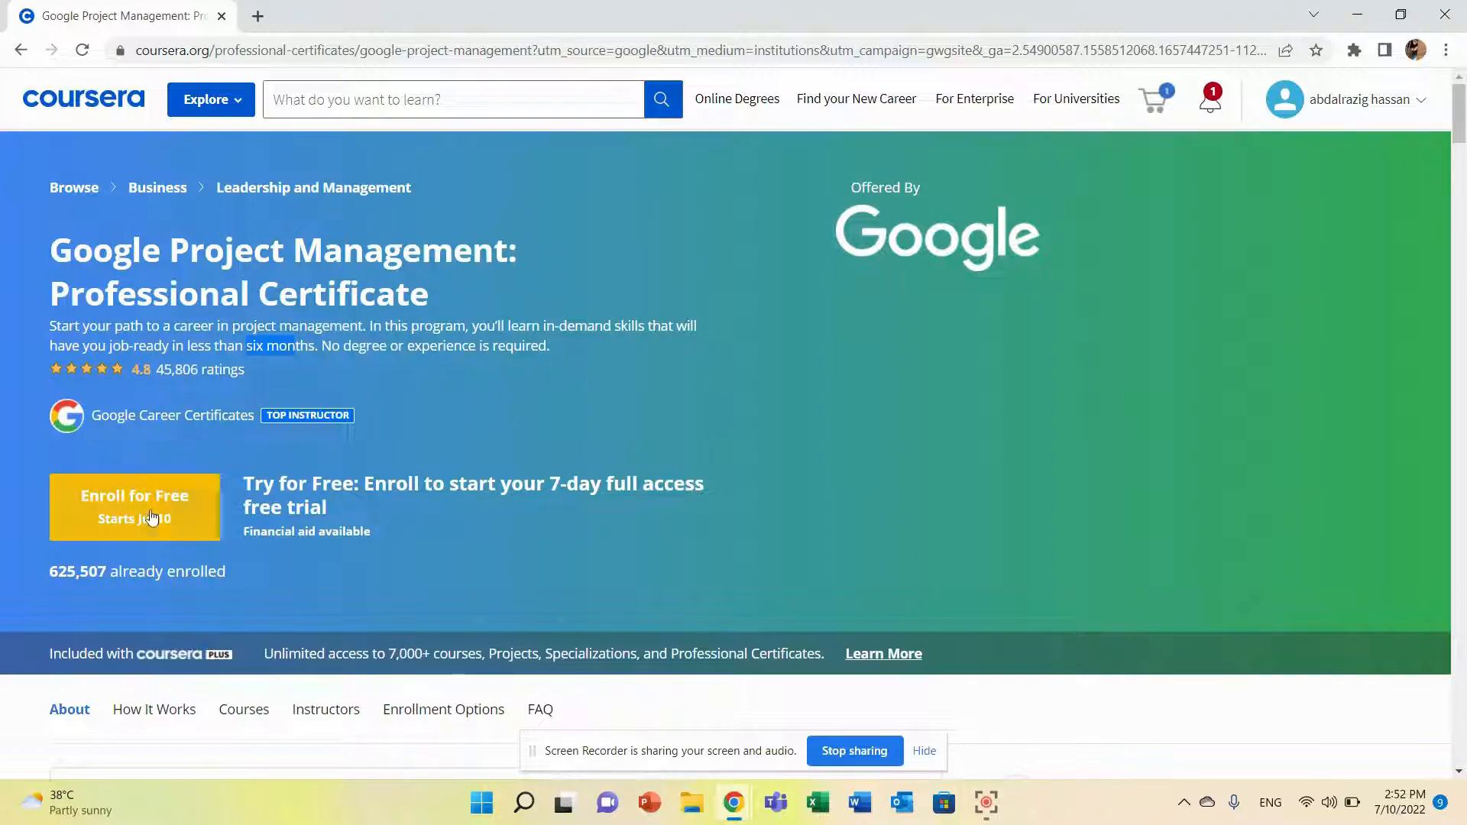
{"action": "left_click", "coordinate": [135, 495]}
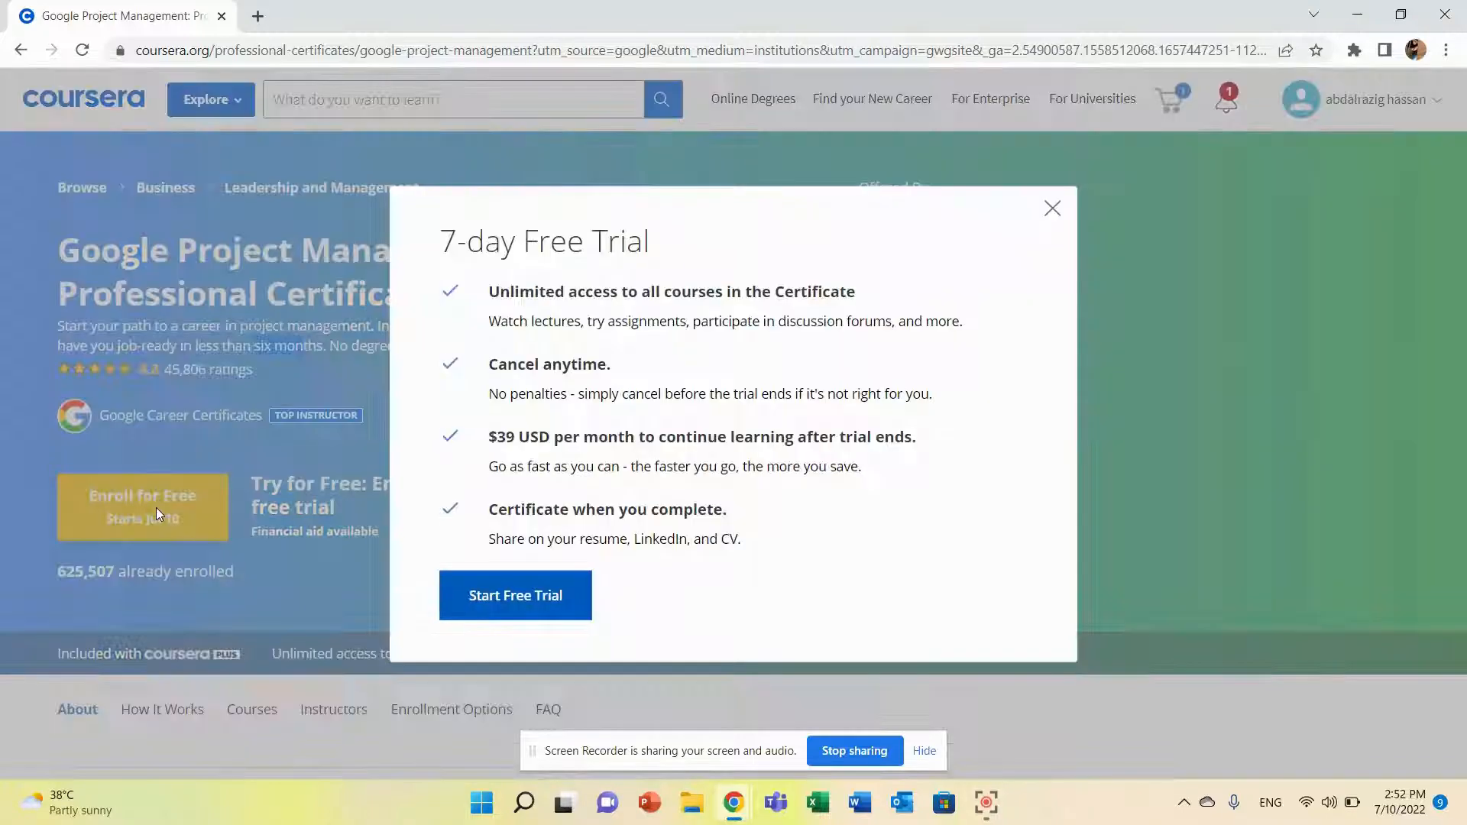
{"action": "mouse_move", "coordinate": [632, 443]}
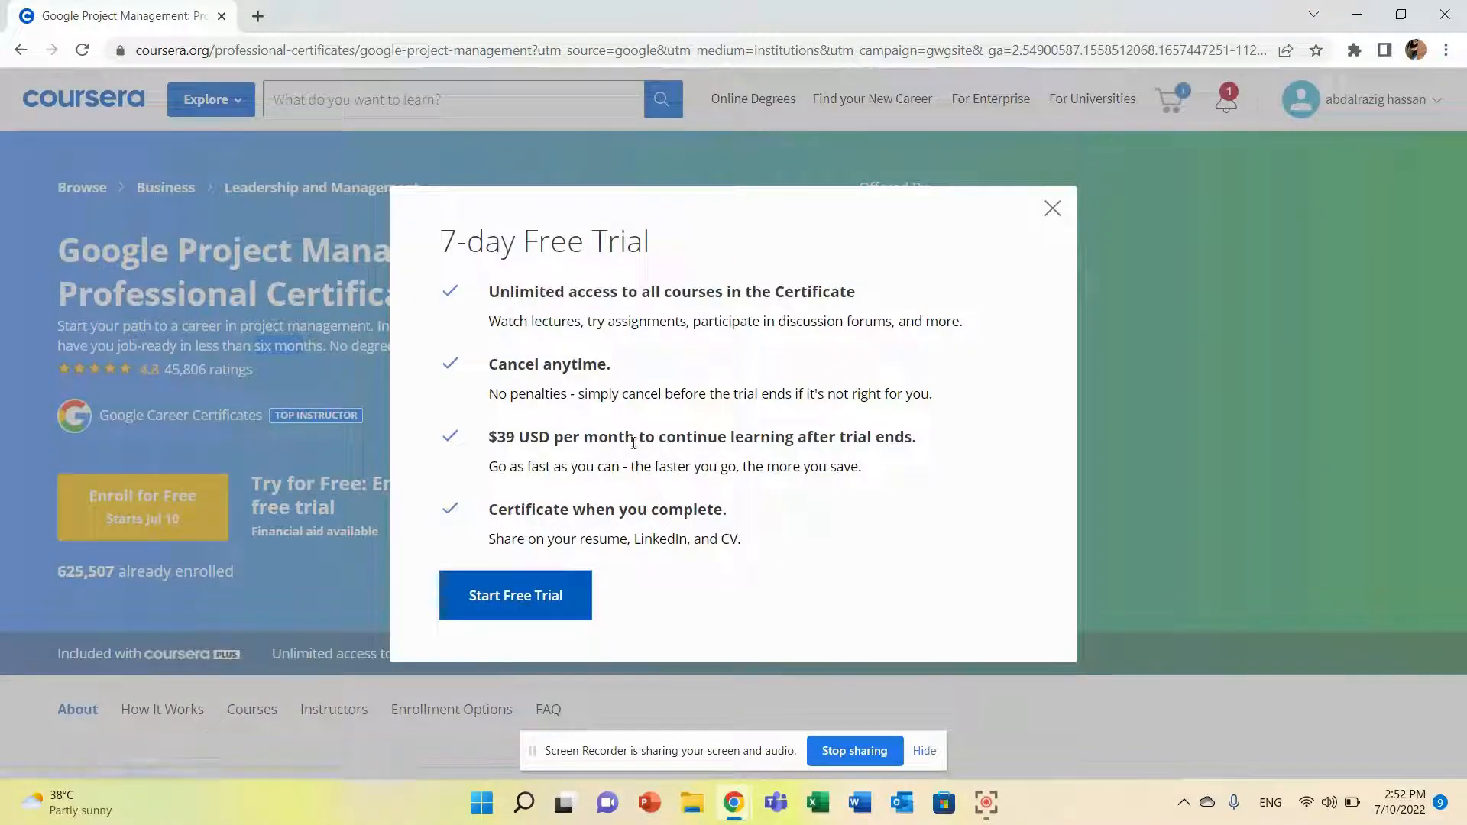
{"action": "double_click", "coordinate": [503, 437]}
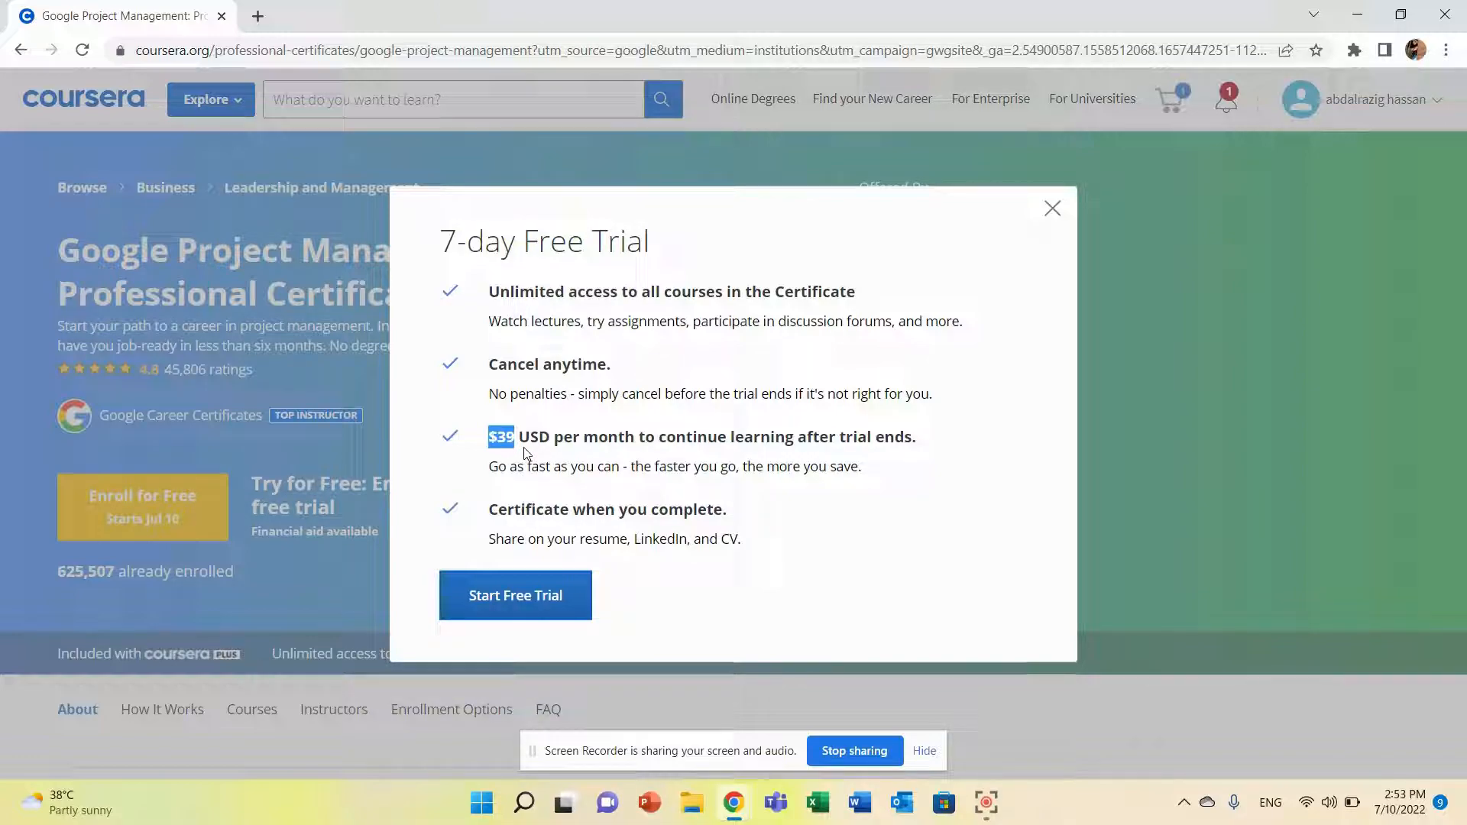
{"action": "mouse_move", "coordinate": [550, 432]}
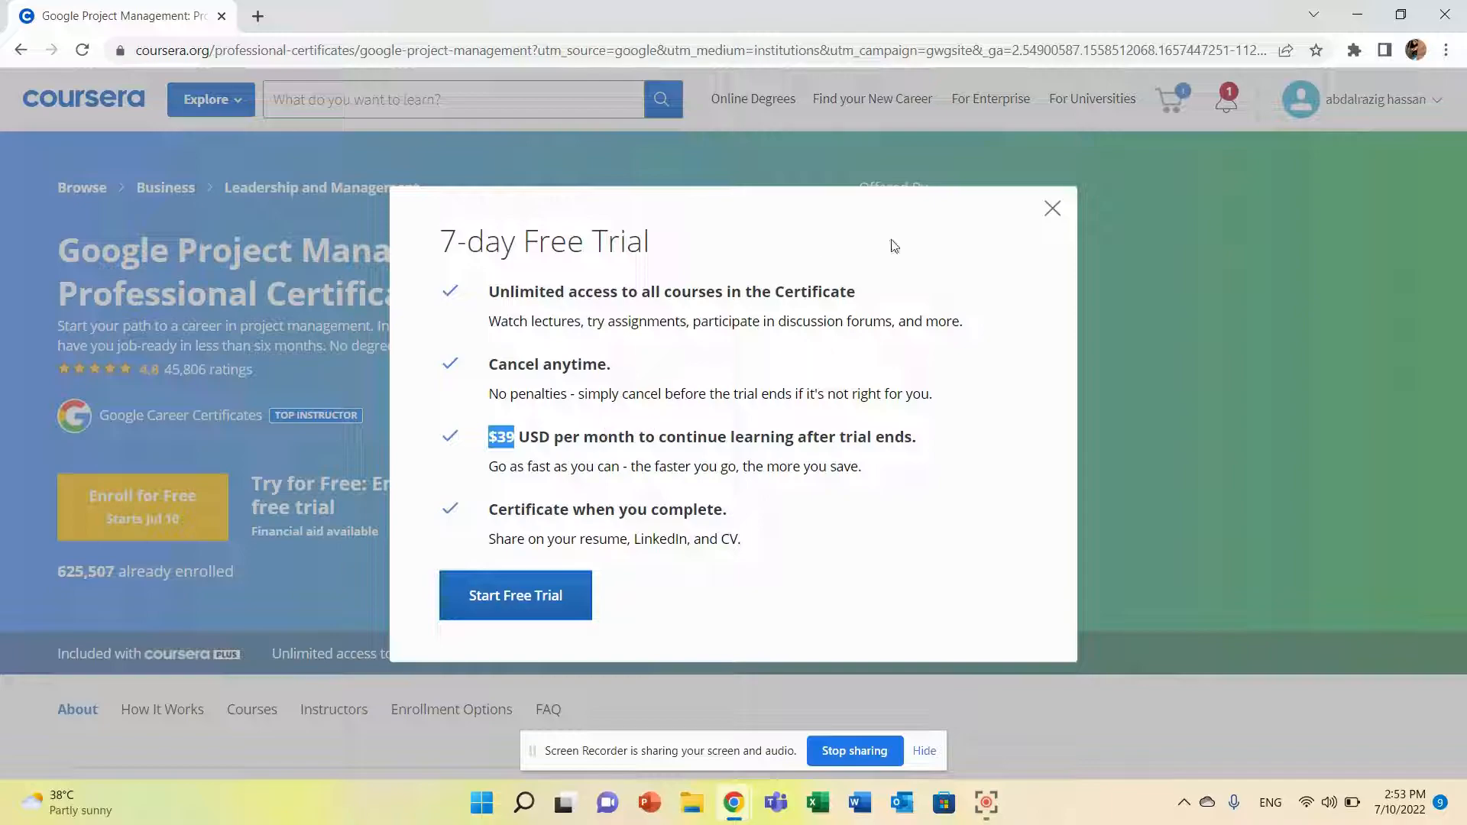
{"action": "left_click", "coordinate": [1051, 208]}
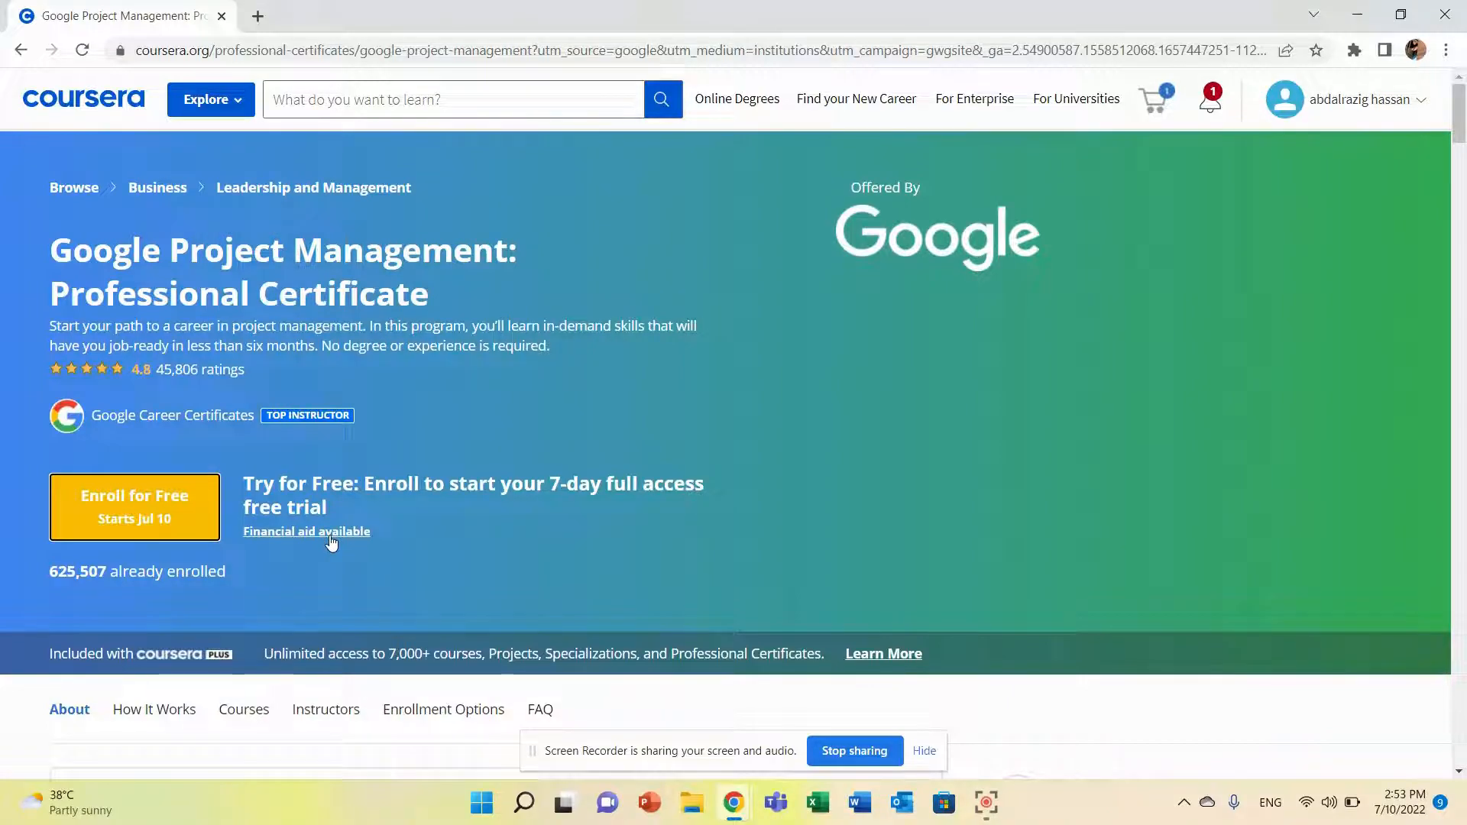
{"action": "mouse_move", "coordinate": [397, 550]}
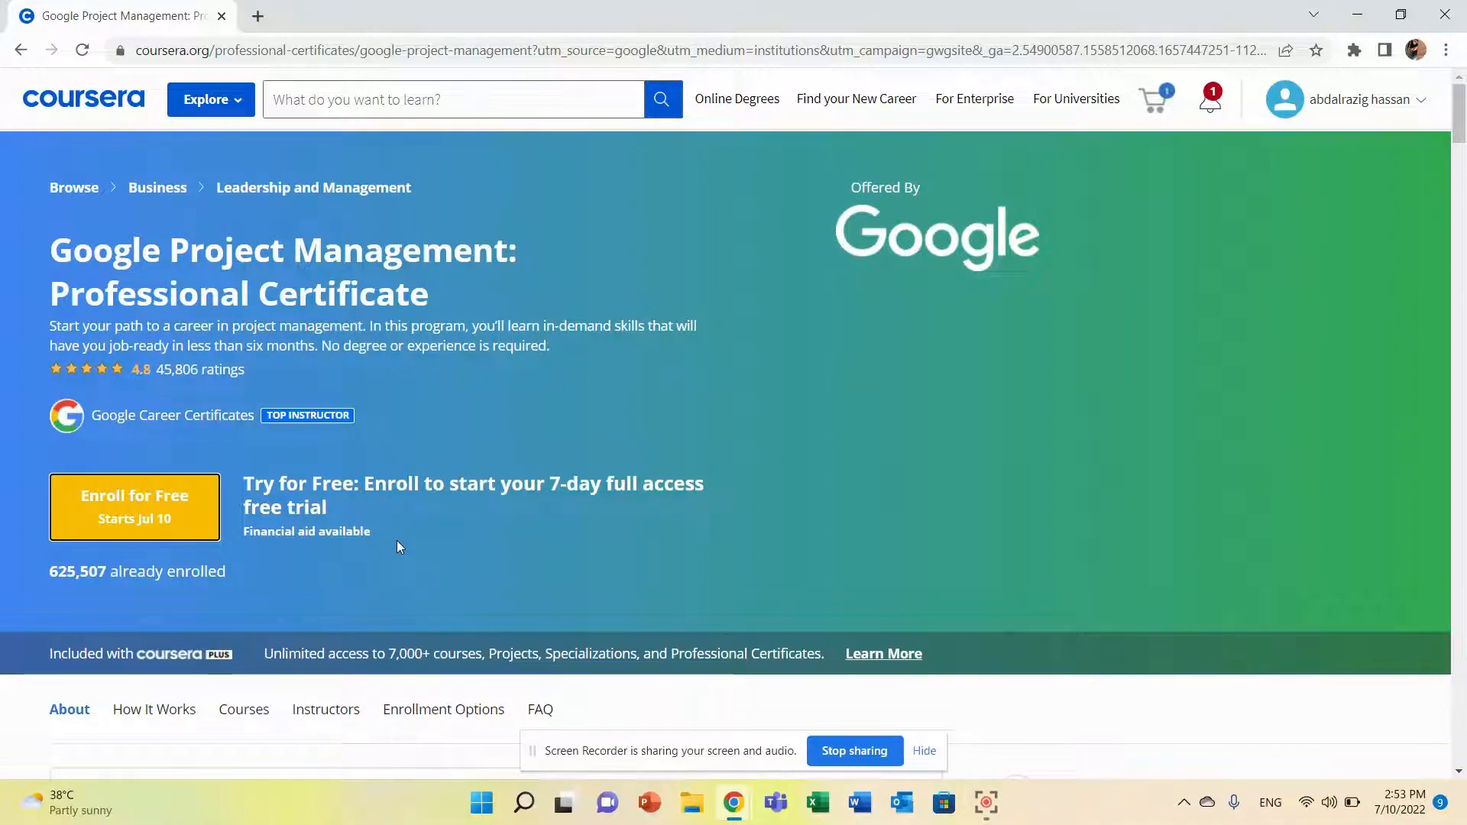
{"action": "mouse_move", "coordinate": [456, 536]}
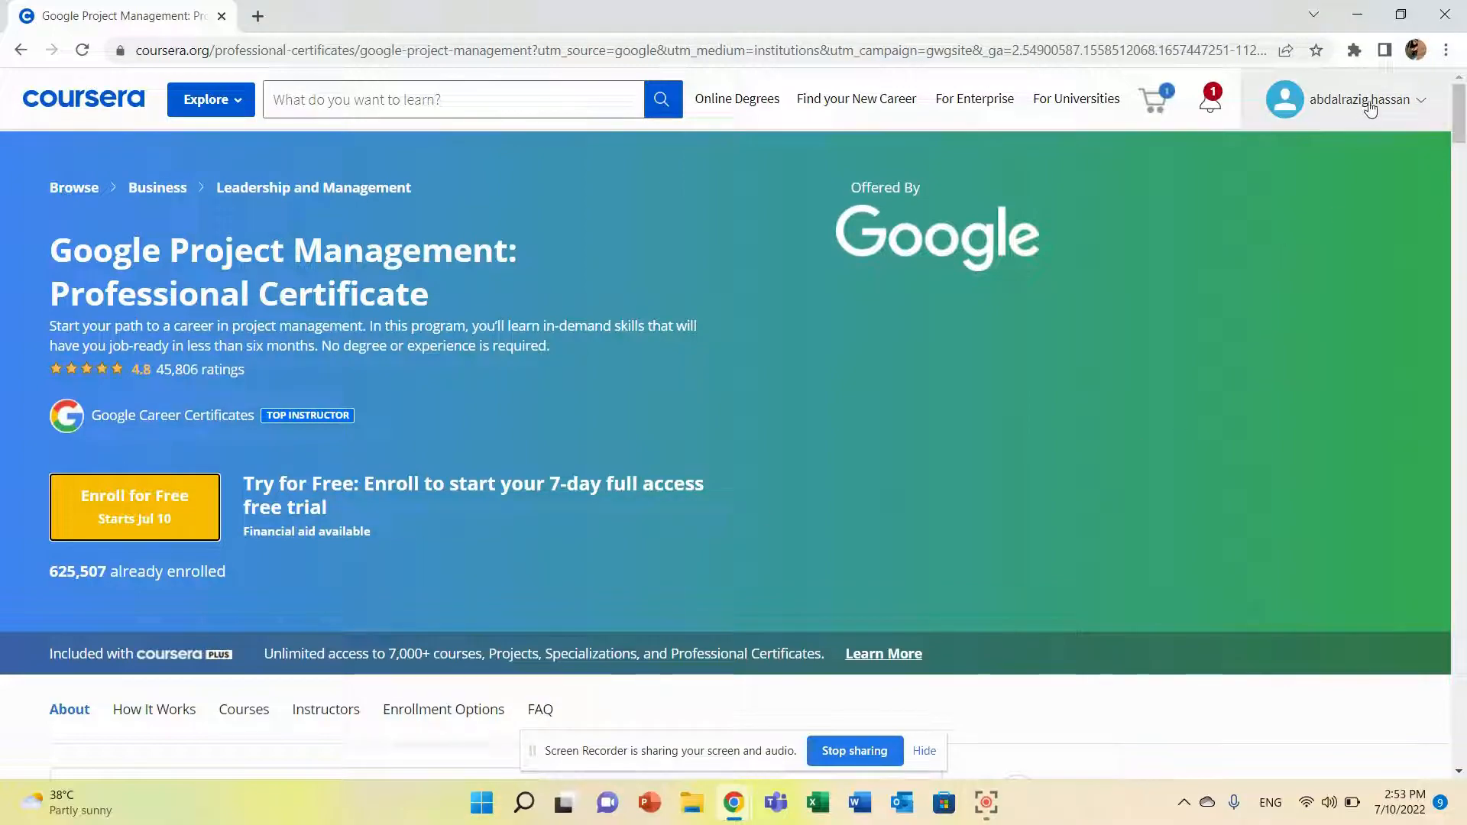
{"action": "left_click", "coordinate": [1353, 99]}
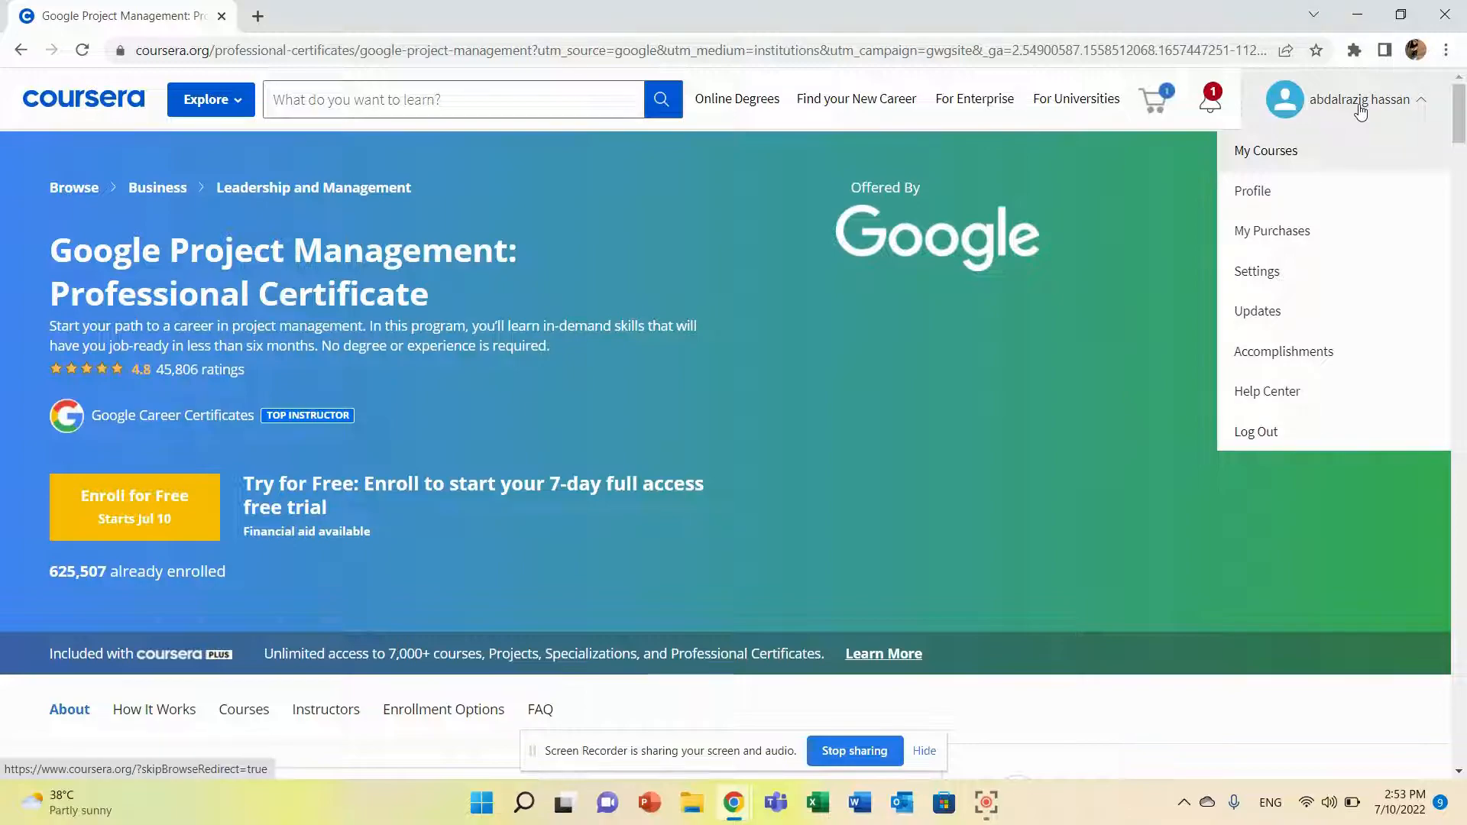
{"action": "left_click", "coordinate": [365, 584]}
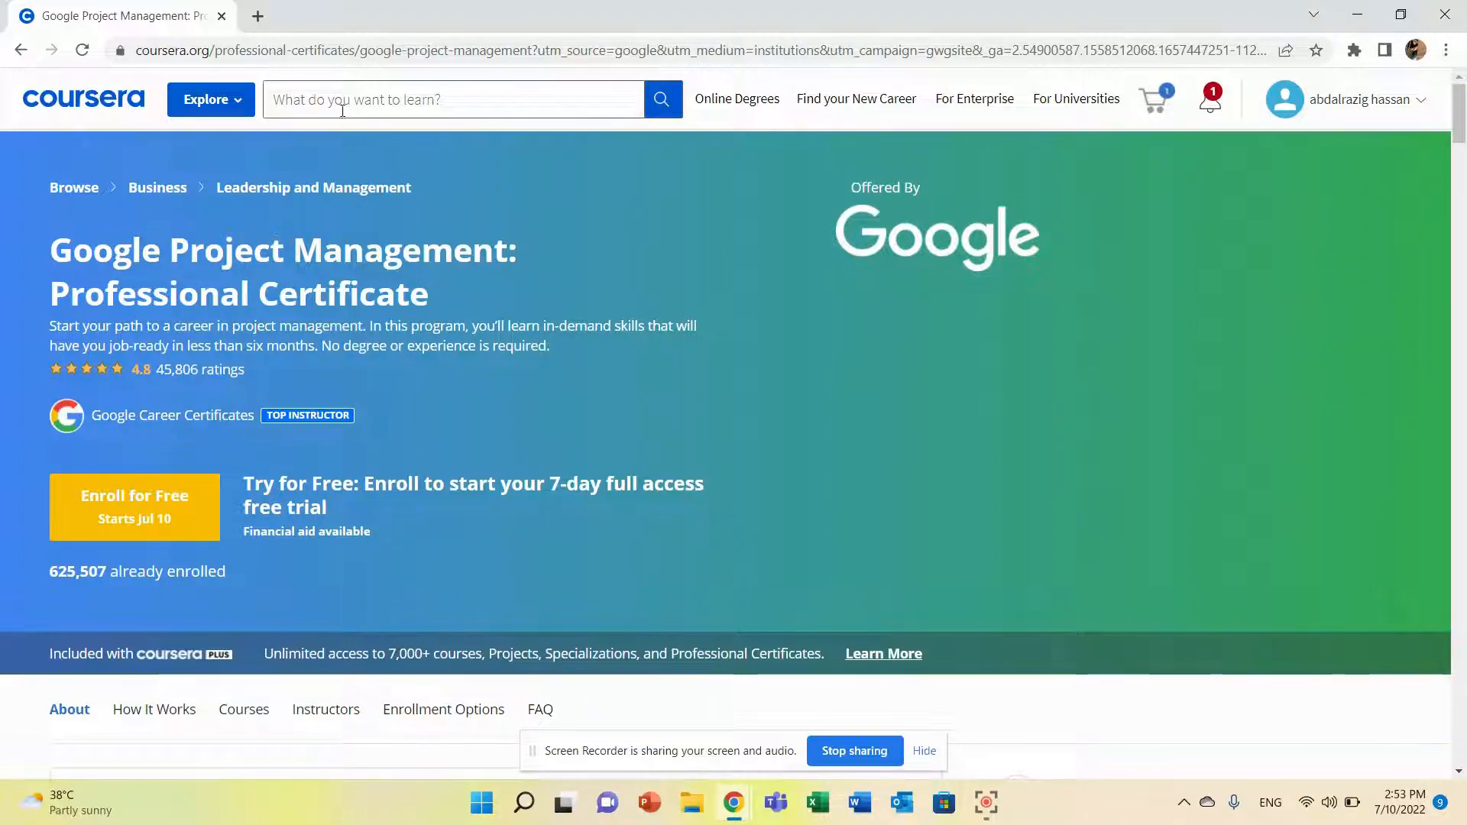
Search Coursera for 'digital marketing' and scroll the 402 results.
{"action": "type", "text": "D"}
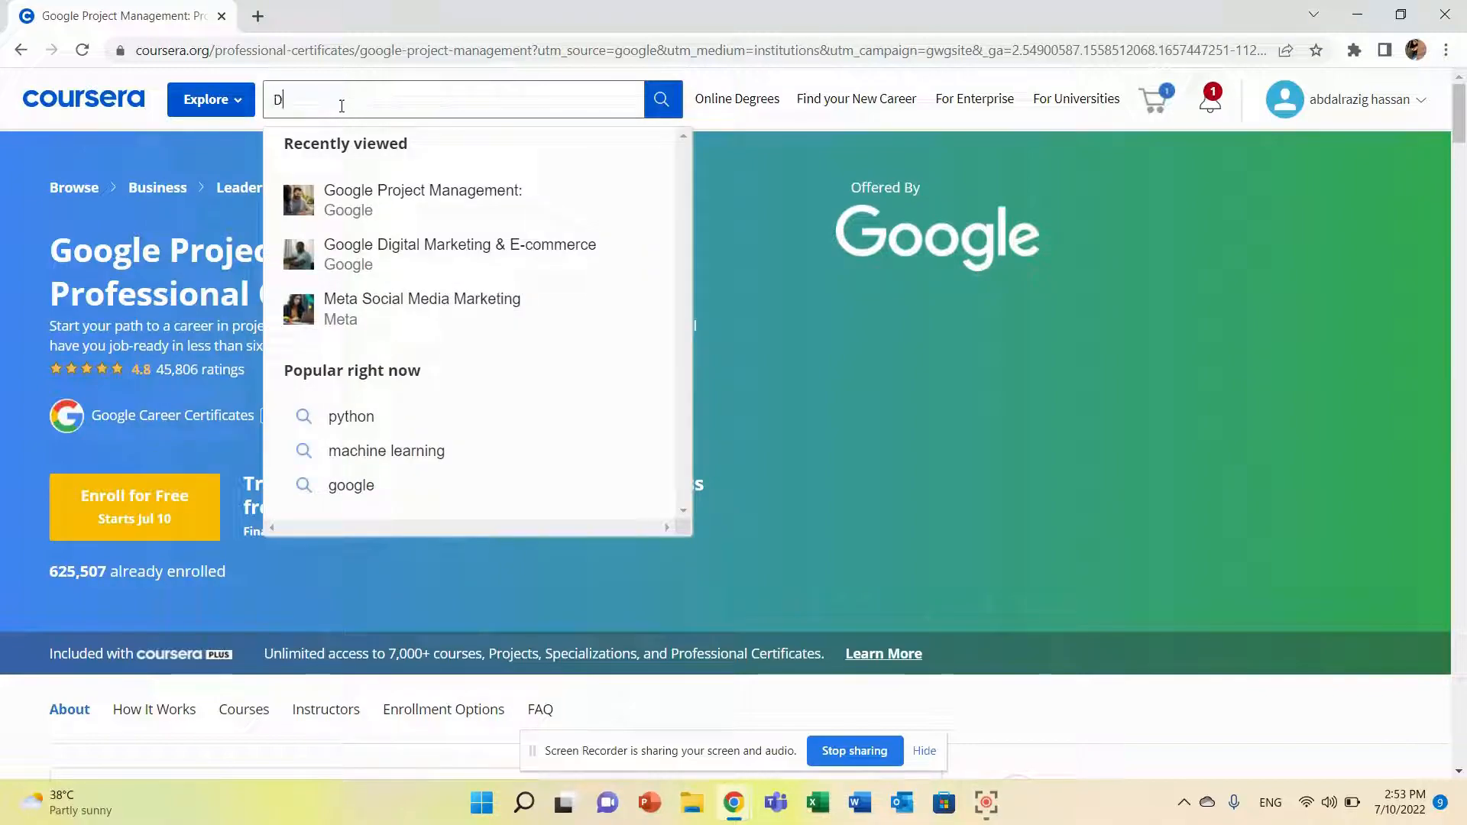
{"action": "type", "text": "IG"}
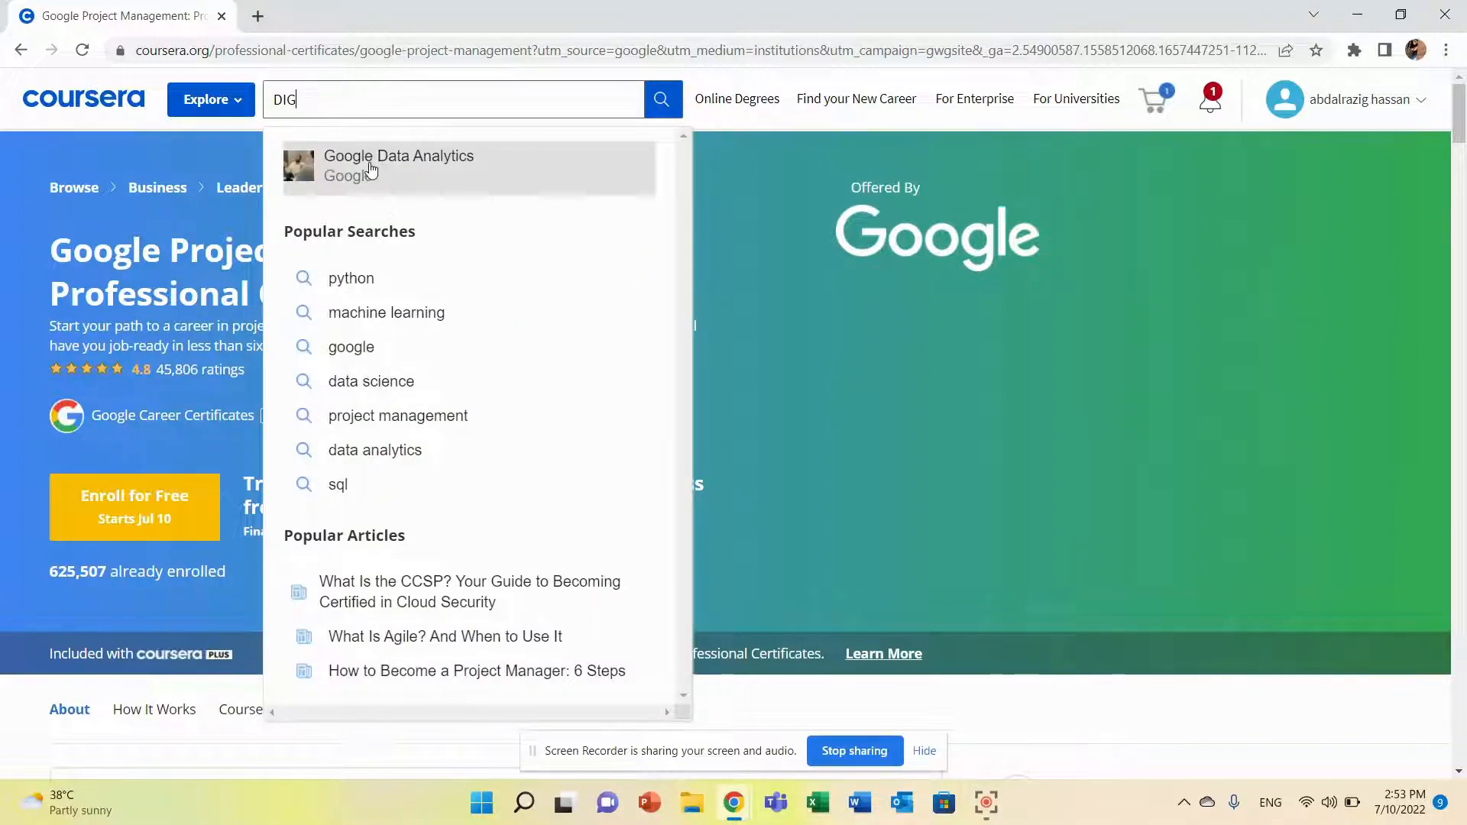
{"action": "type", "text": "digital marketing"}
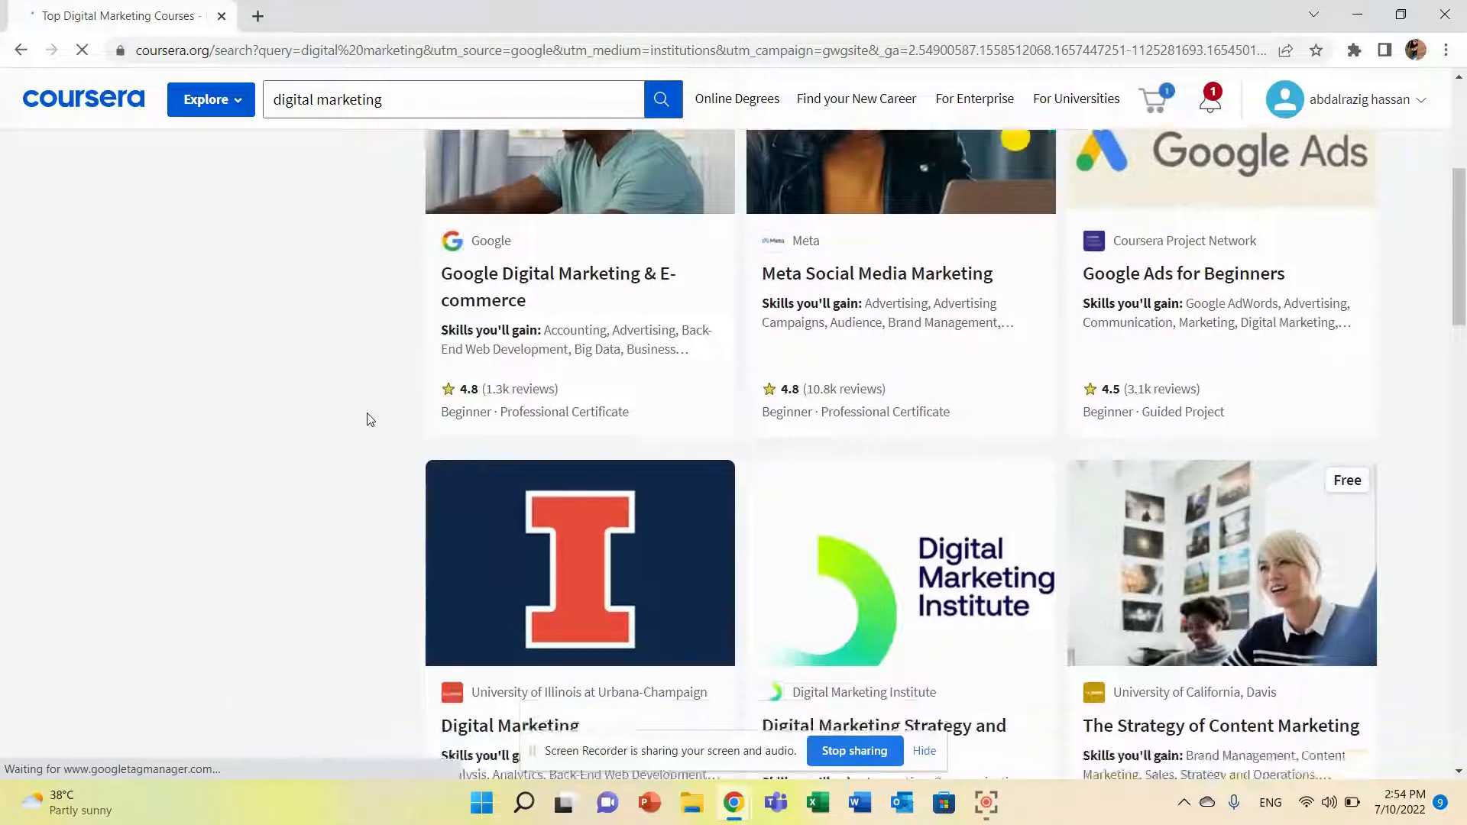
{"action": "scroll", "scroll_direction": "up", "scroll_amount": 3}
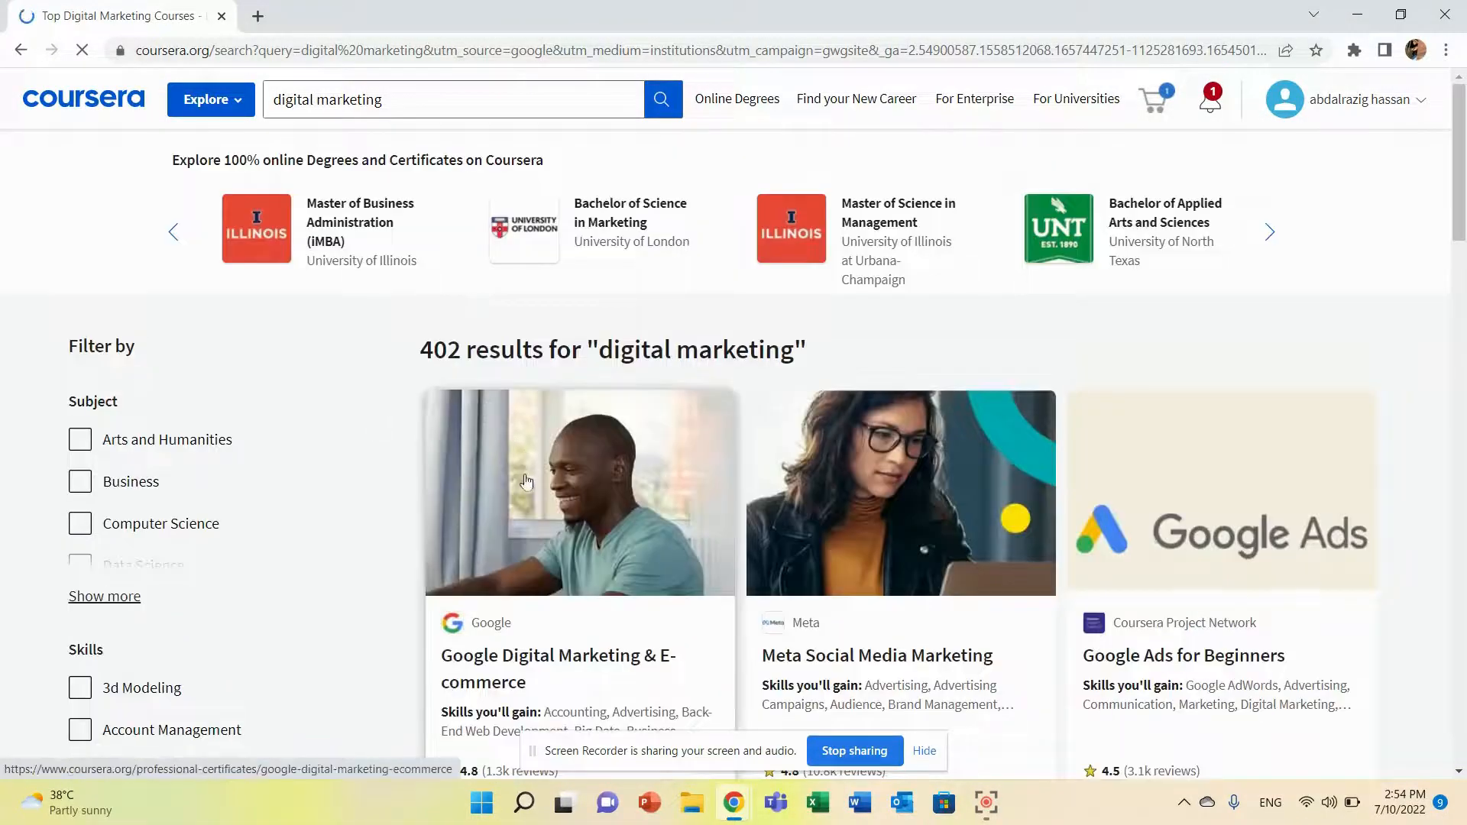
{"action": "scroll", "scroll_direction": "down", "scroll_amount": 3}
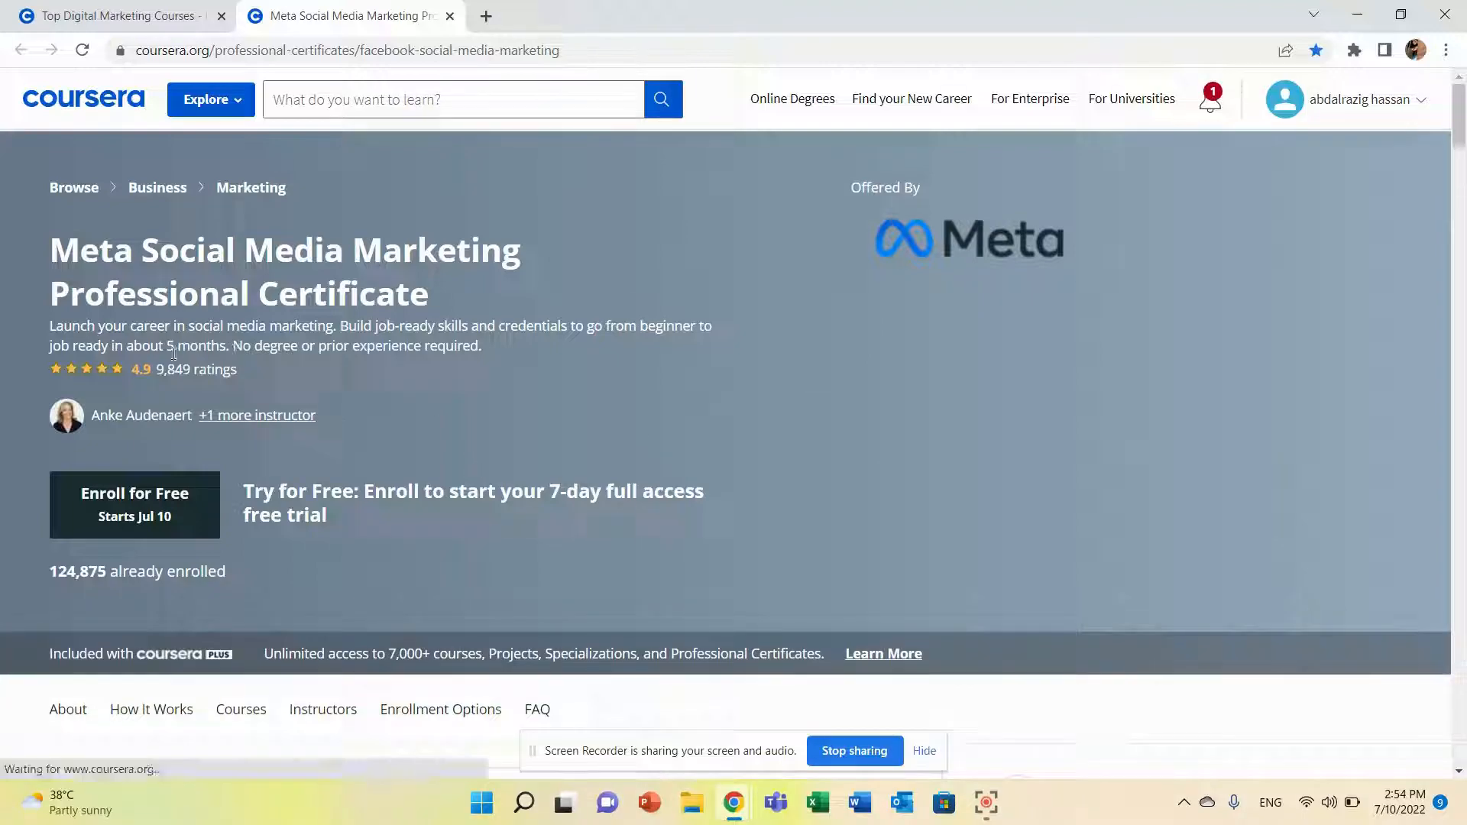
Read the Meta certificate's description and skills, then dismiss the 7-day free trial offer.
{"action": "double_click", "coordinate": [195, 346]}
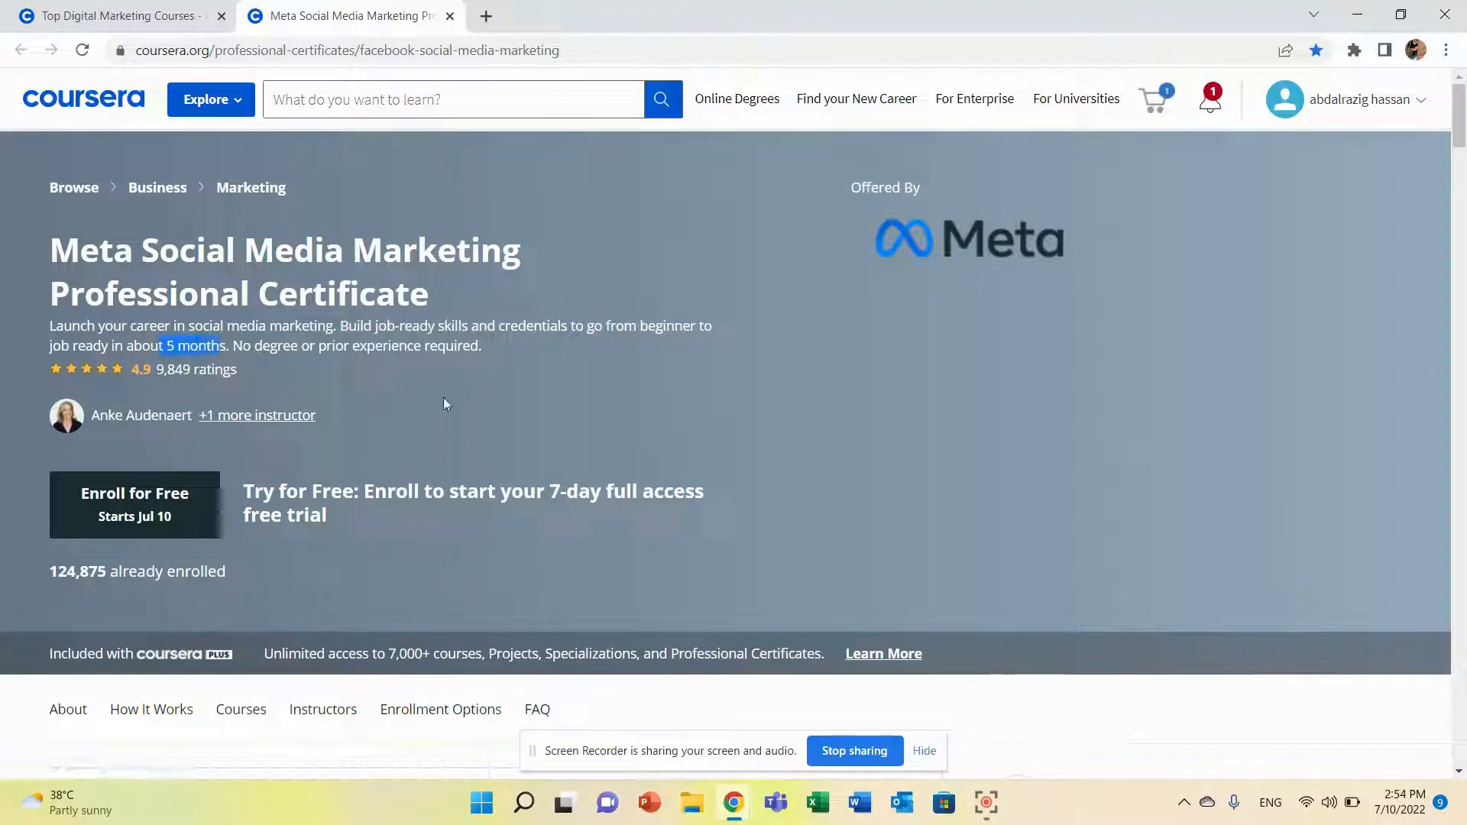
{"action": "double_click", "coordinate": [275, 345]}
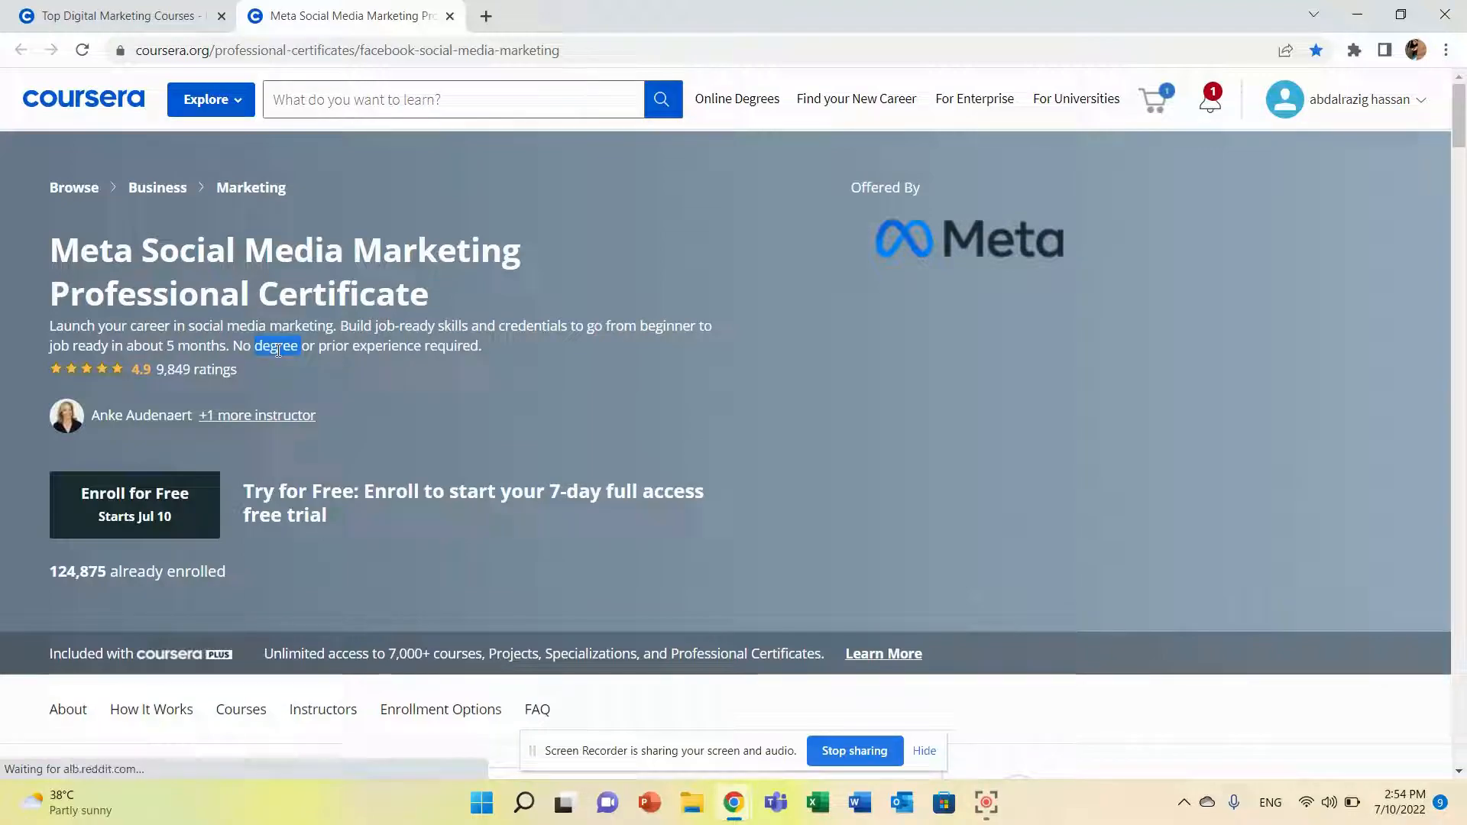
{"action": "double_click", "coordinate": [387, 345]}
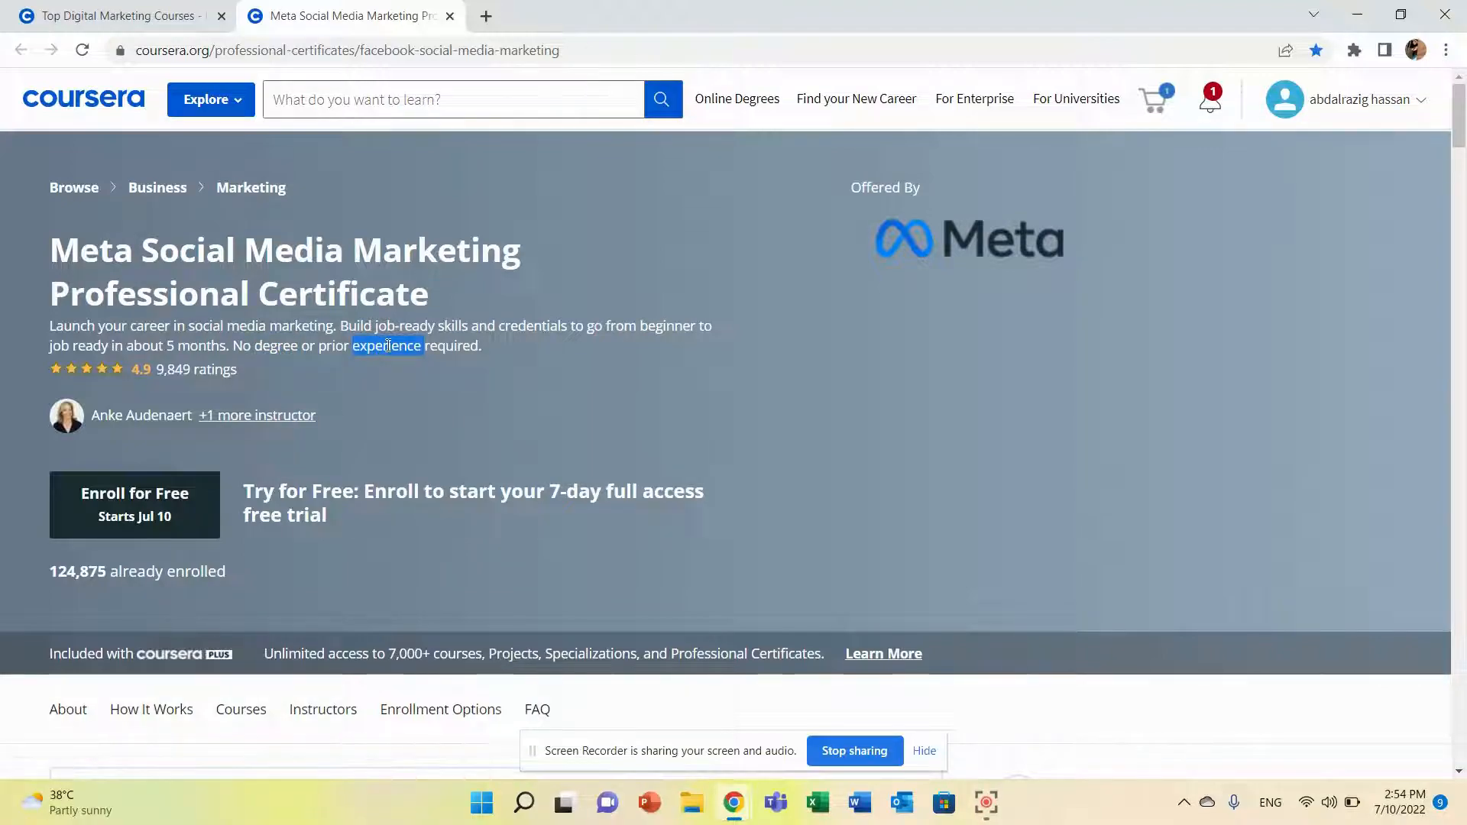
{"action": "scroll", "scroll_direction": "down", "scroll_amount": 3}
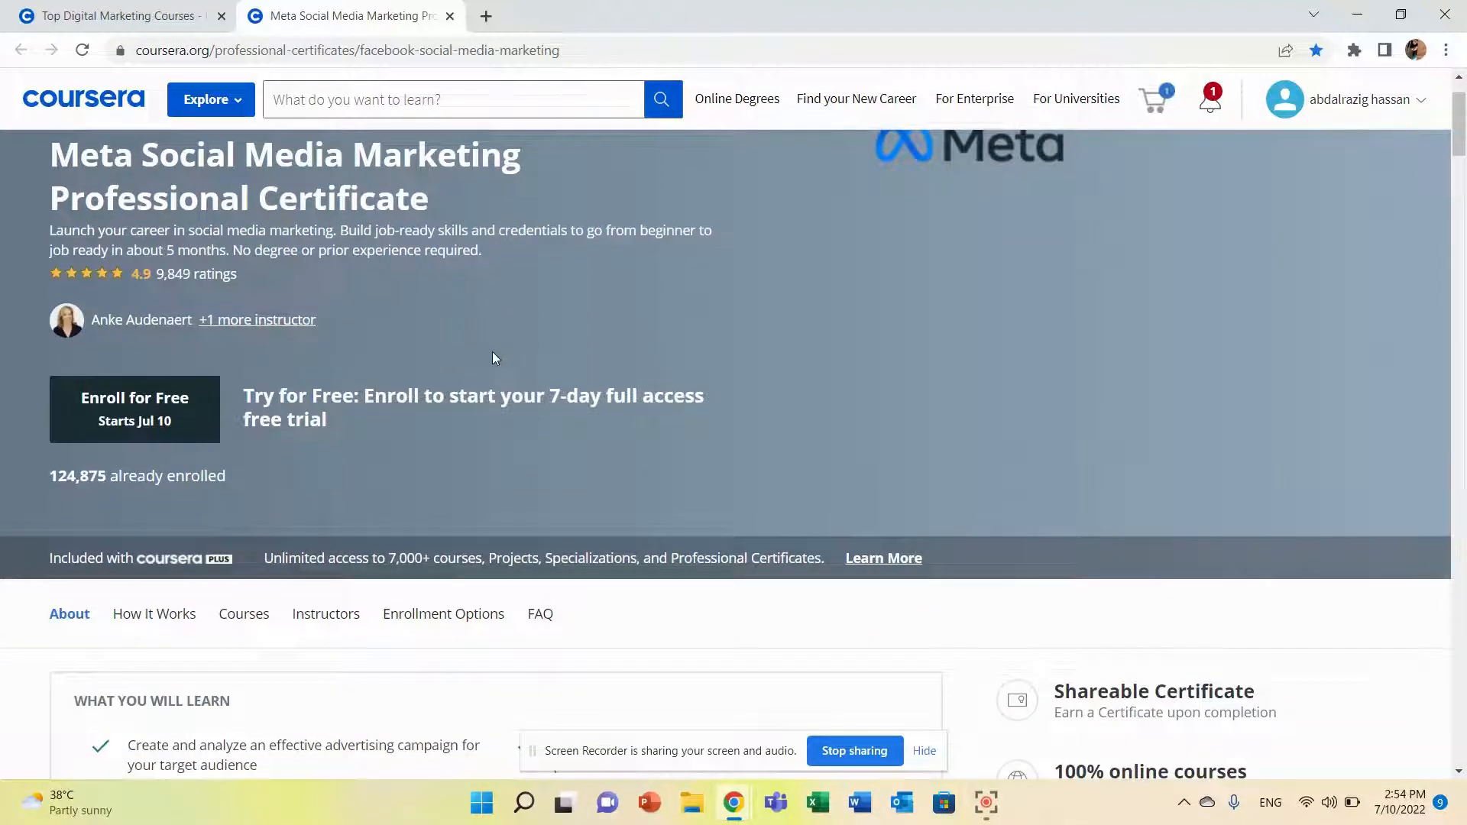
{"action": "scroll", "scroll_direction": "down", "scroll_amount": 3}
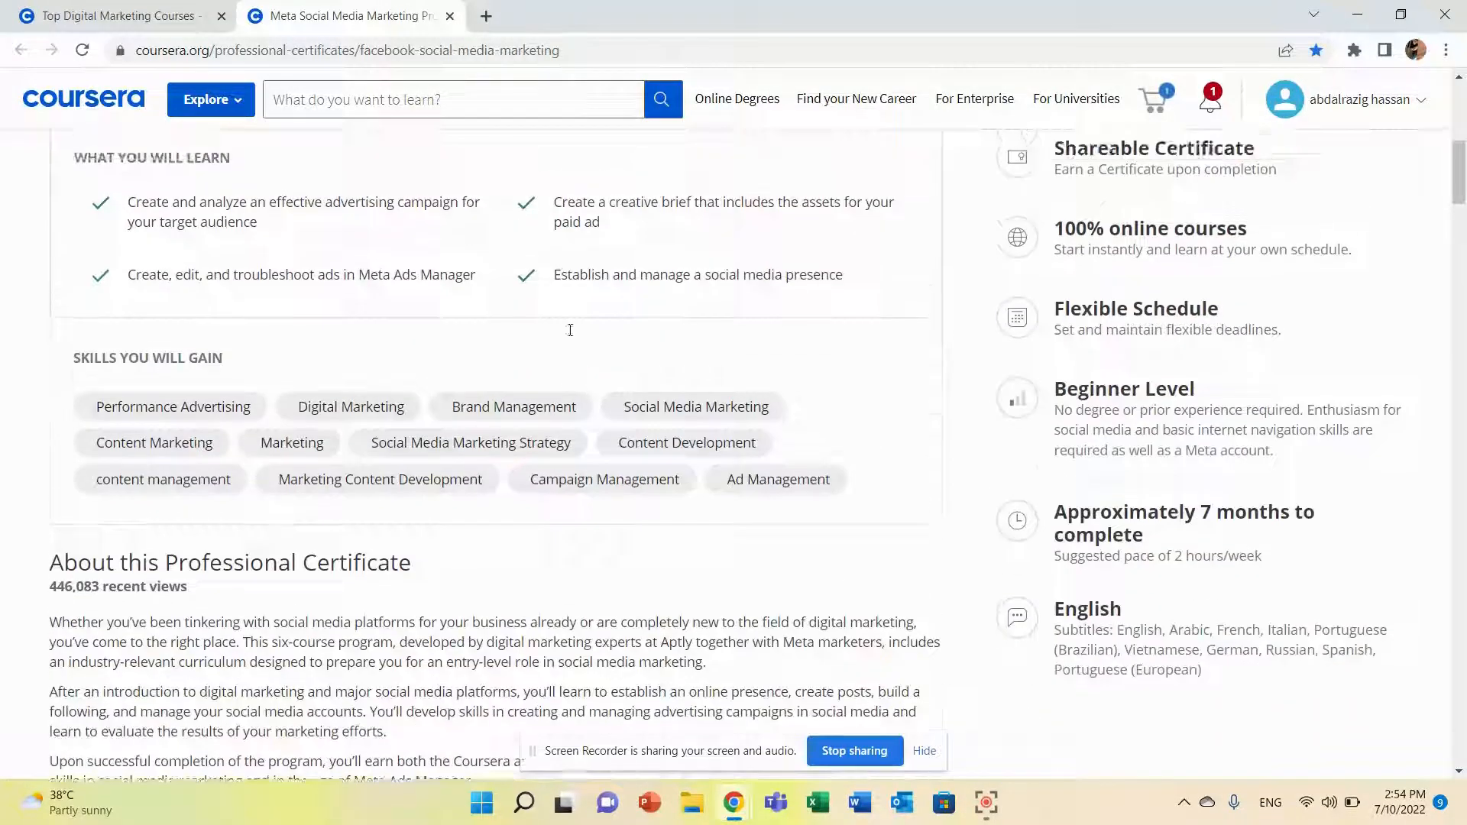
{"action": "scroll", "scroll_direction": "up", "scroll_amount": 3}
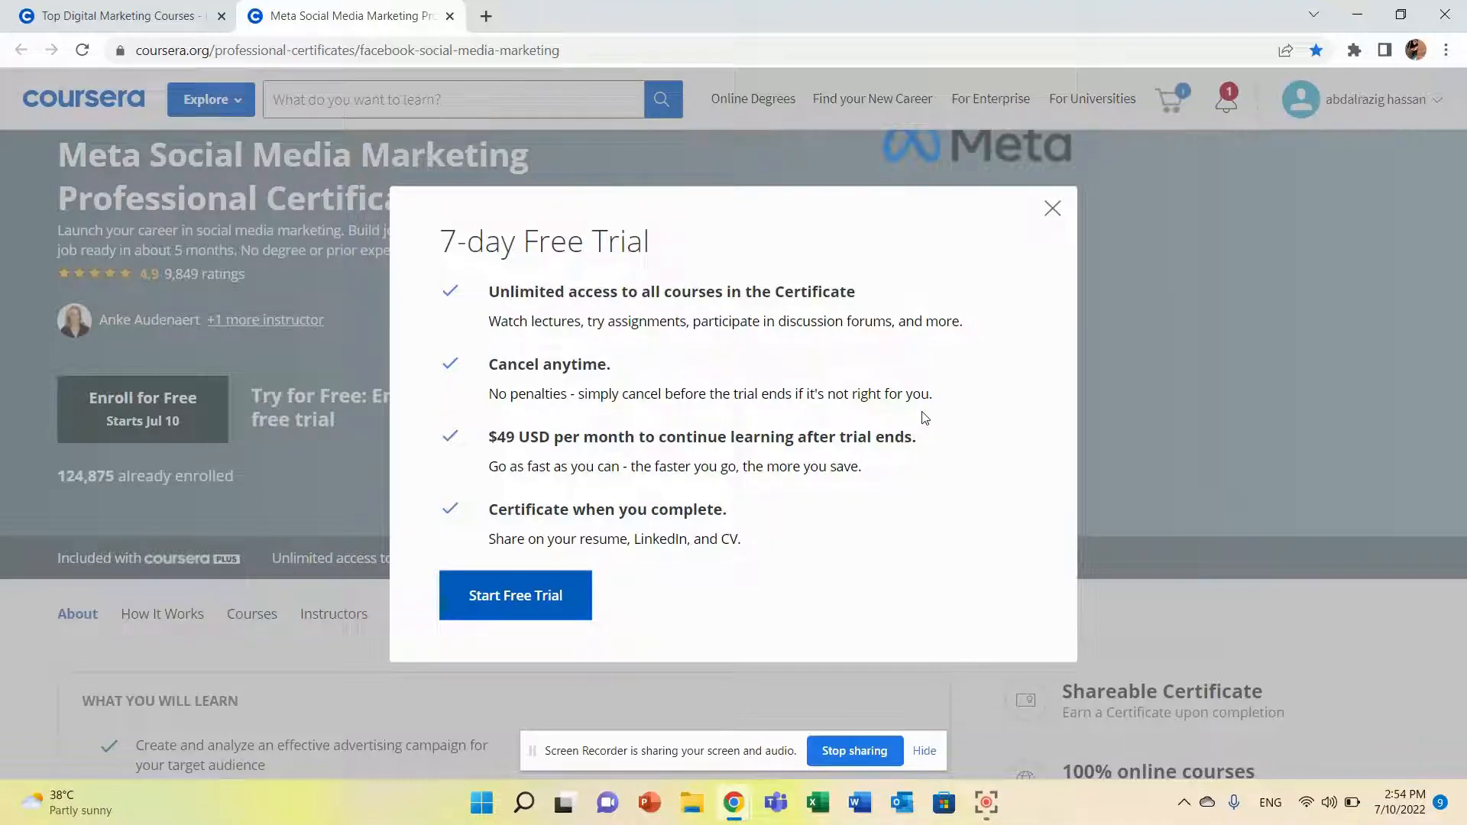
{"action": "mouse_move", "coordinate": [1051, 211]}
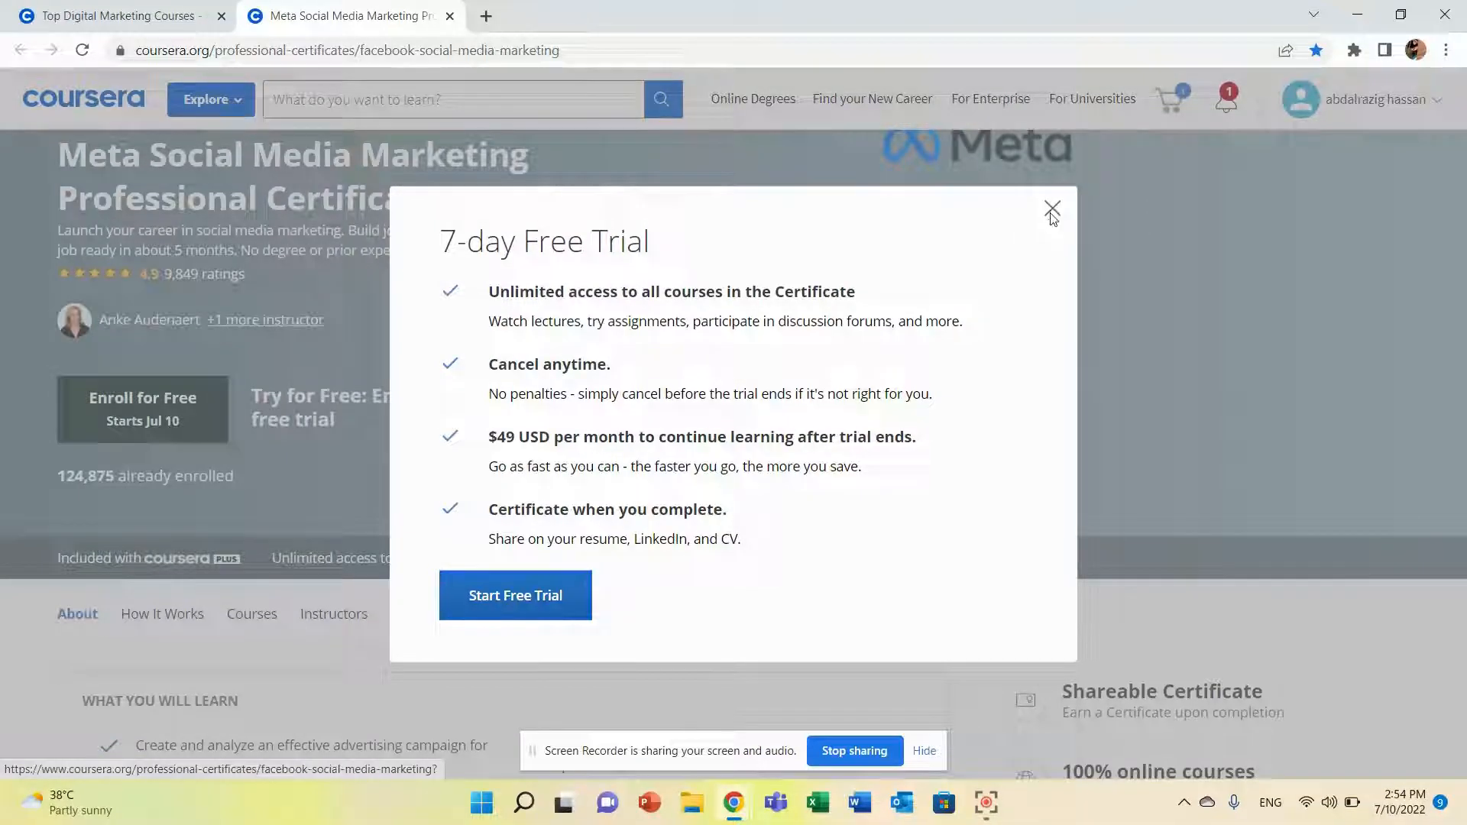
{"action": "left_click", "coordinate": [1052, 210]}
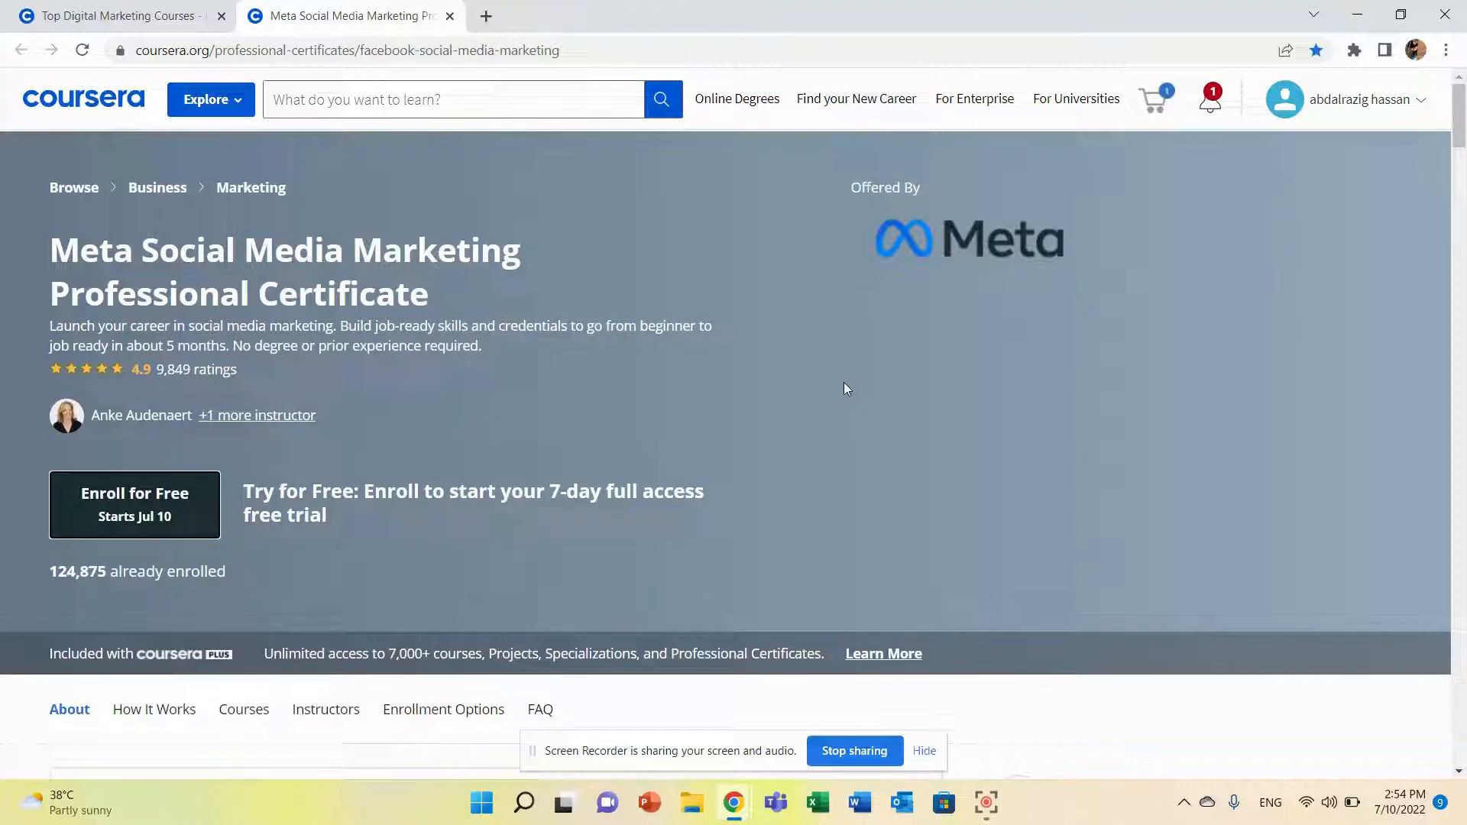
{"action": "mouse_move", "coordinate": [795, 312]}
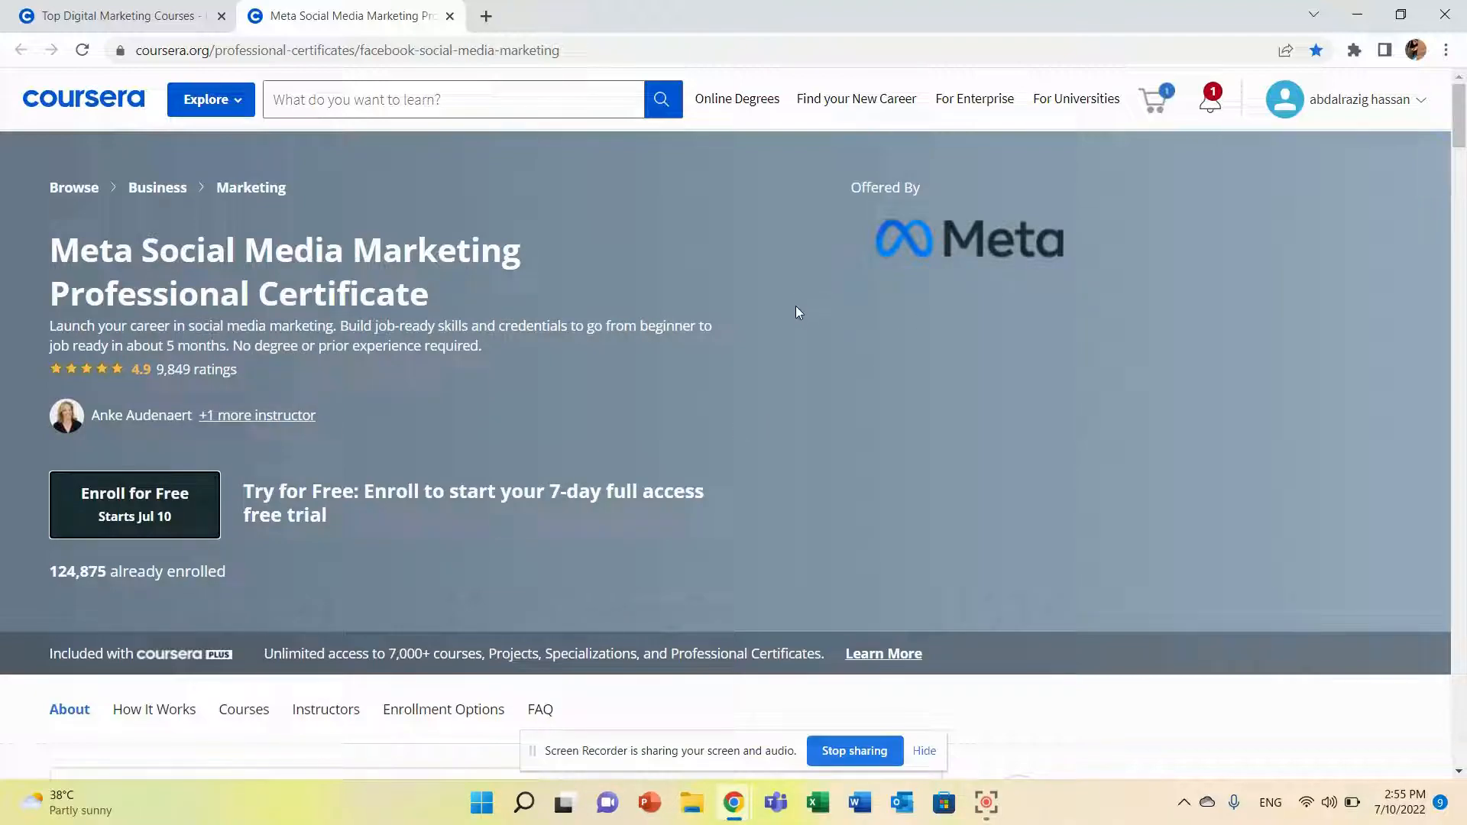
{"action": "mouse_move", "coordinate": [664, 406]}
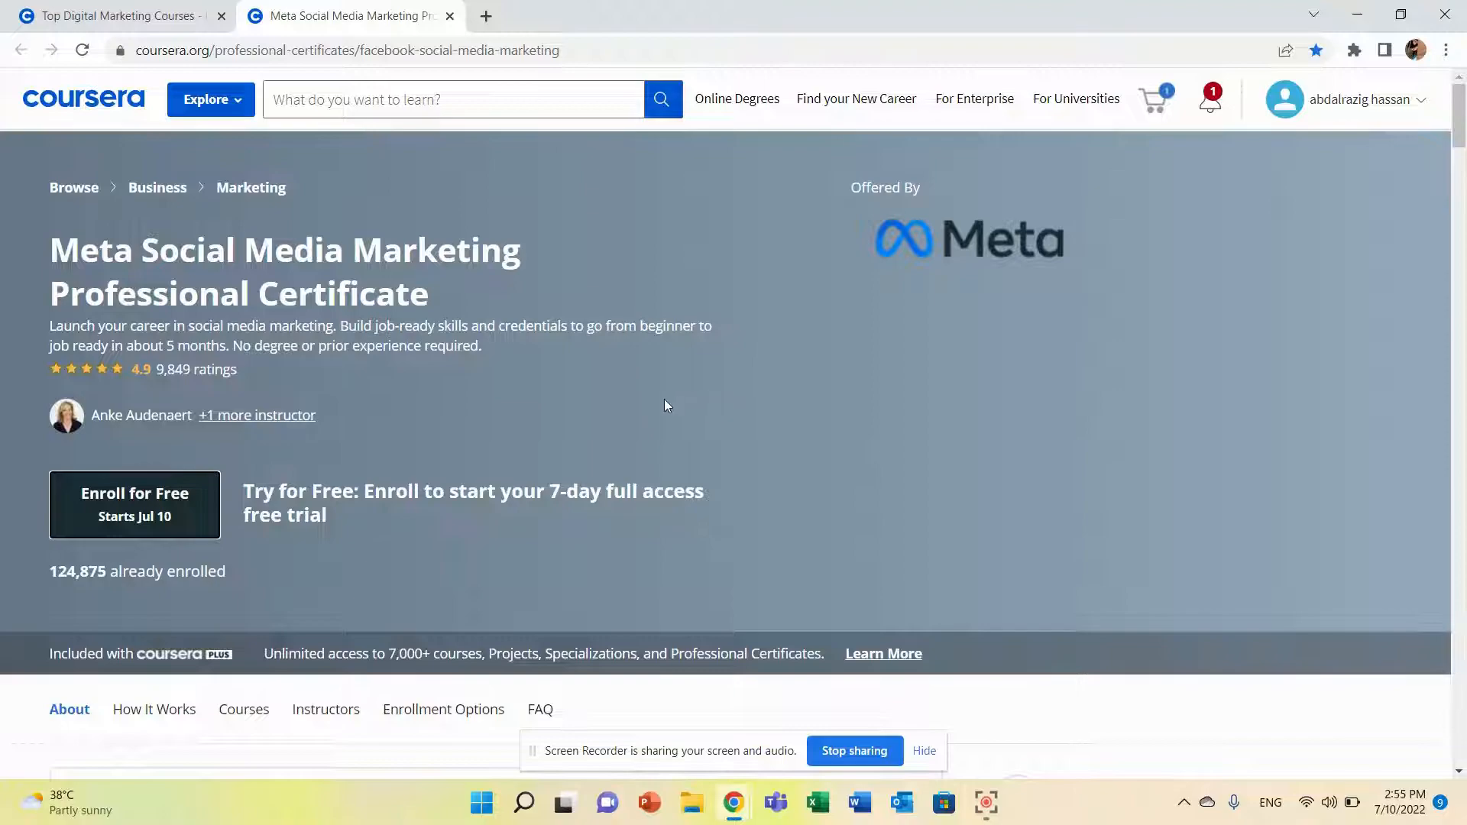
Scroll through What You Will Learn and Skills on the Meta certificate page and back to the top.
{"action": "scroll", "scroll_direction": "down", "scroll_amount": 3}
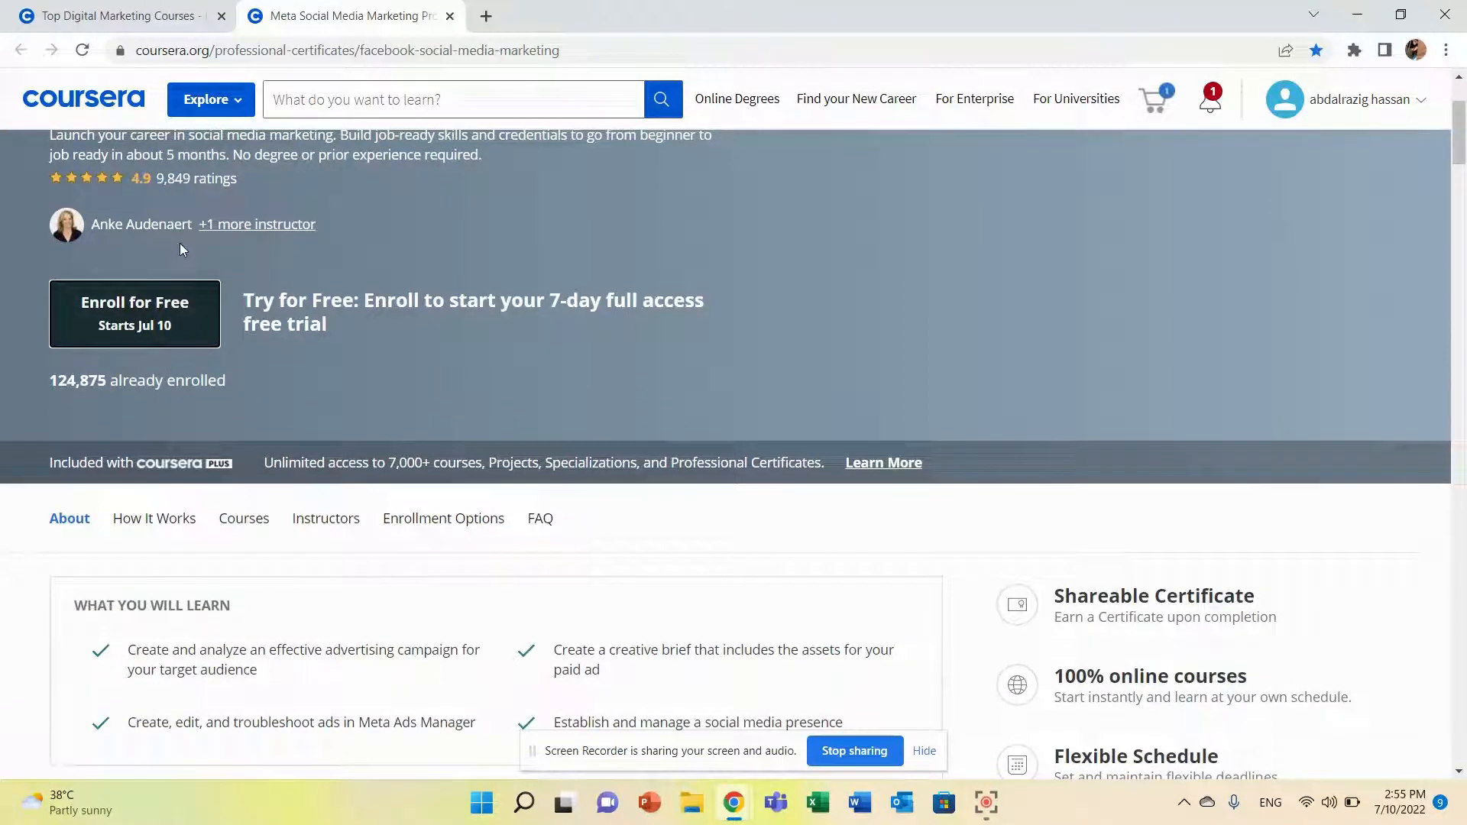
{"action": "mouse_move", "coordinate": [336, 258]}
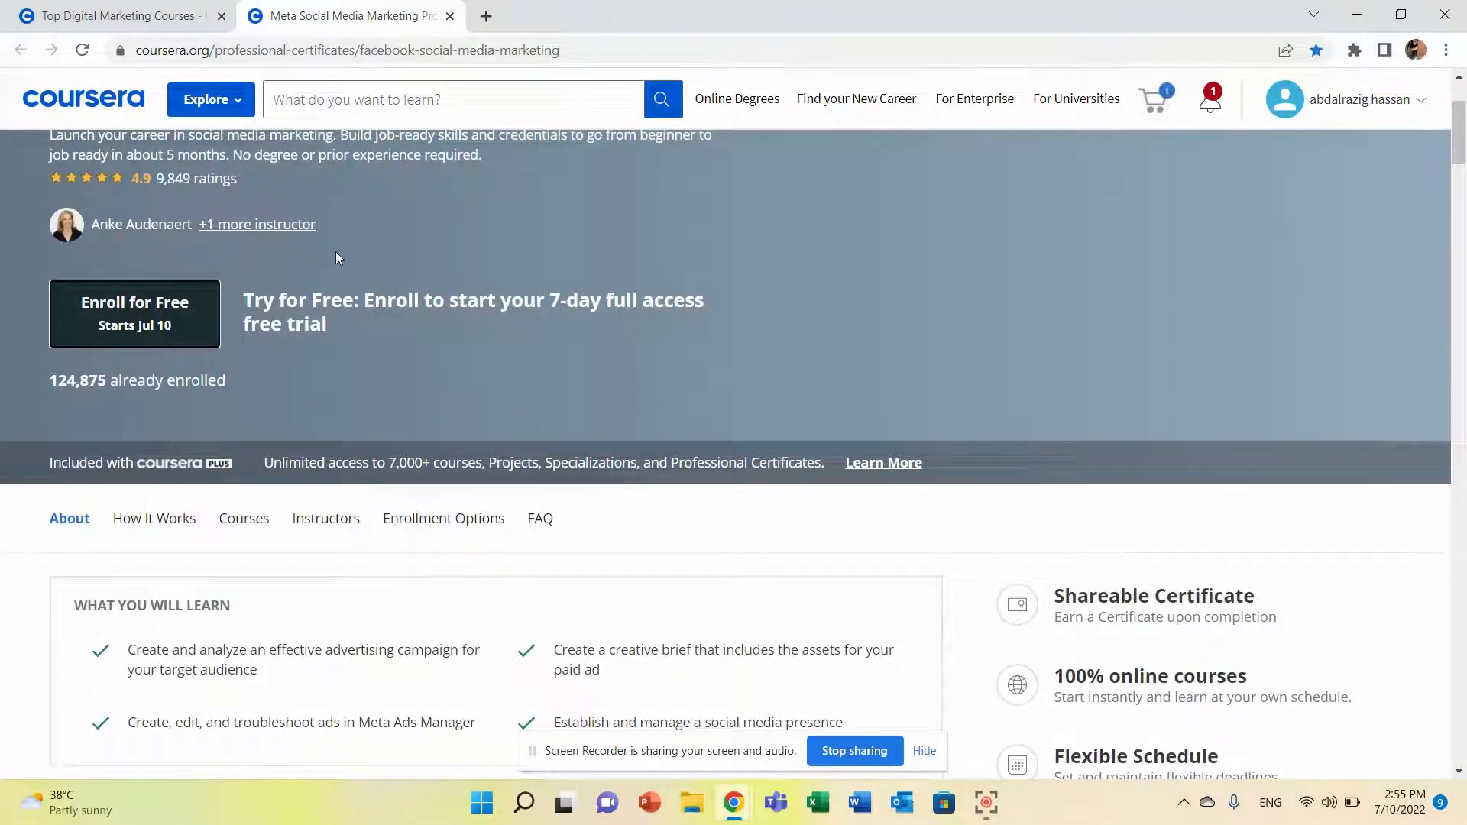
{"action": "mouse_move", "coordinate": [457, 327]}
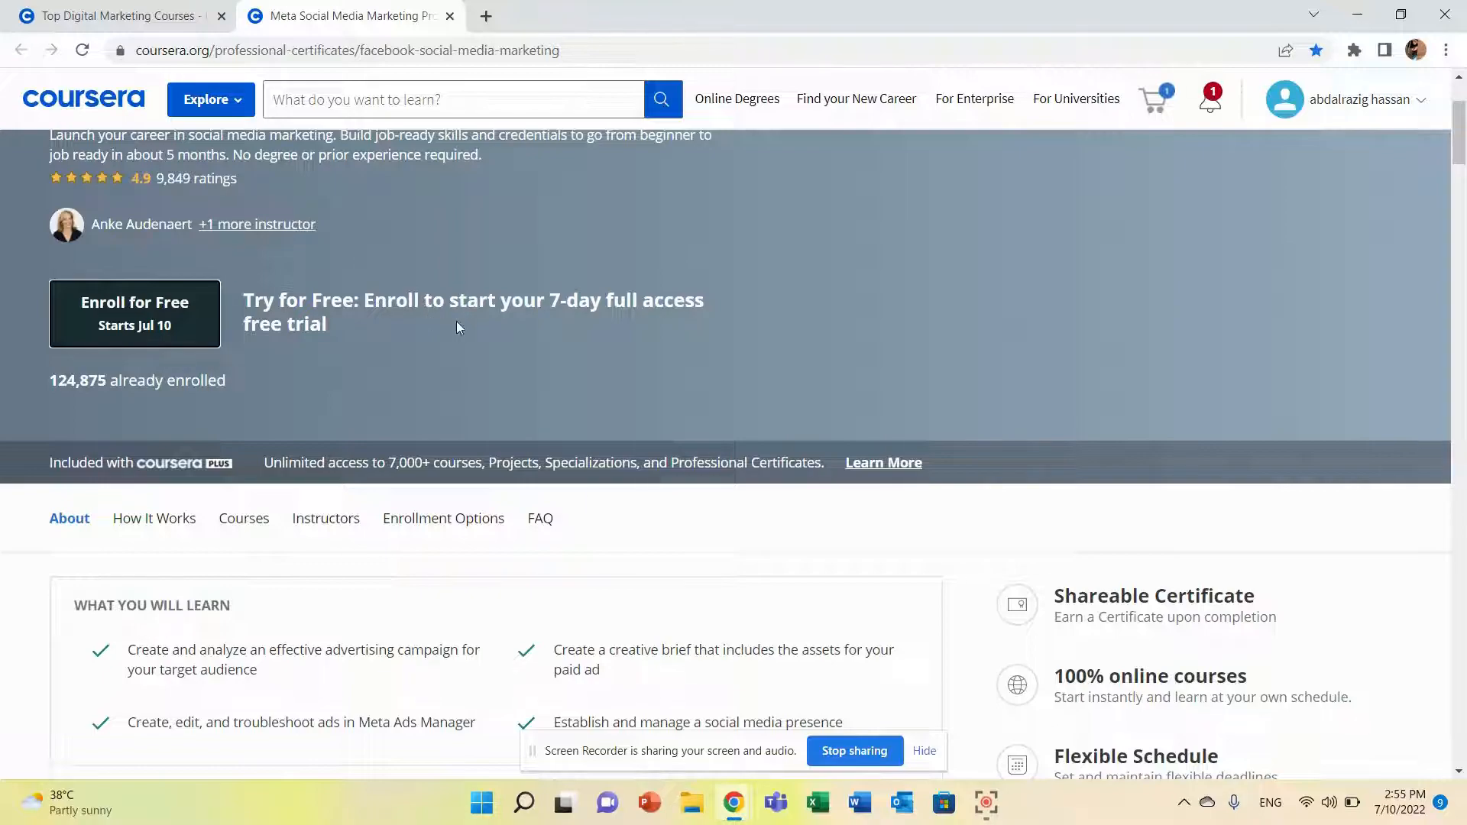
{"action": "mouse_move", "coordinate": [356, 374]}
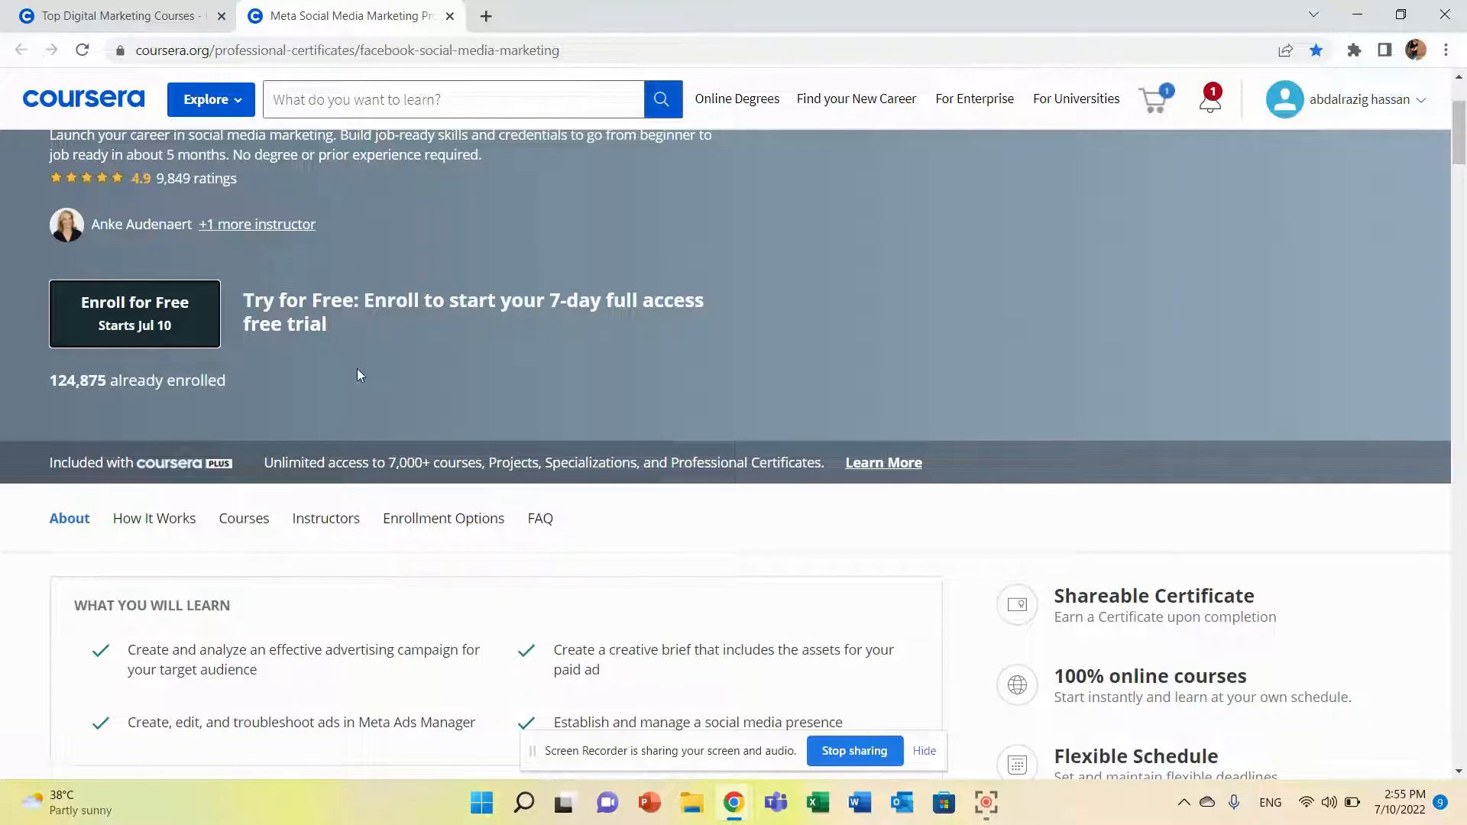
{"action": "mouse_move", "coordinate": [364, 368]}
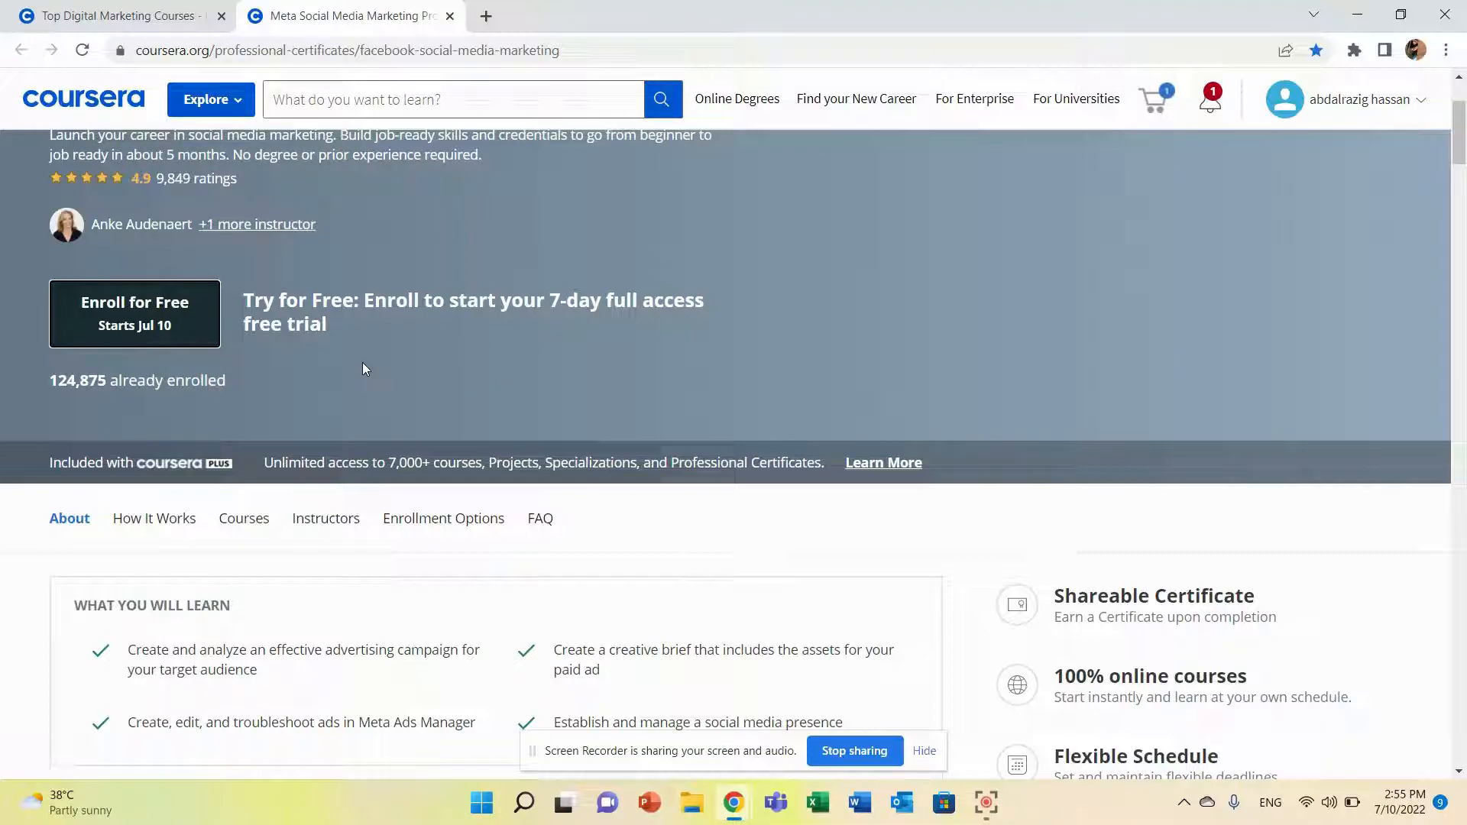
{"action": "scroll", "scroll_direction": "down", "scroll_amount": 3}
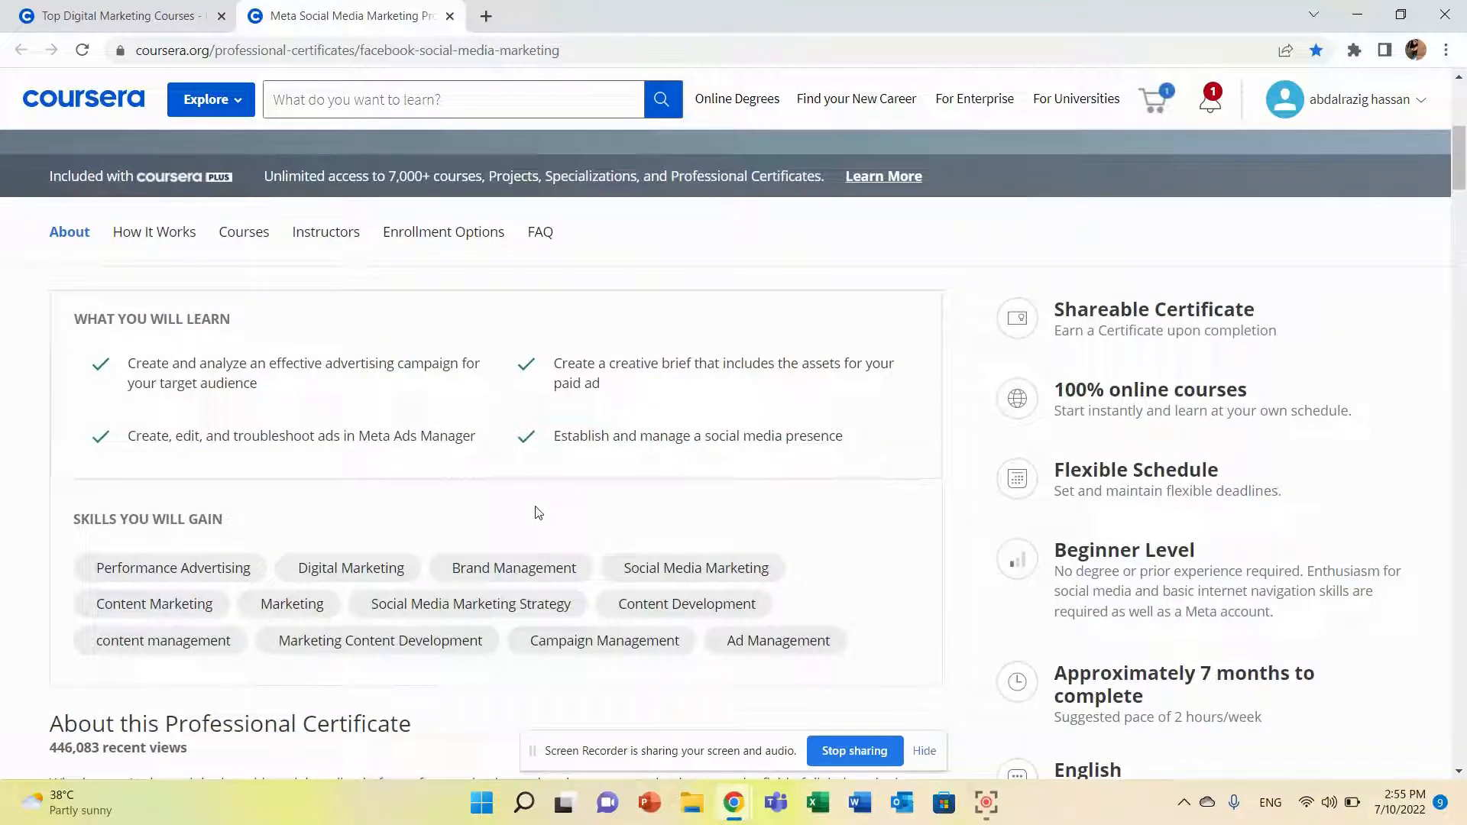
{"action": "mouse_move", "coordinate": [233, 530]}
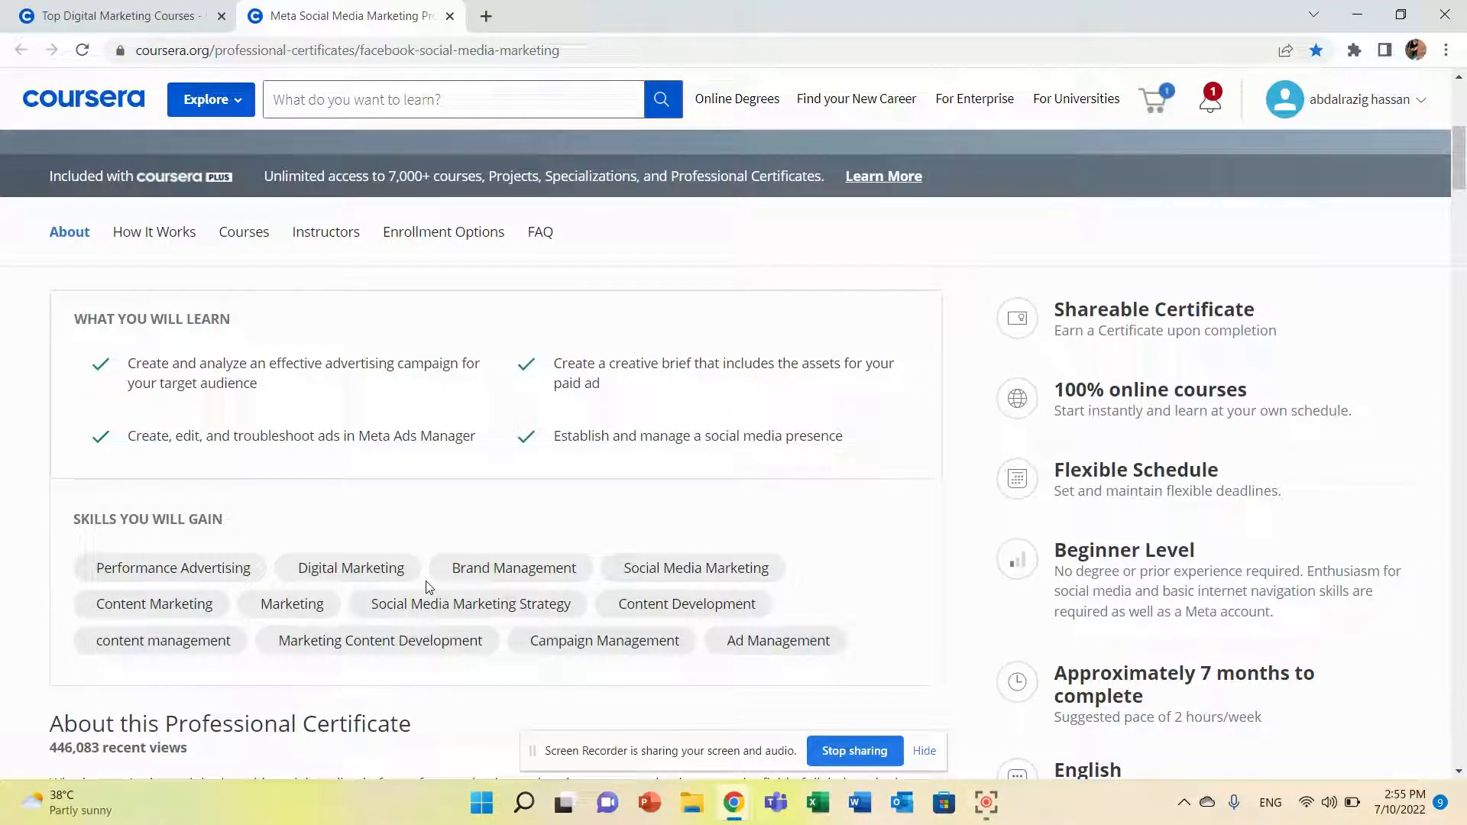
{"action": "mouse_move", "coordinate": [568, 523]}
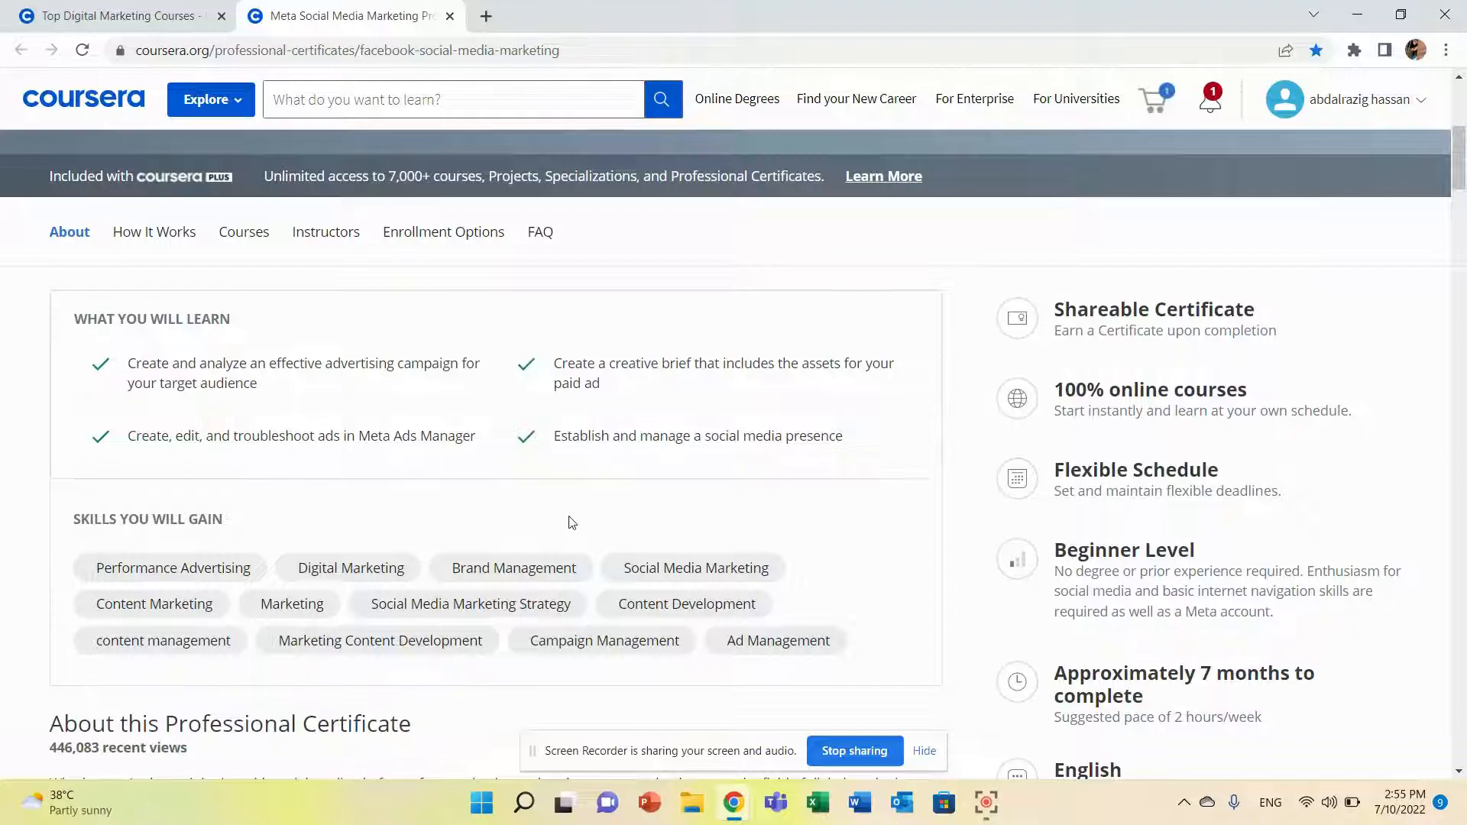
{"action": "scroll", "scroll_direction": "up", "scroll_amount": 3}
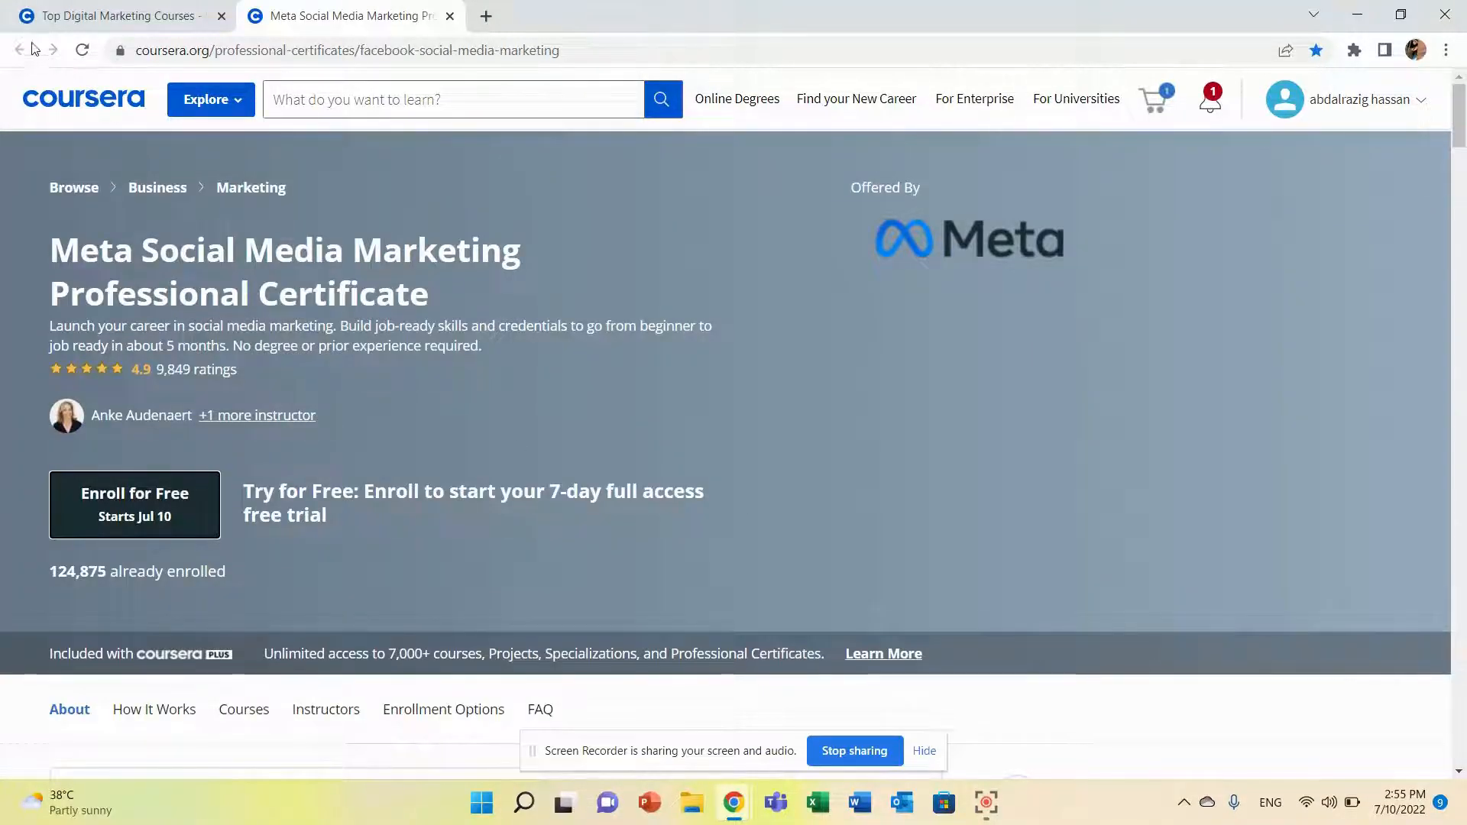
From the search results, open the Google Digital Marketing & E-commerce certificate and scroll its overview.
{"action": "left_click", "coordinate": [662, 99]}
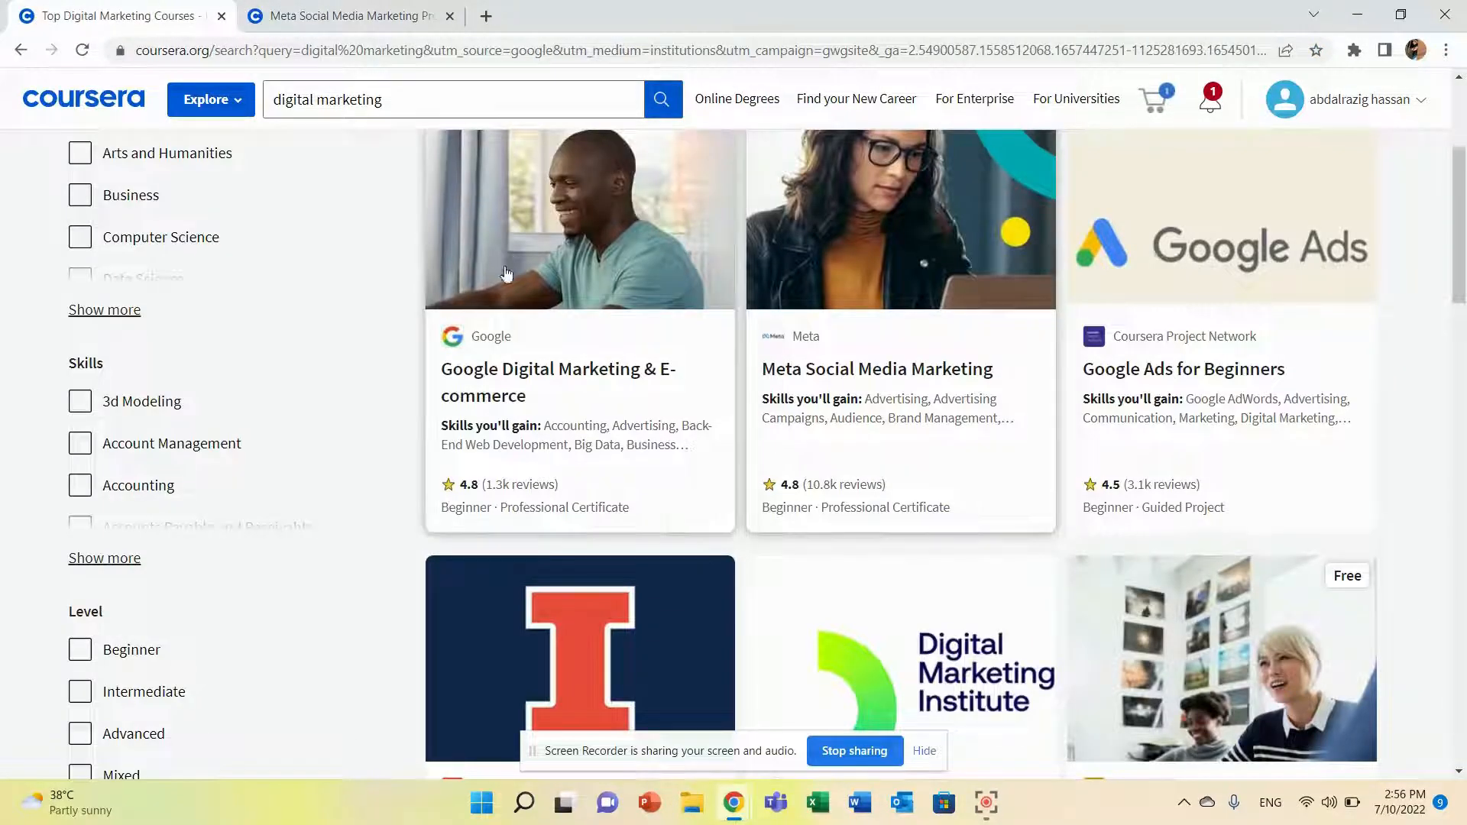
{"action": "left_click", "coordinate": [558, 382]}
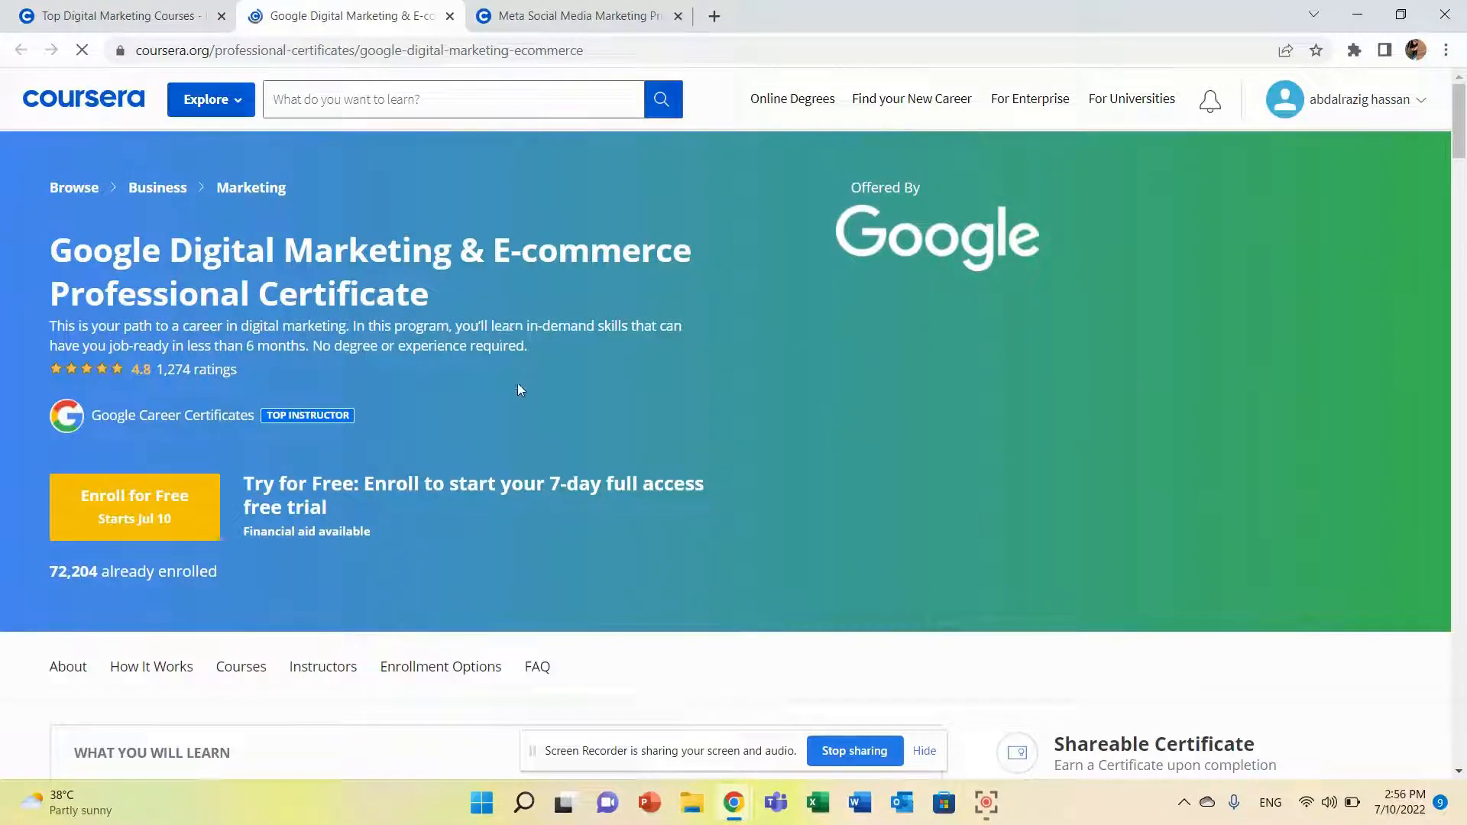
{"action": "scroll", "scroll_direction": "down", "scroll_amount": 3}
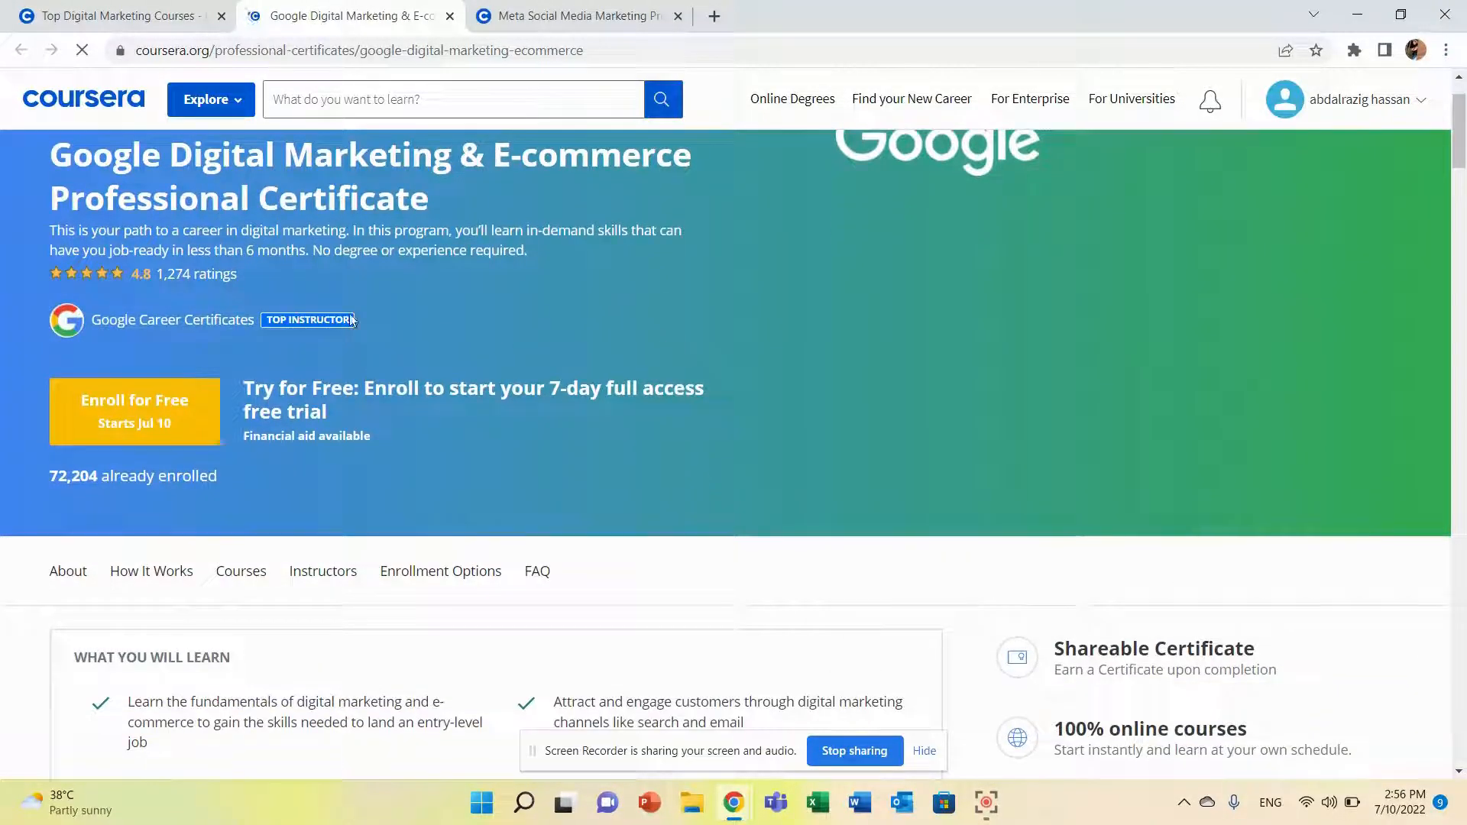
{"action": "mouse_move", "coordinate": [443, 283]}
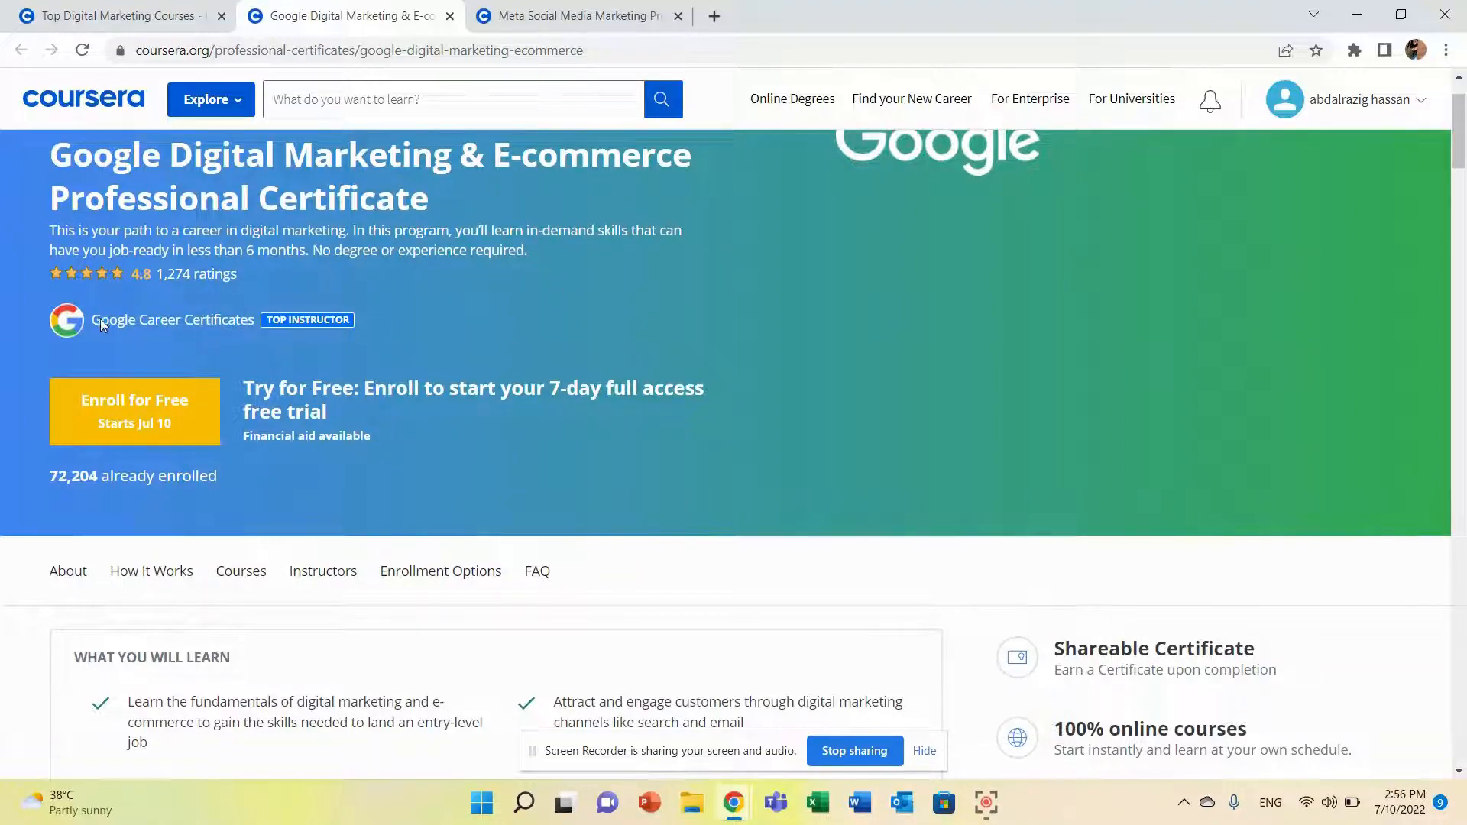
{"action": "scroll", "scroll_direction": "down", "scroll_amount": 3}
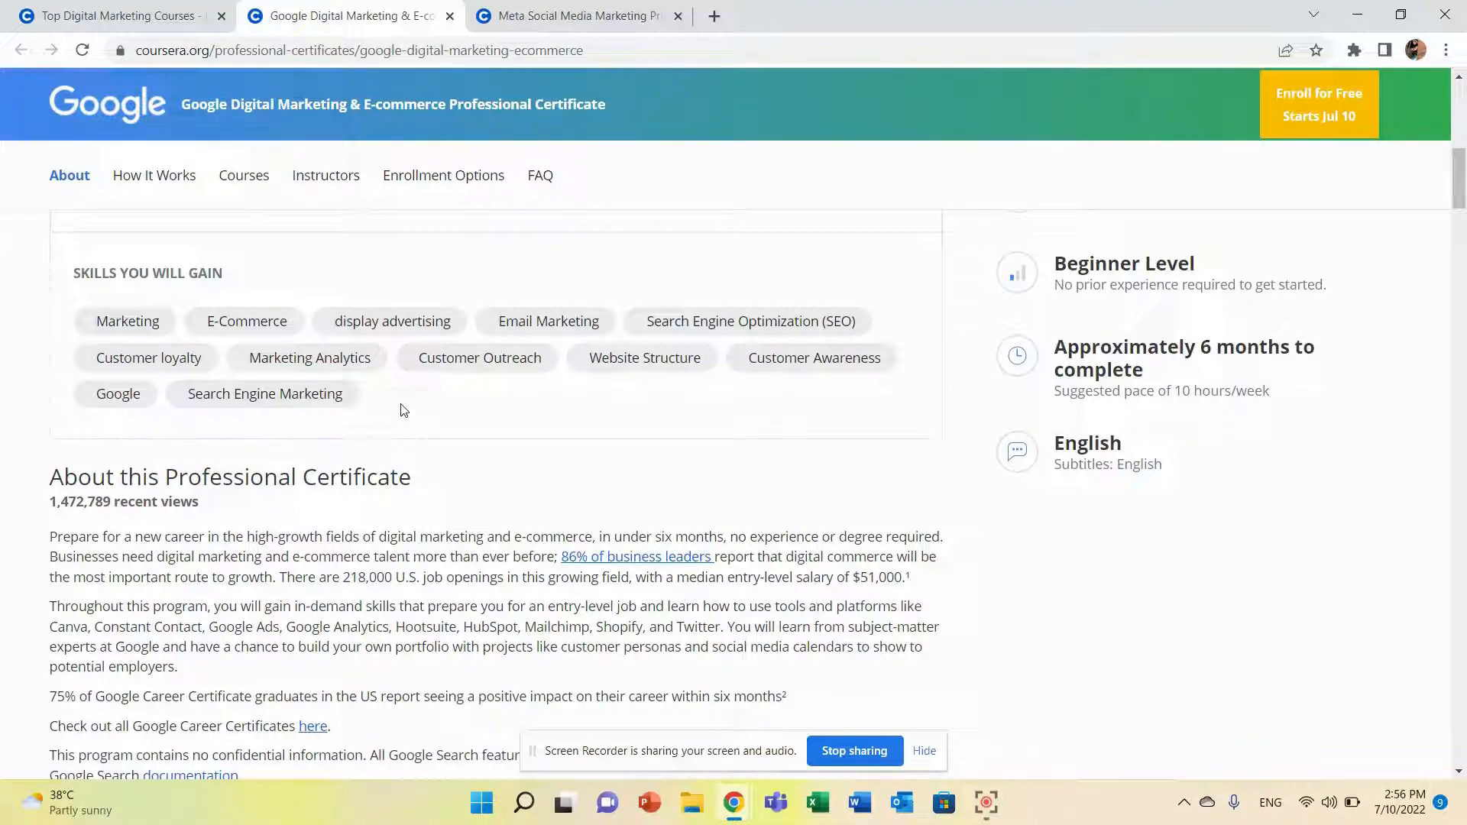
{"action": "mouse_move", "coordinate": [406, 415]}
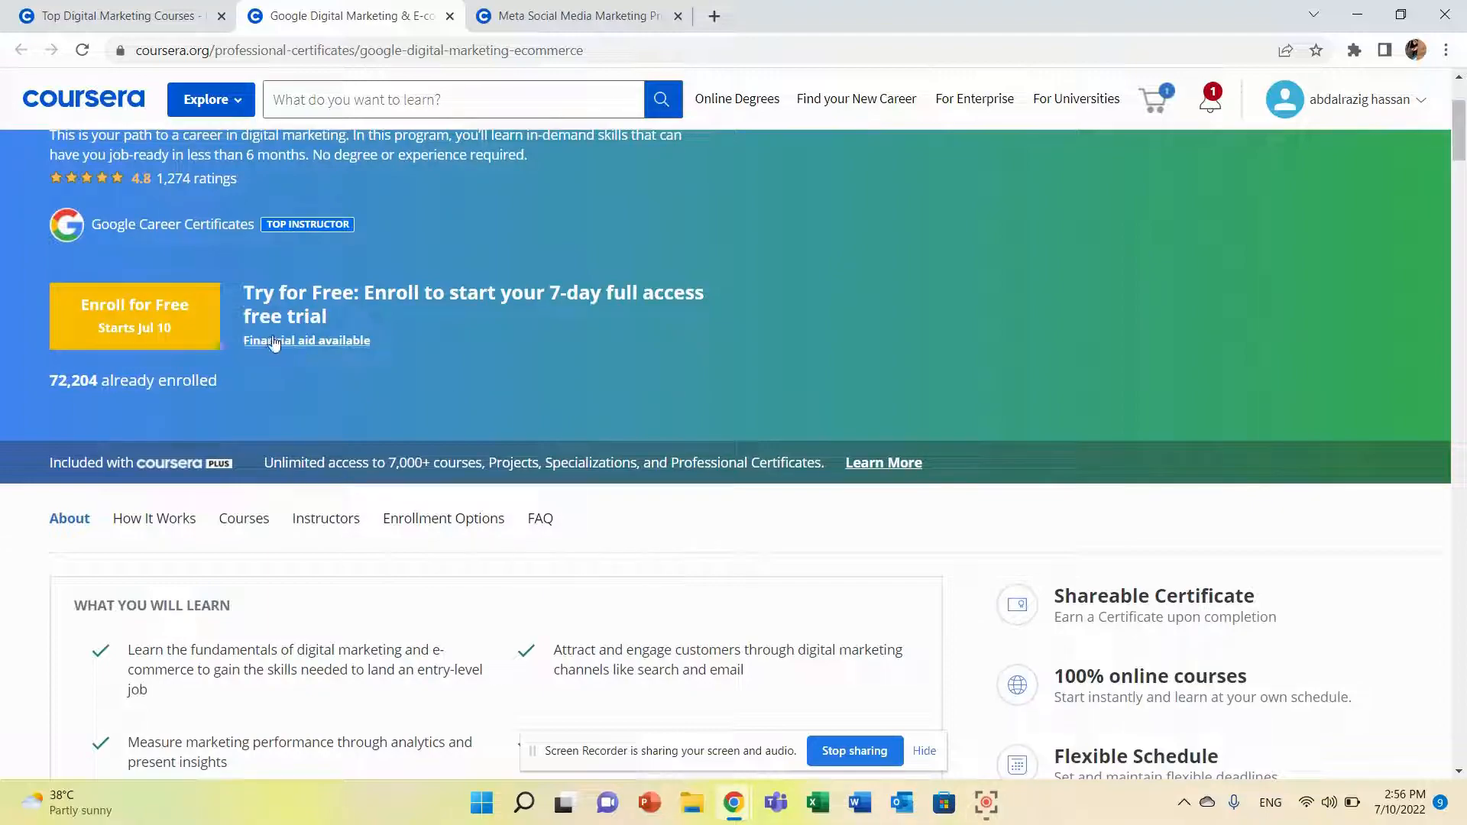
Request financial aid for the certificate and continue to the application.
{"action": "left_click", "coordinate": [306, 339]}
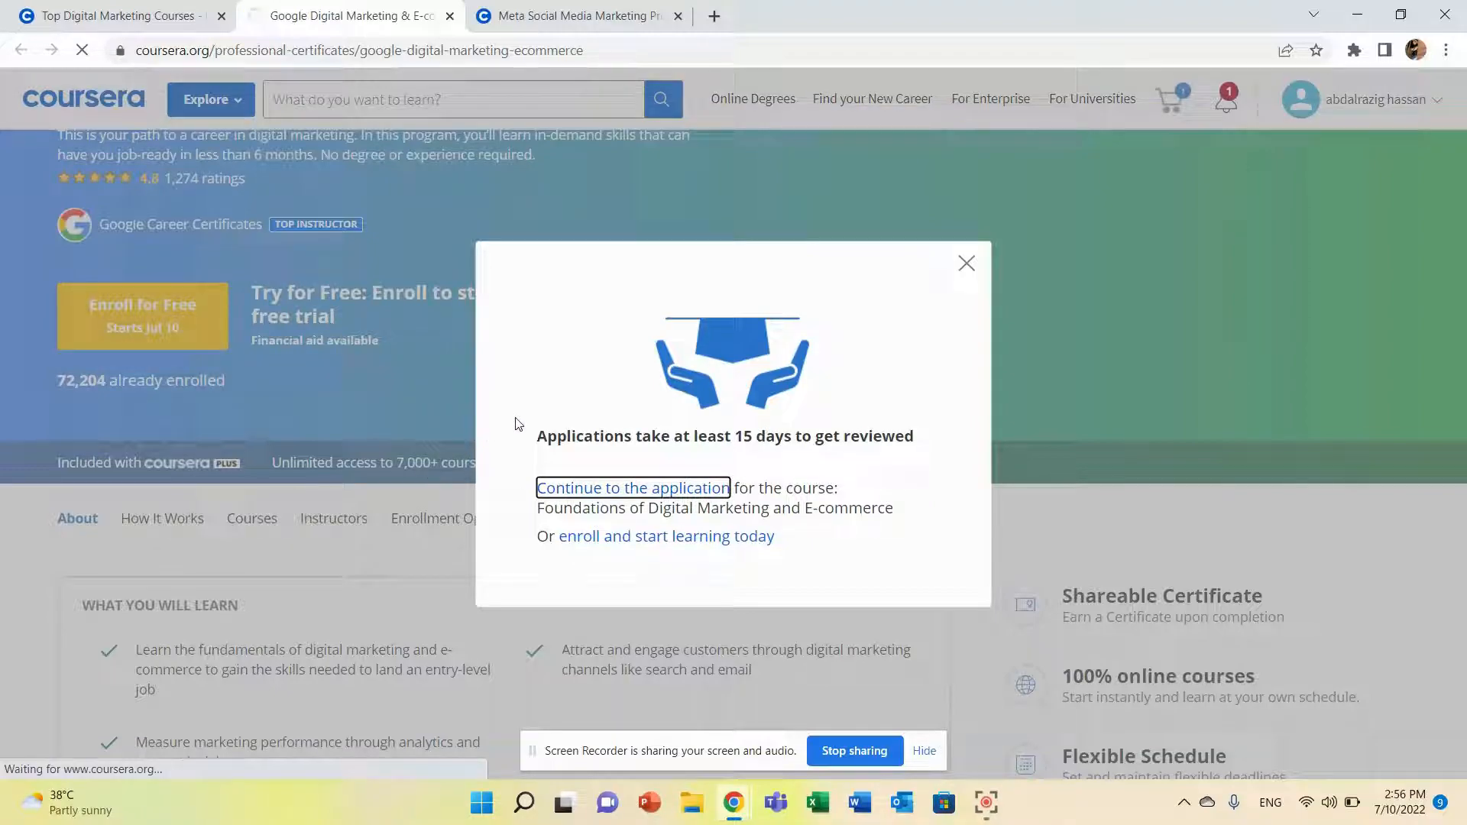
{"action": "left_click", "coordinate": [632, 488]}
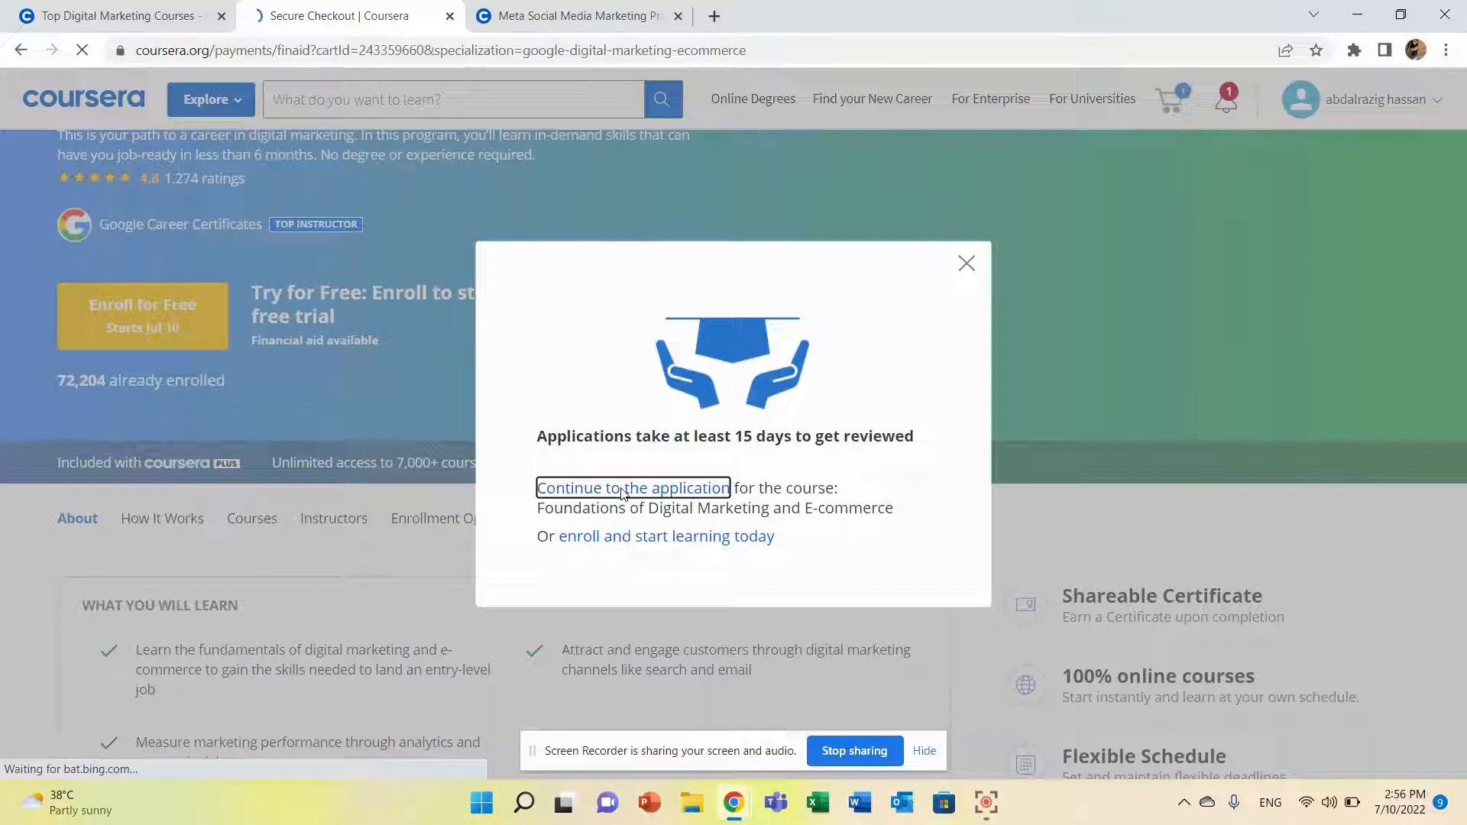
Tick the commitment checkboxes and enter 'I agree to the terms above' as the agreement sentence.
{"action": "left_click", "coordinate": [633, 487]}
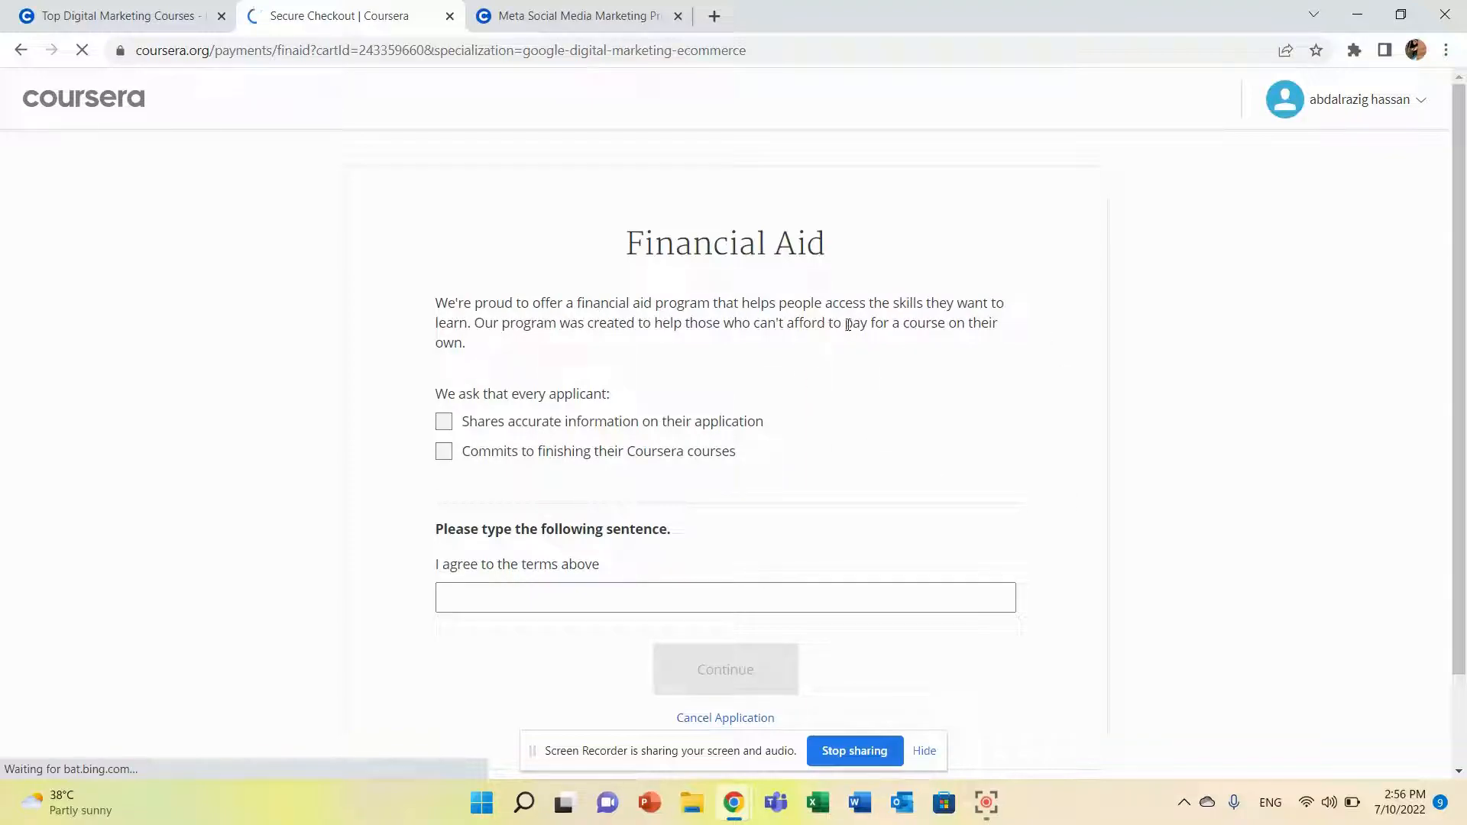
{"action": "mouse_move", "coordinate": [631, 368]}
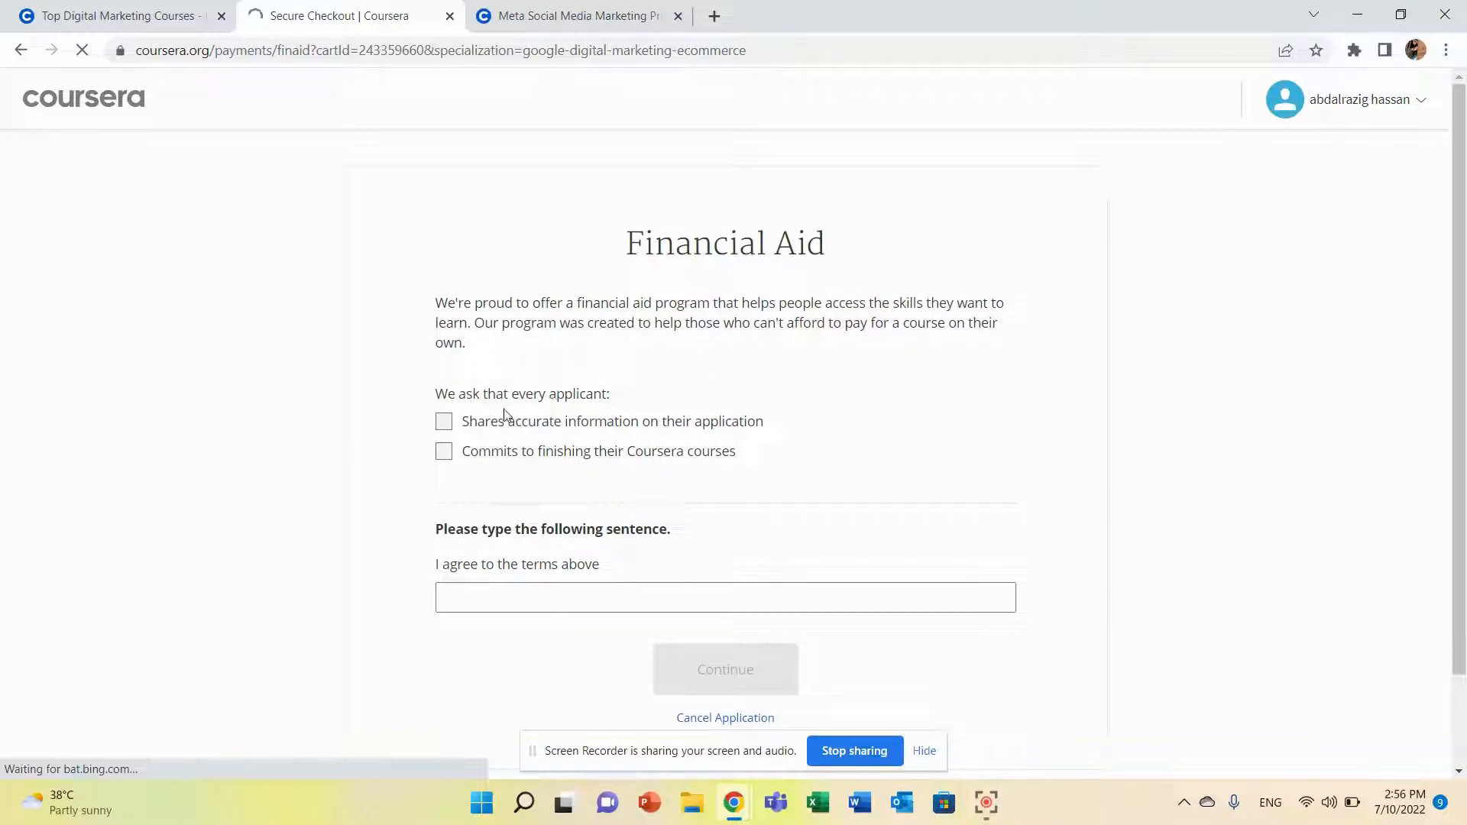
{"action": "left_click", "coordinate": [443, 422]}
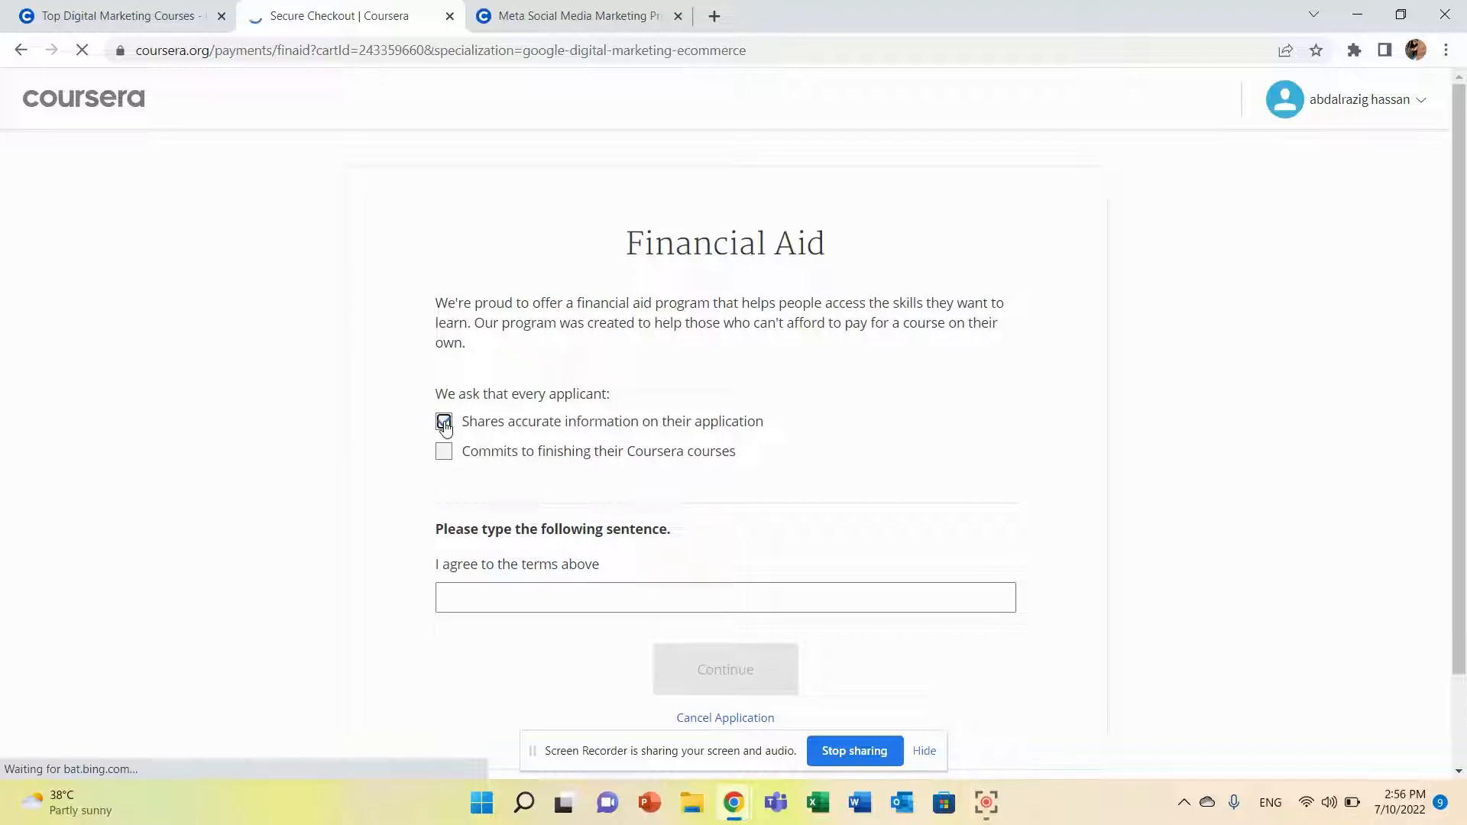
{"action": "left_click", "coordinate": [443, 451]}
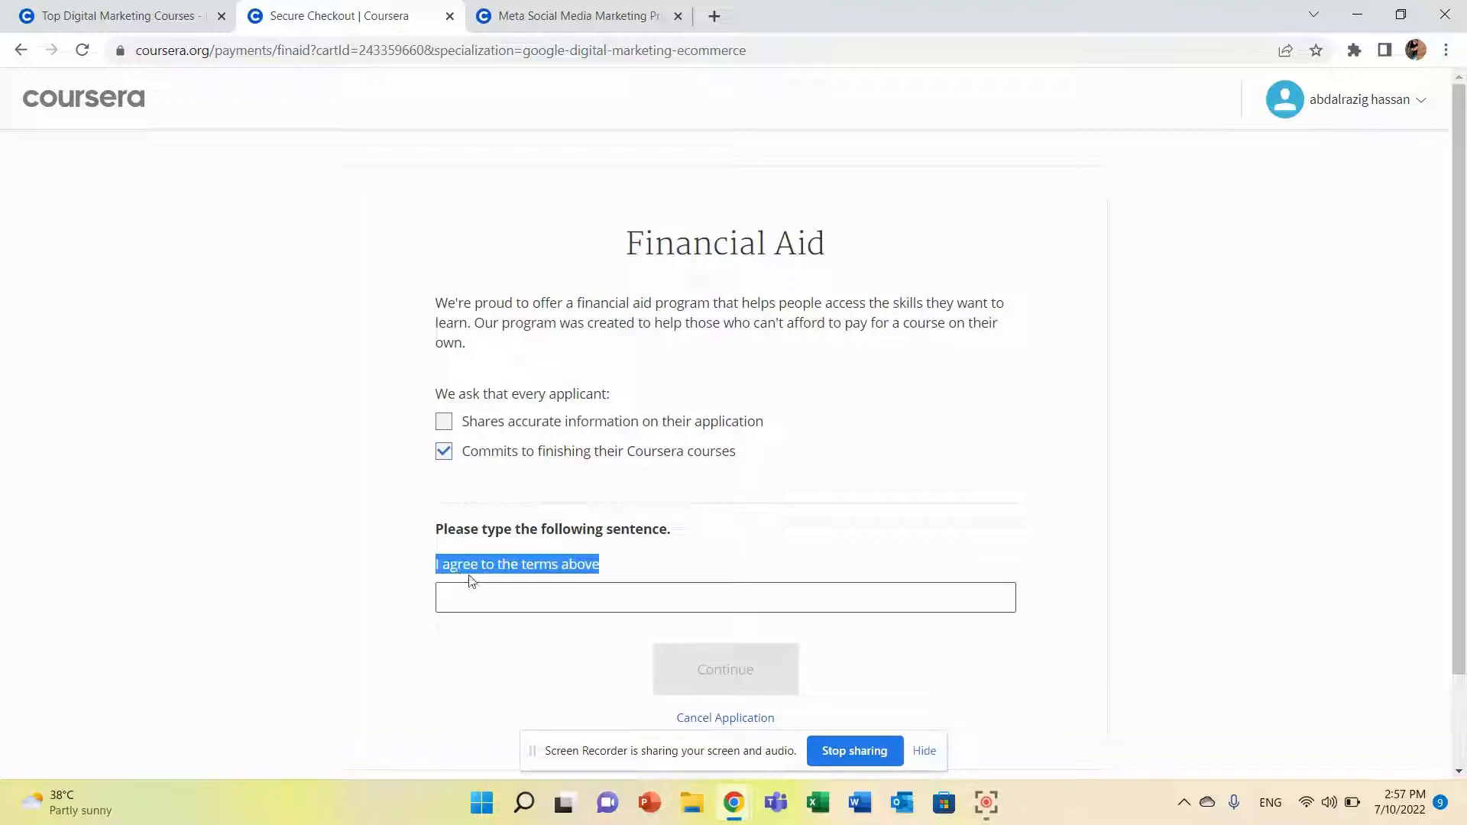
{"action": "type", "text": "I agree to the terms above"}
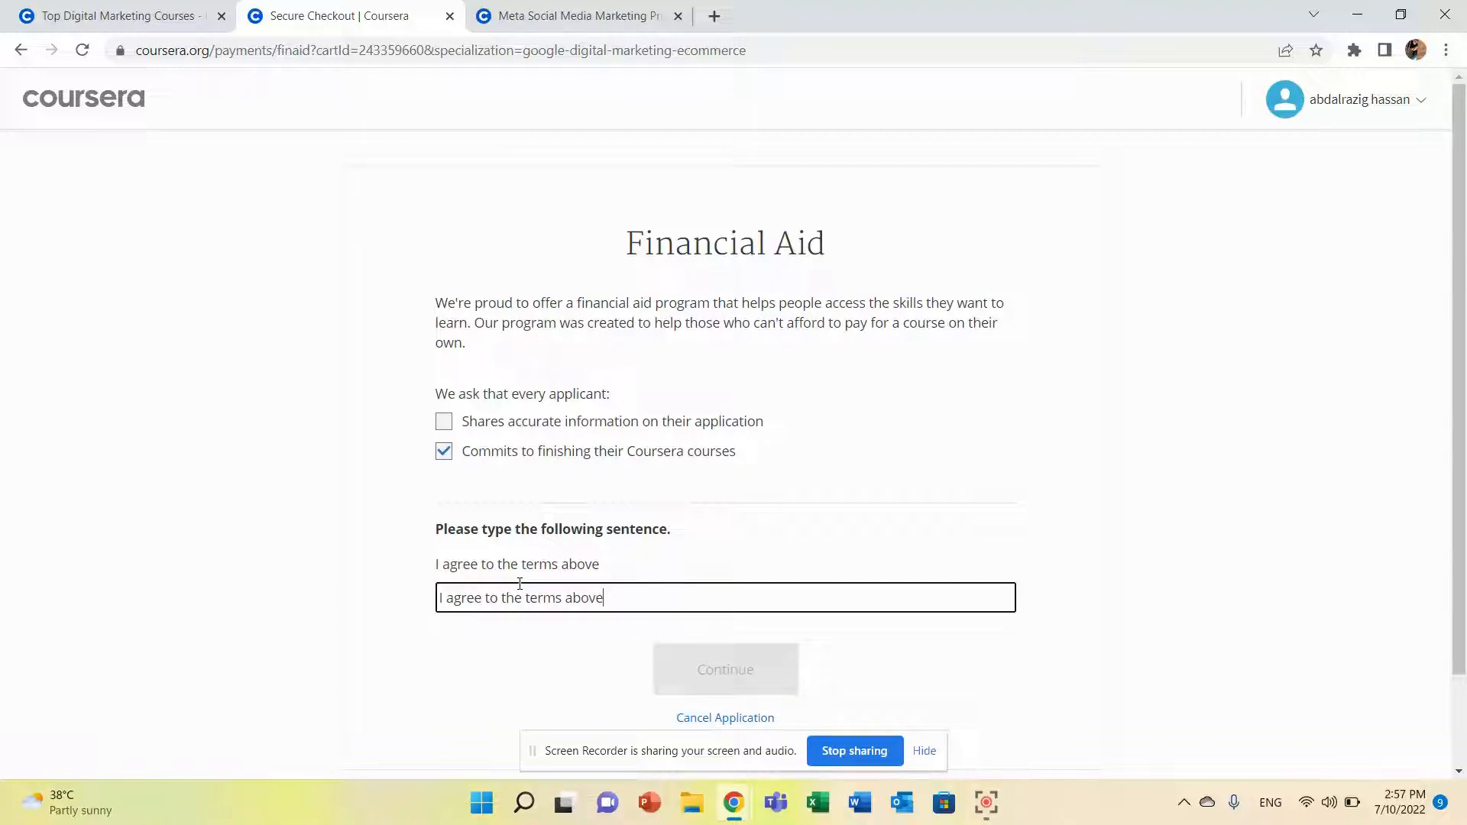
{"action": "scroll", "scroll_direction": "down", "scroll_amount": 3}
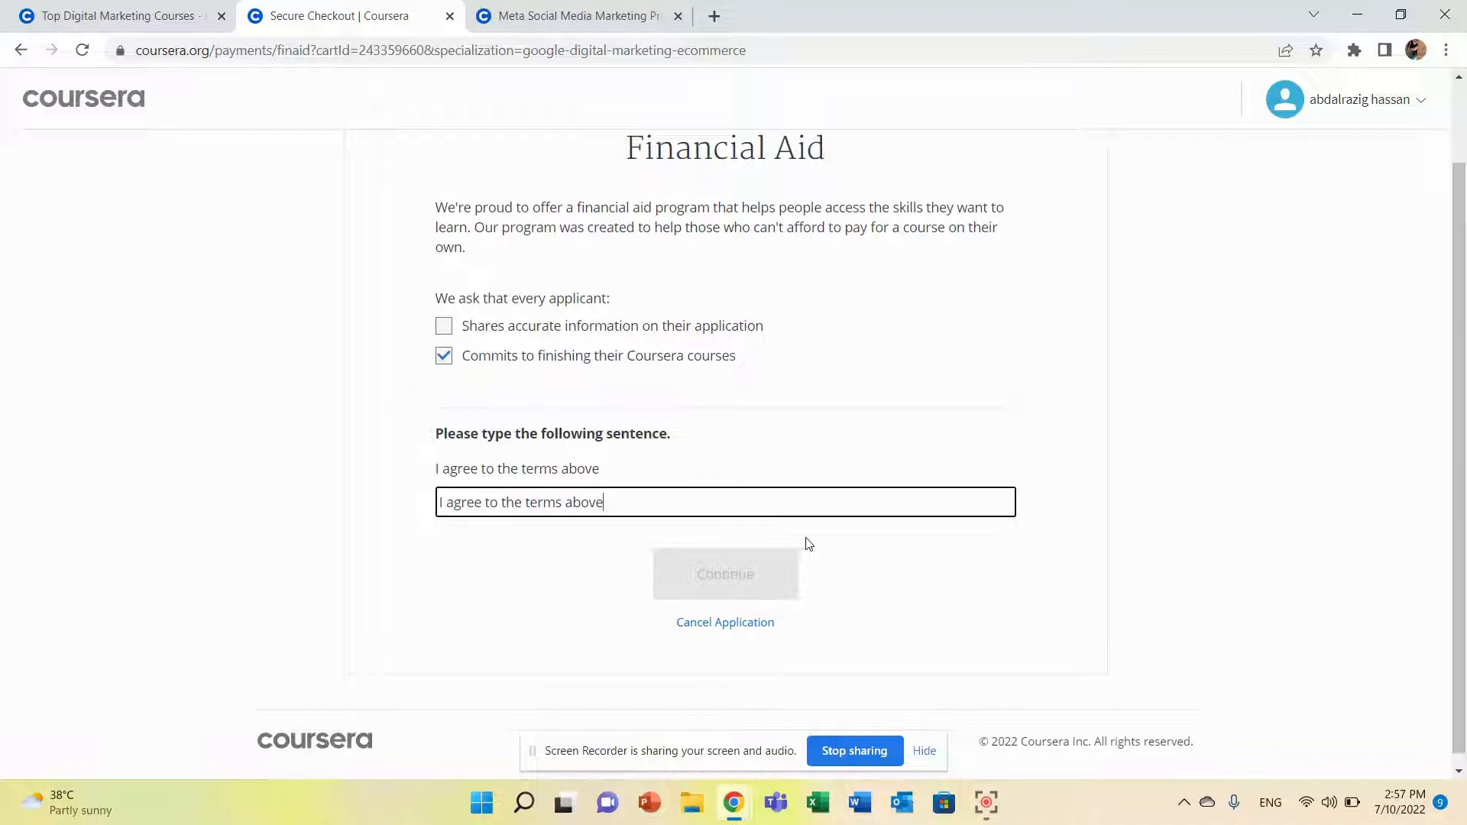
{"action": "mouse_move", "coordinate": [495, 400]}
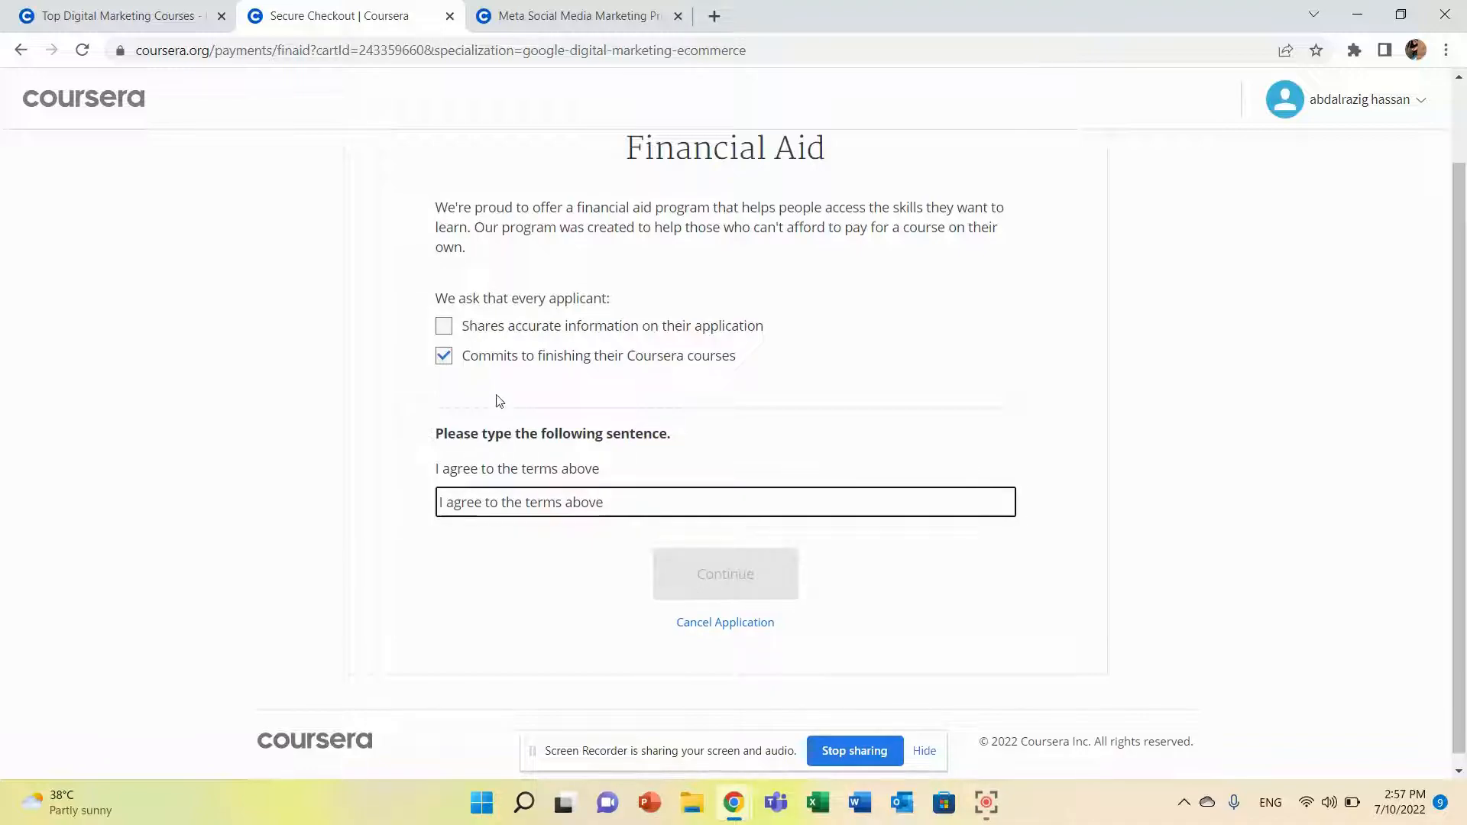
Tick 'Shares accurate information on their application' and continue to Background Information.
{"action": "left_click", "coordinate": [443, 325]}
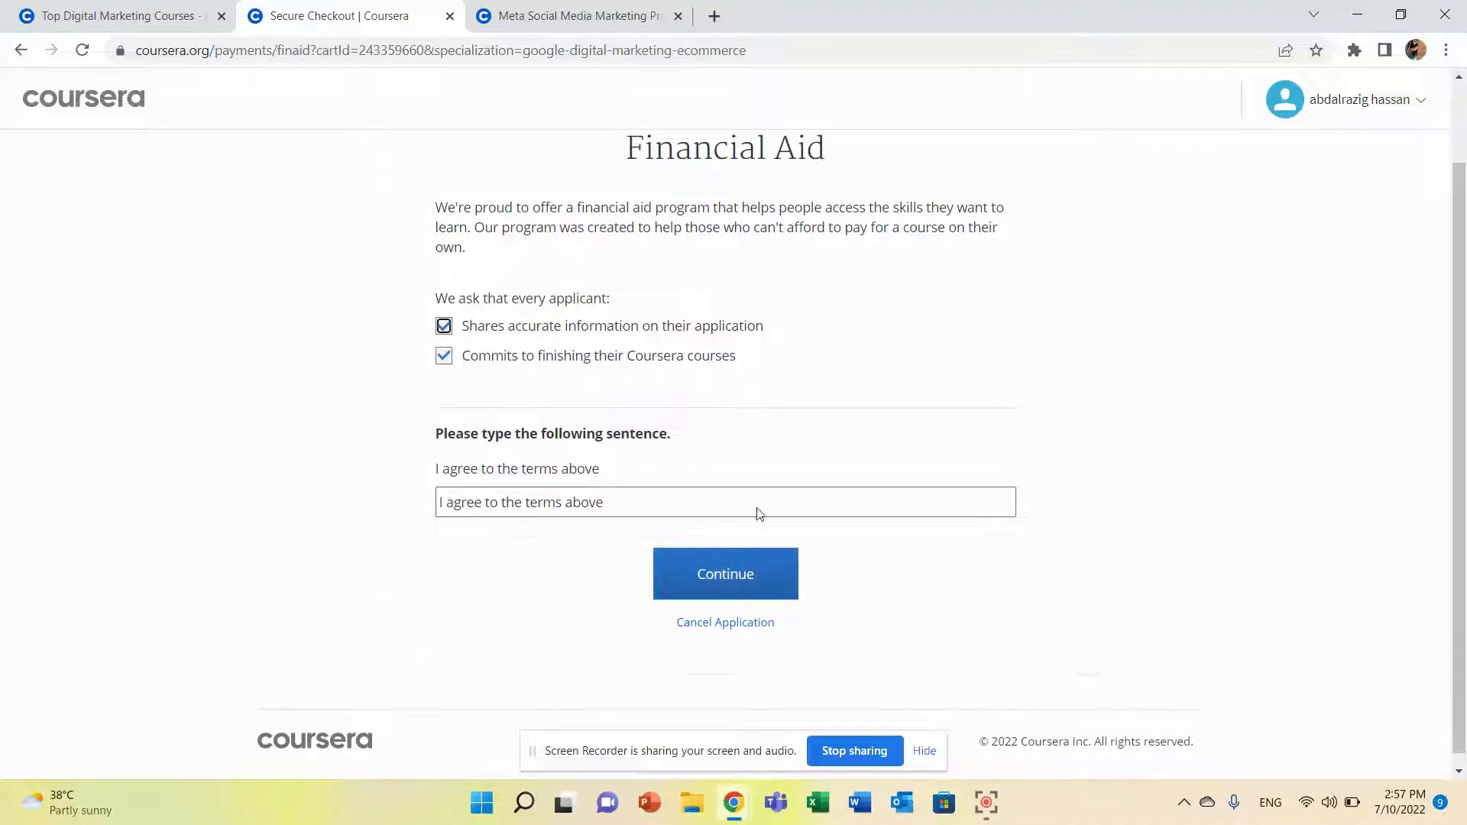
{"action": "left_click", "coordinate": [724, 573]}
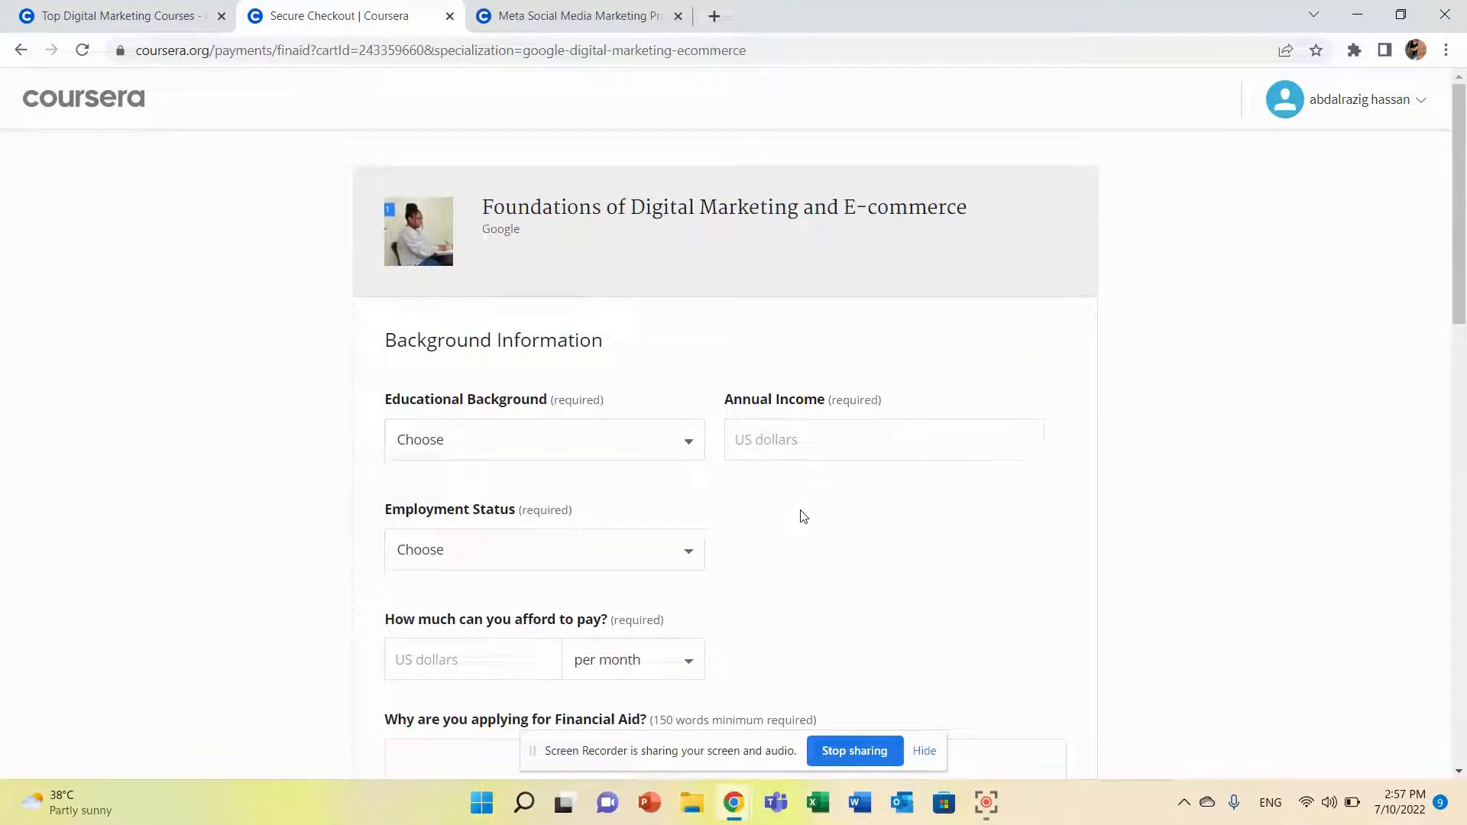
Choose Other as educational background, enter annual income 0, and pick an employment status.
{"action": "left_click", "coordinate": [544, 440]}
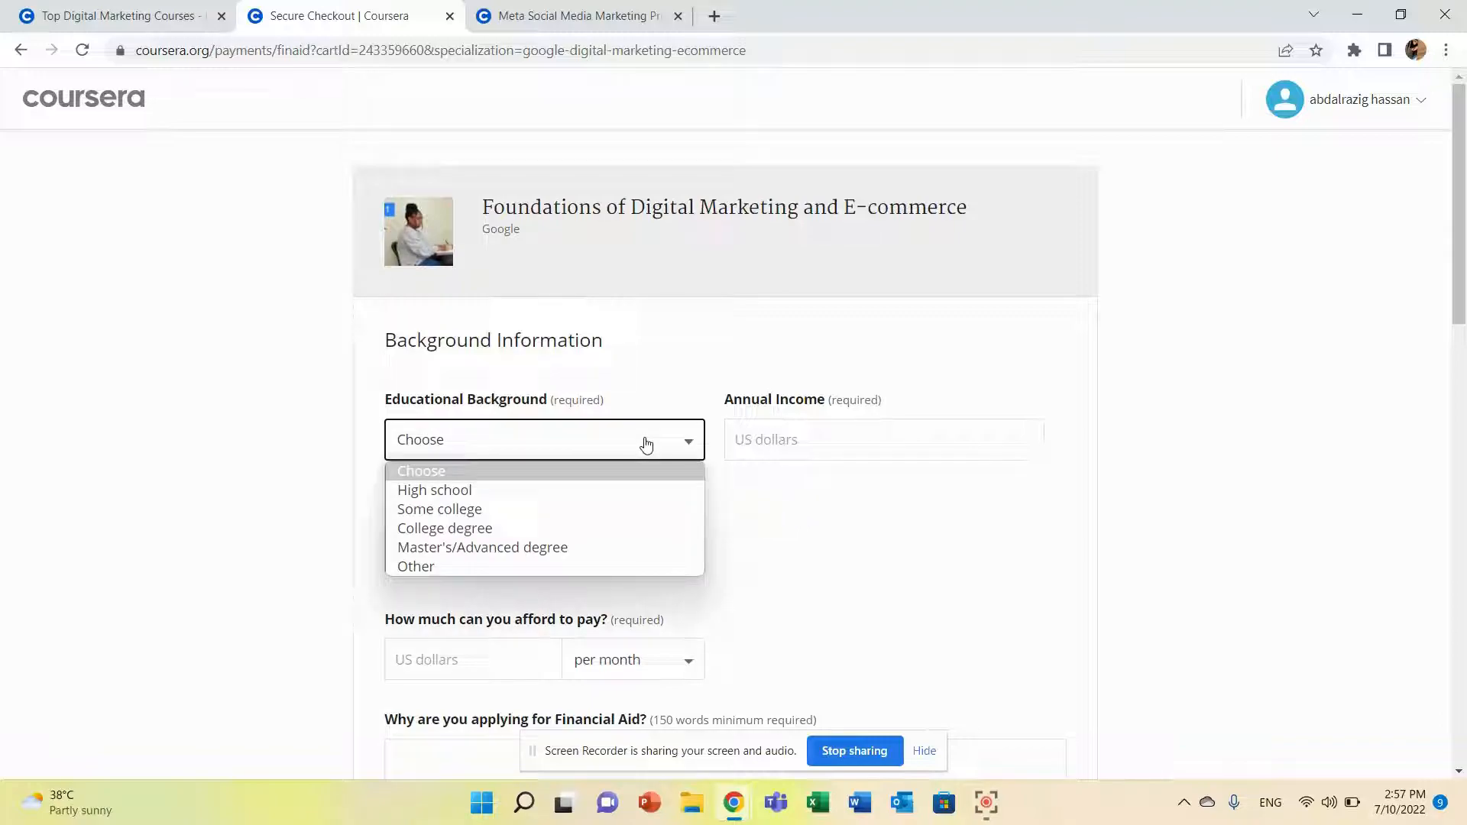
{"action": "mouse_move", "coordinate": [482, 547]}
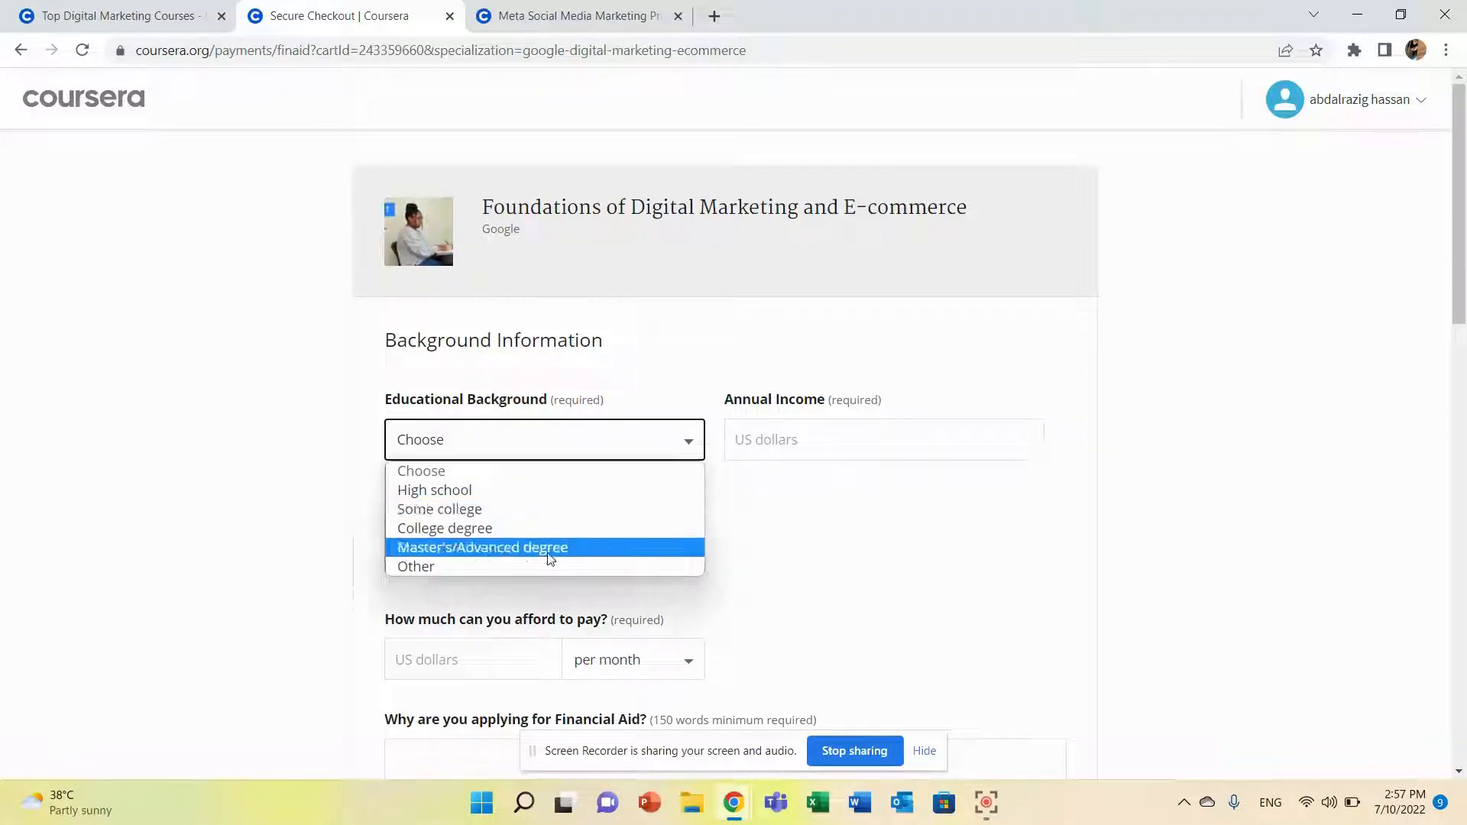
{"action": "left_click", "coordinate": [414, 566]}
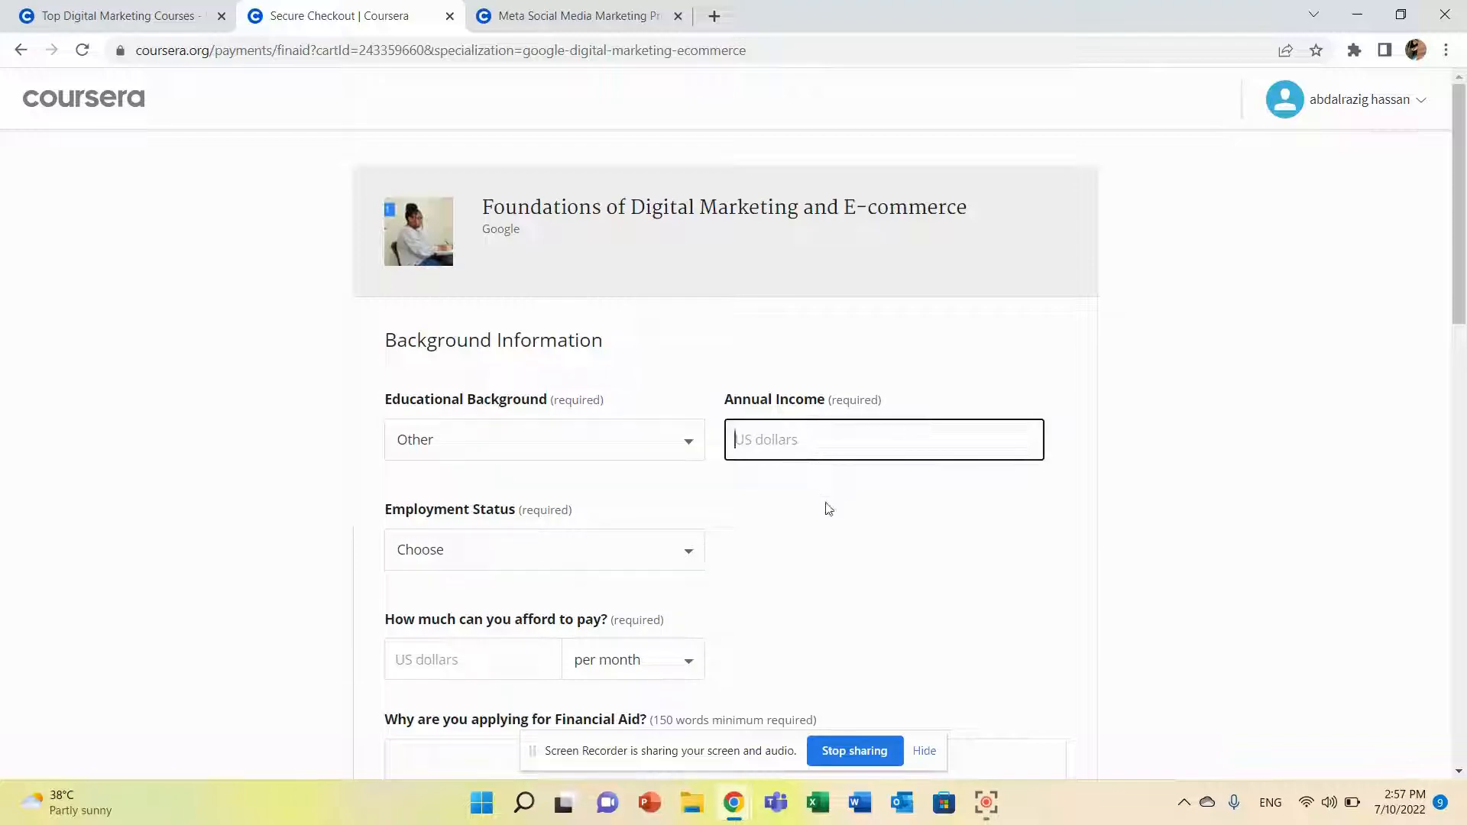
{"action": "type", "text": "0"}
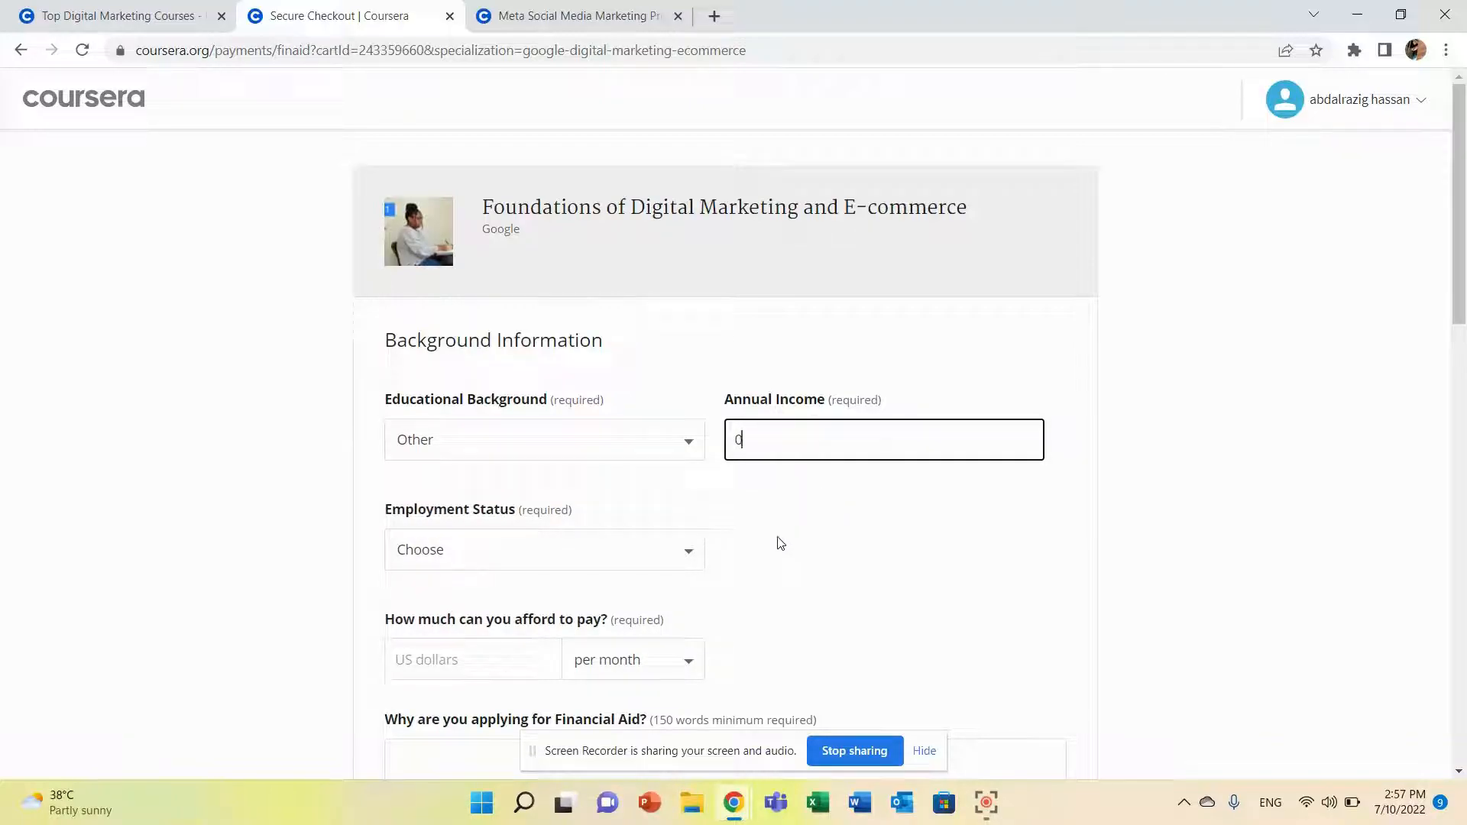
{"action": "left_click", "coordinate": [544, 549]}
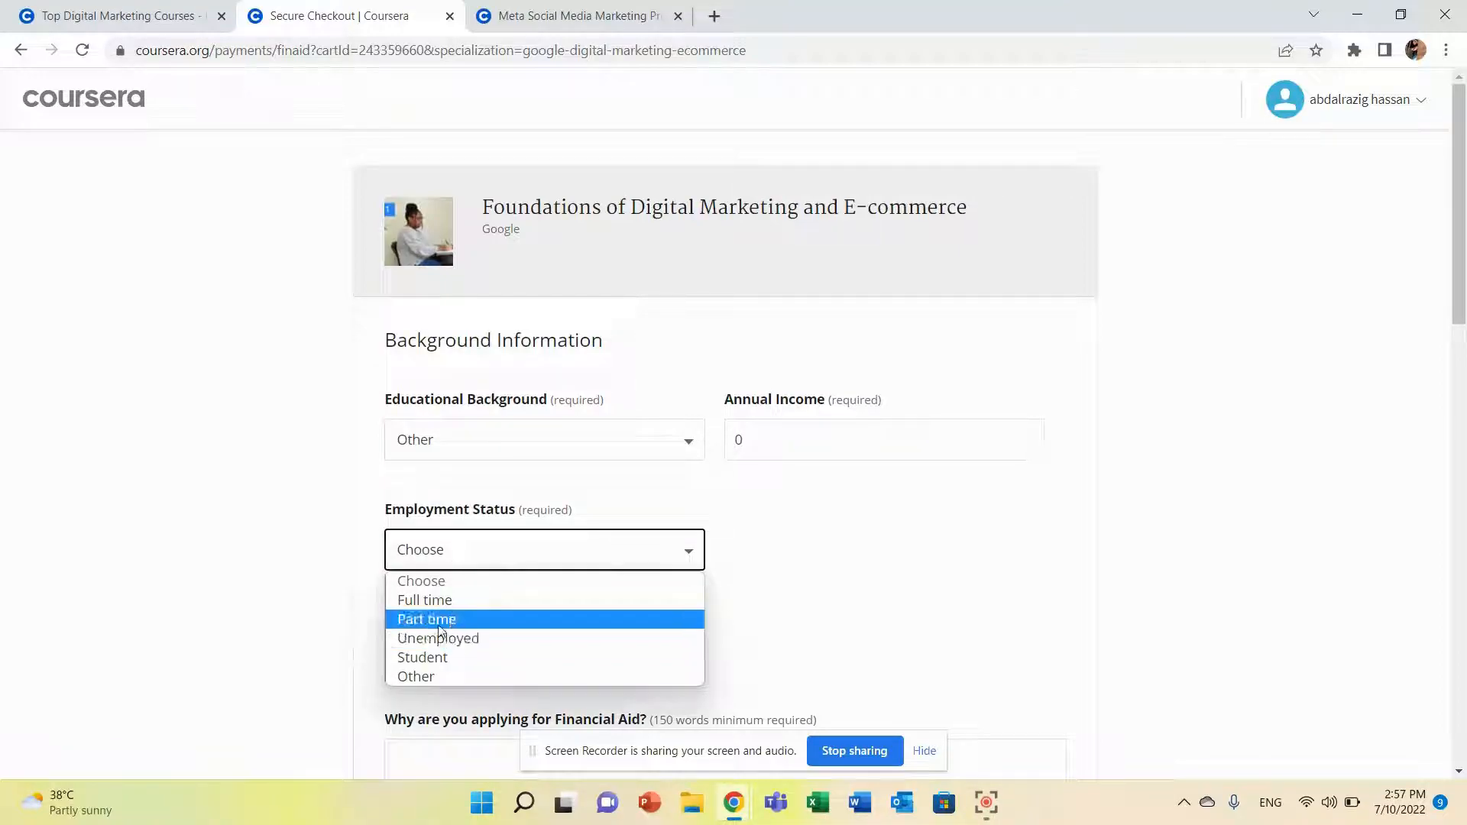
{"action": "left_click", "coordinate": [422, 657]}
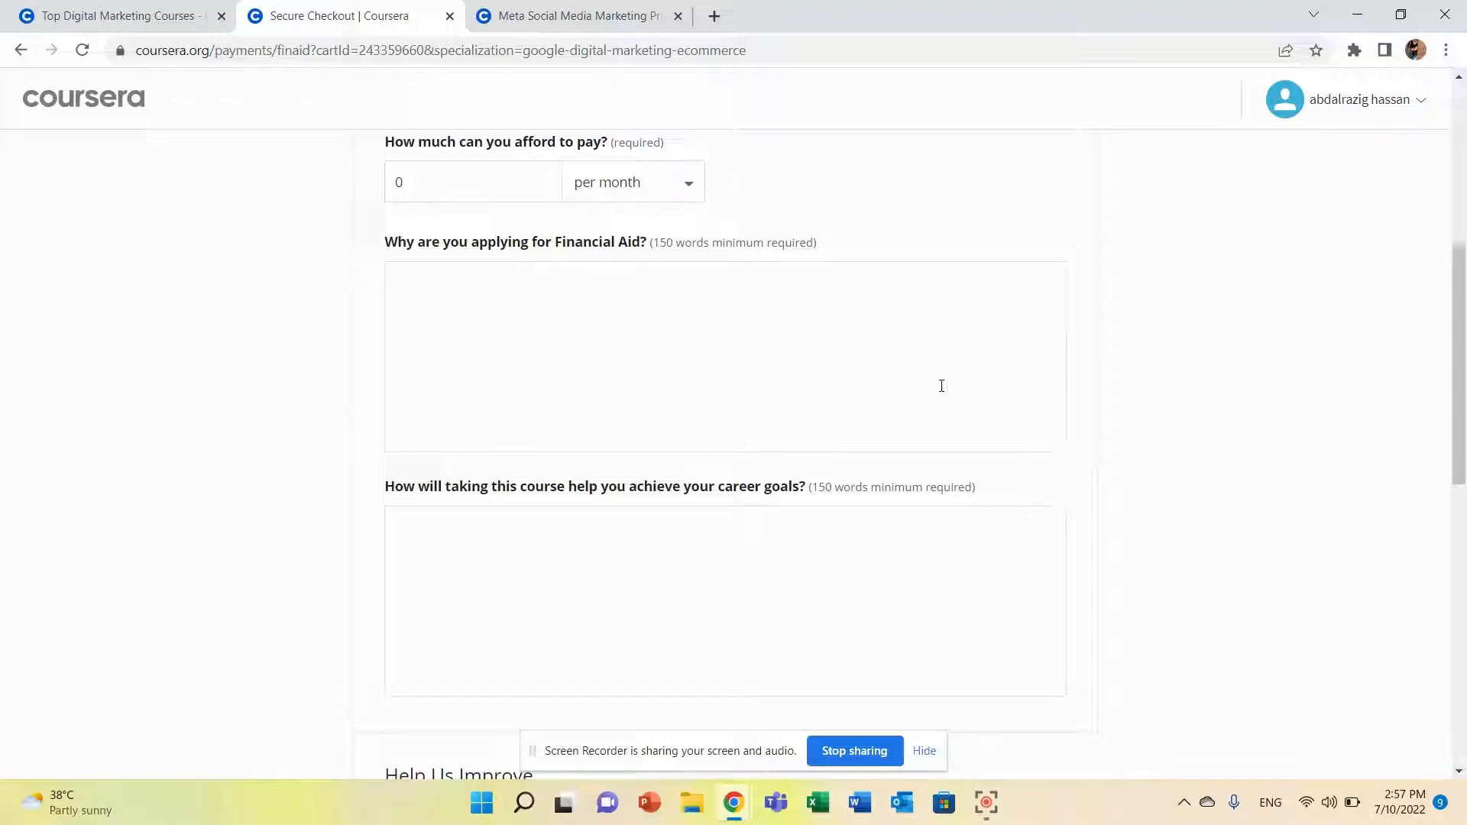
{"action": "left_click", "coordinate": [622, 319]}
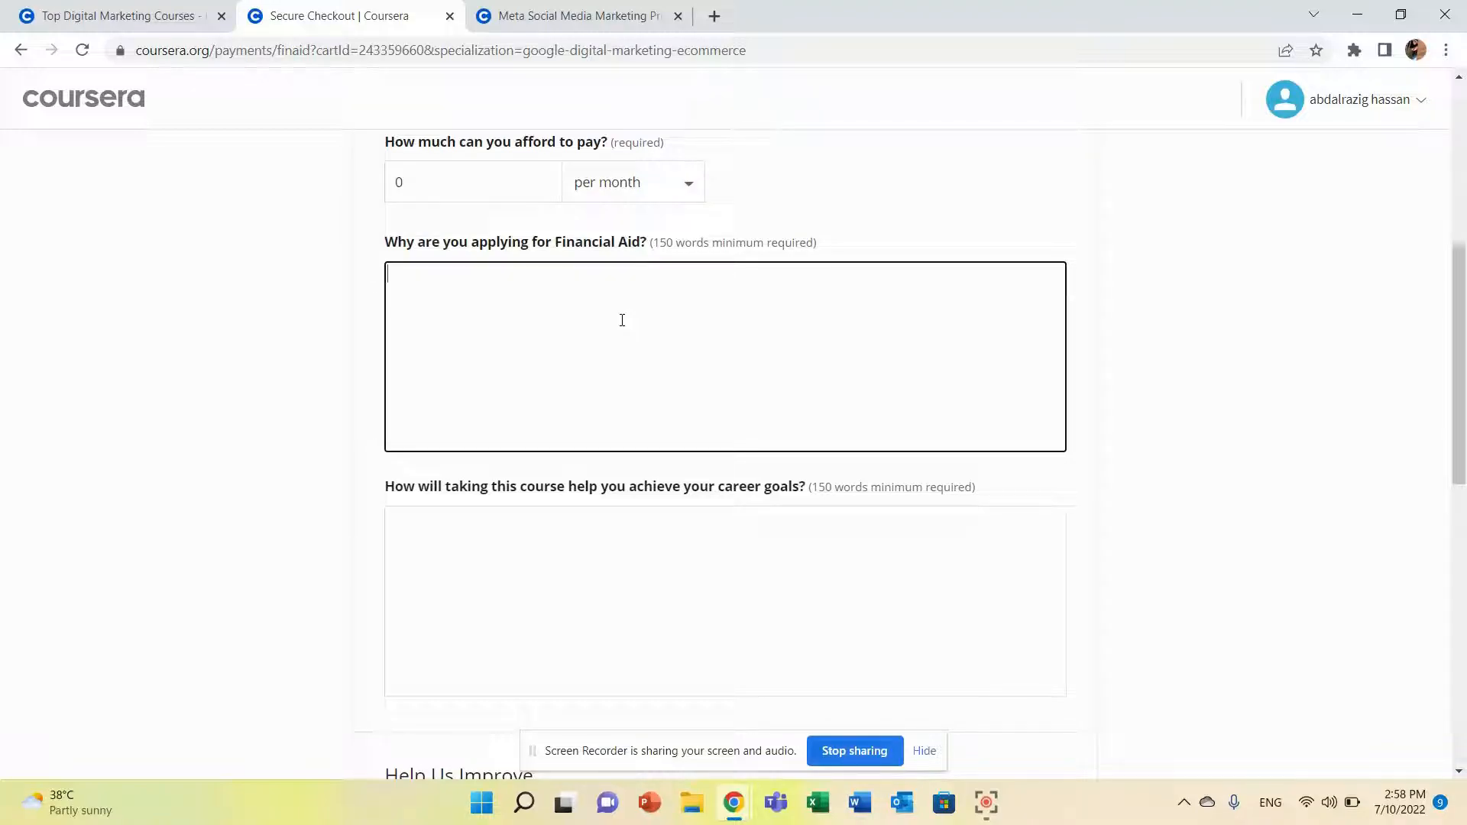
{"action": "scroll", "scroll_direction": "down", "scroll_amount": 3}
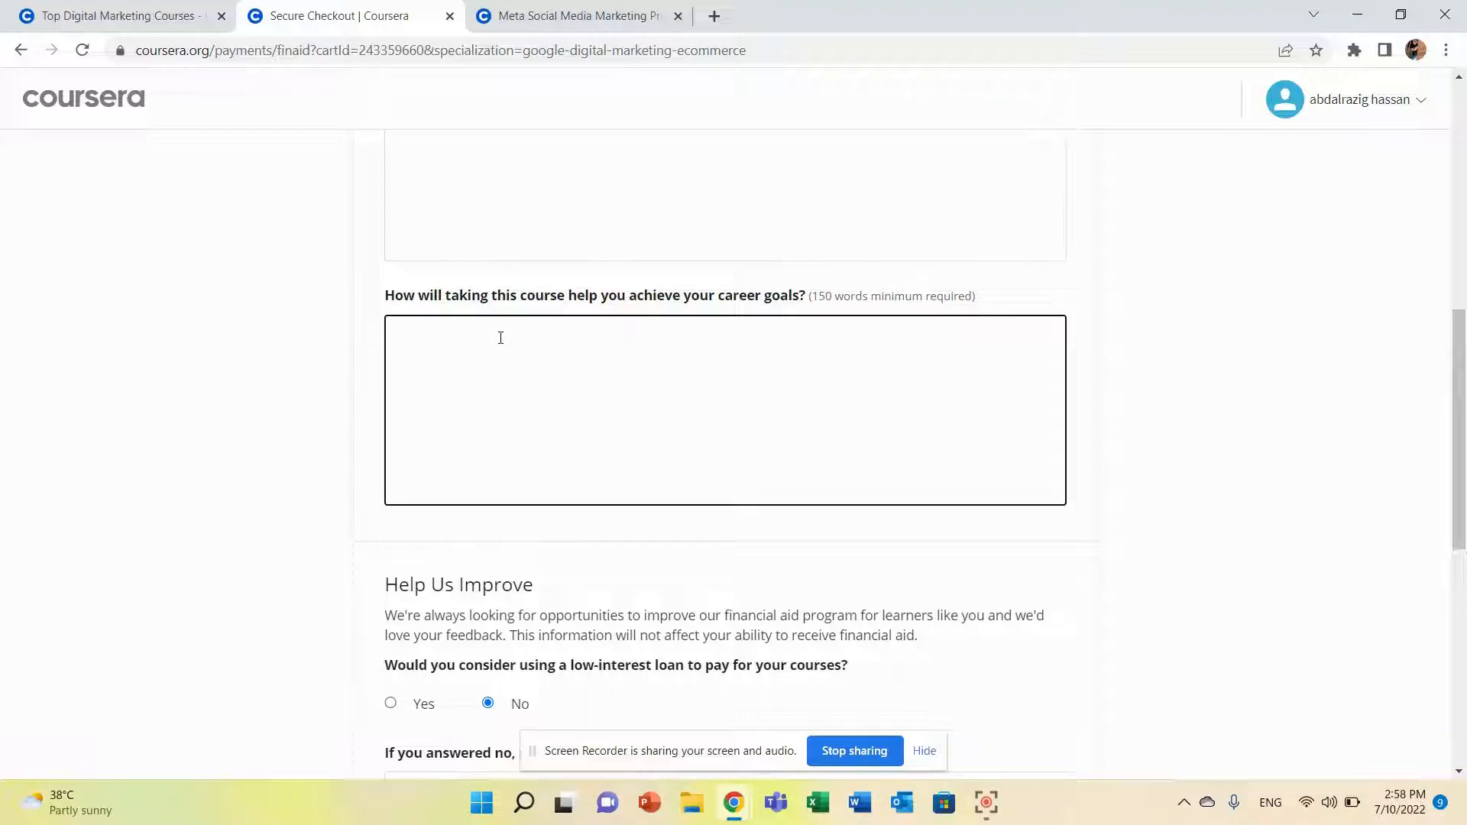
{"action": "scroll", "scroll_direction": "up", "scroll_amount": 3}
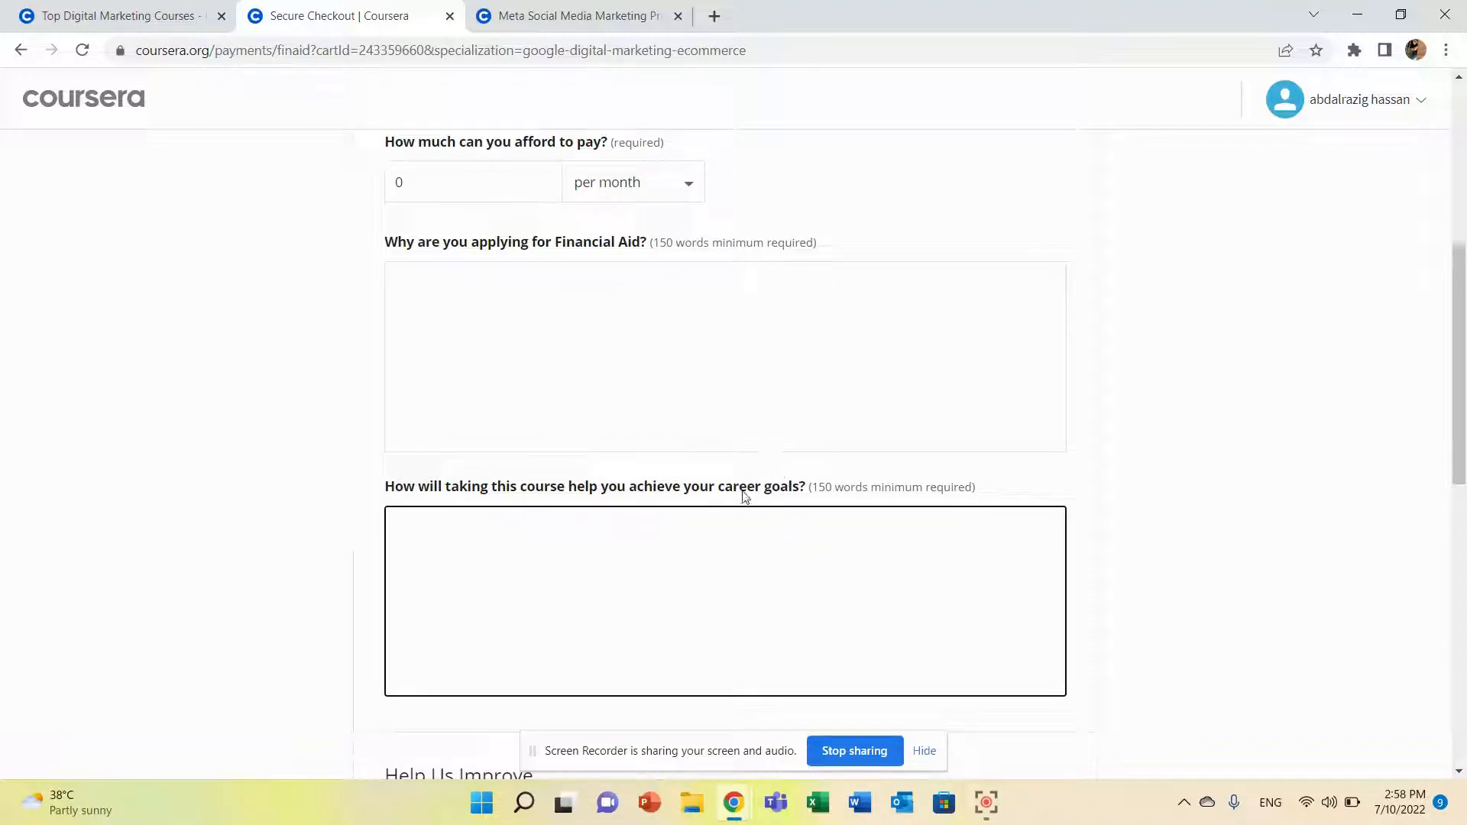
{"action": "scroll", "scroll_direction": "down", "scroll_amount": 3}
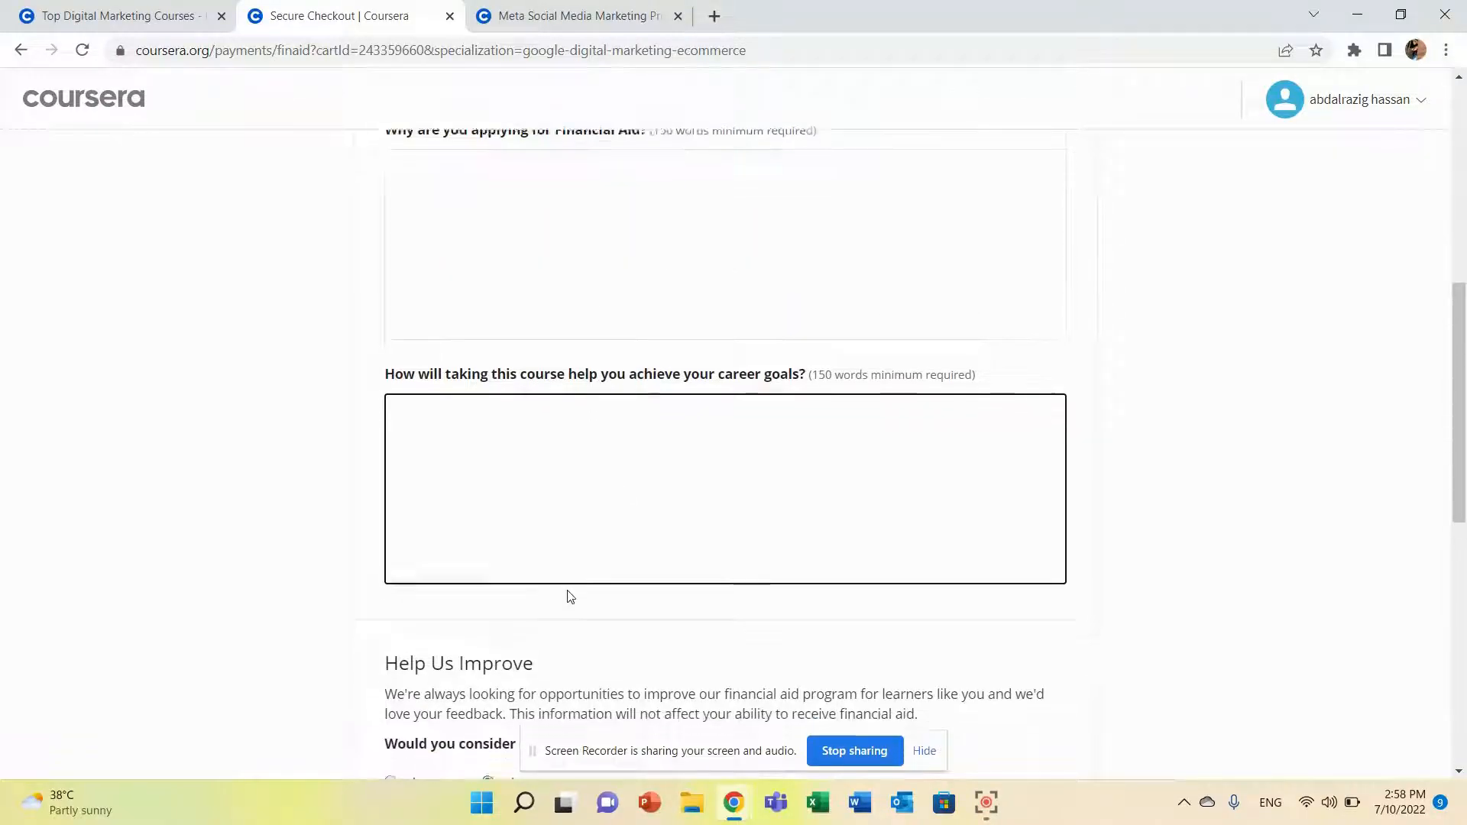
{"action": "scroll", "scroll_direction": "down", "scroll_amount": 3}
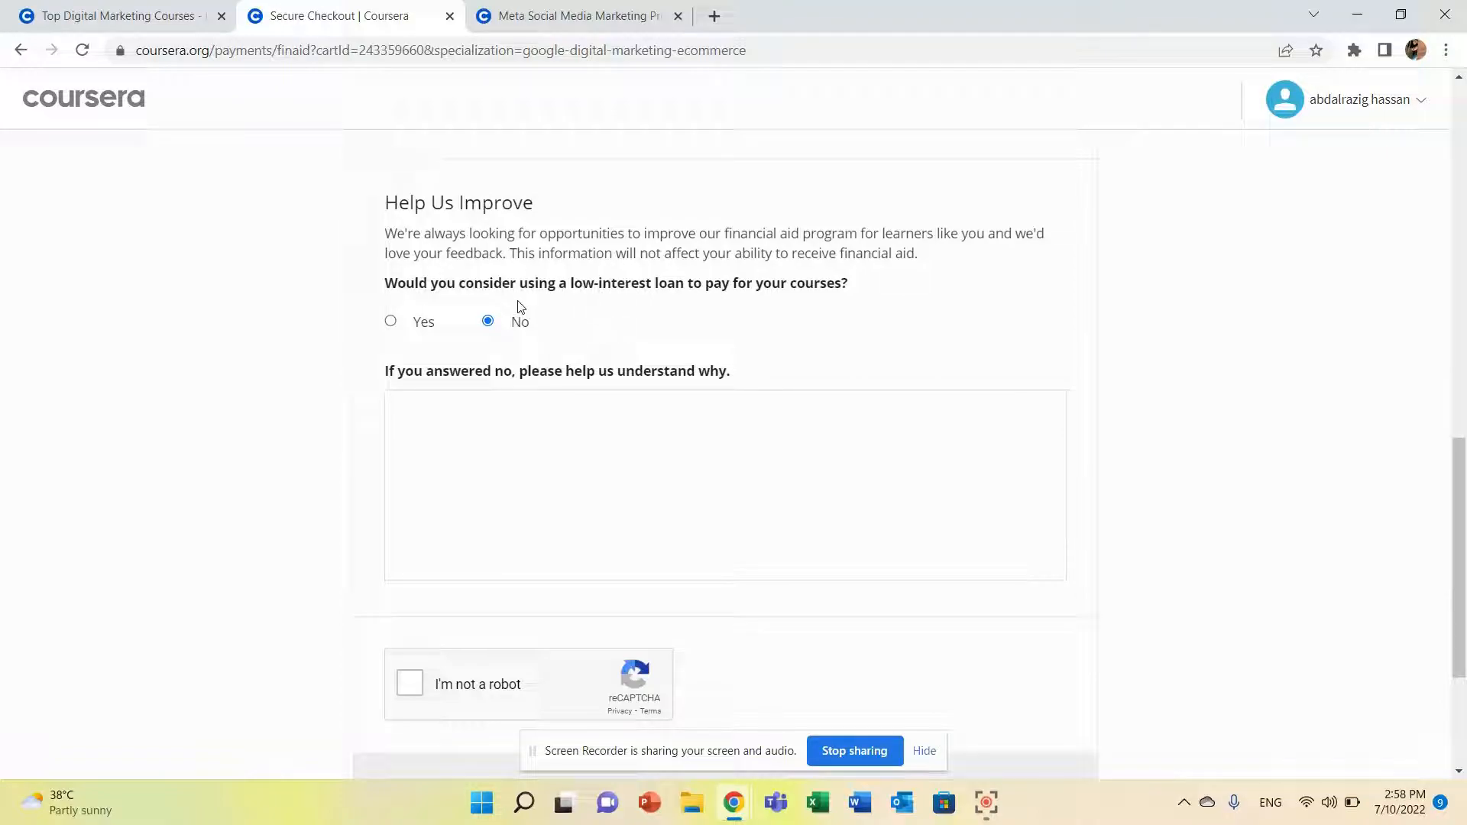
{"action": "mouse_move", "coordinate": [548, 333]}
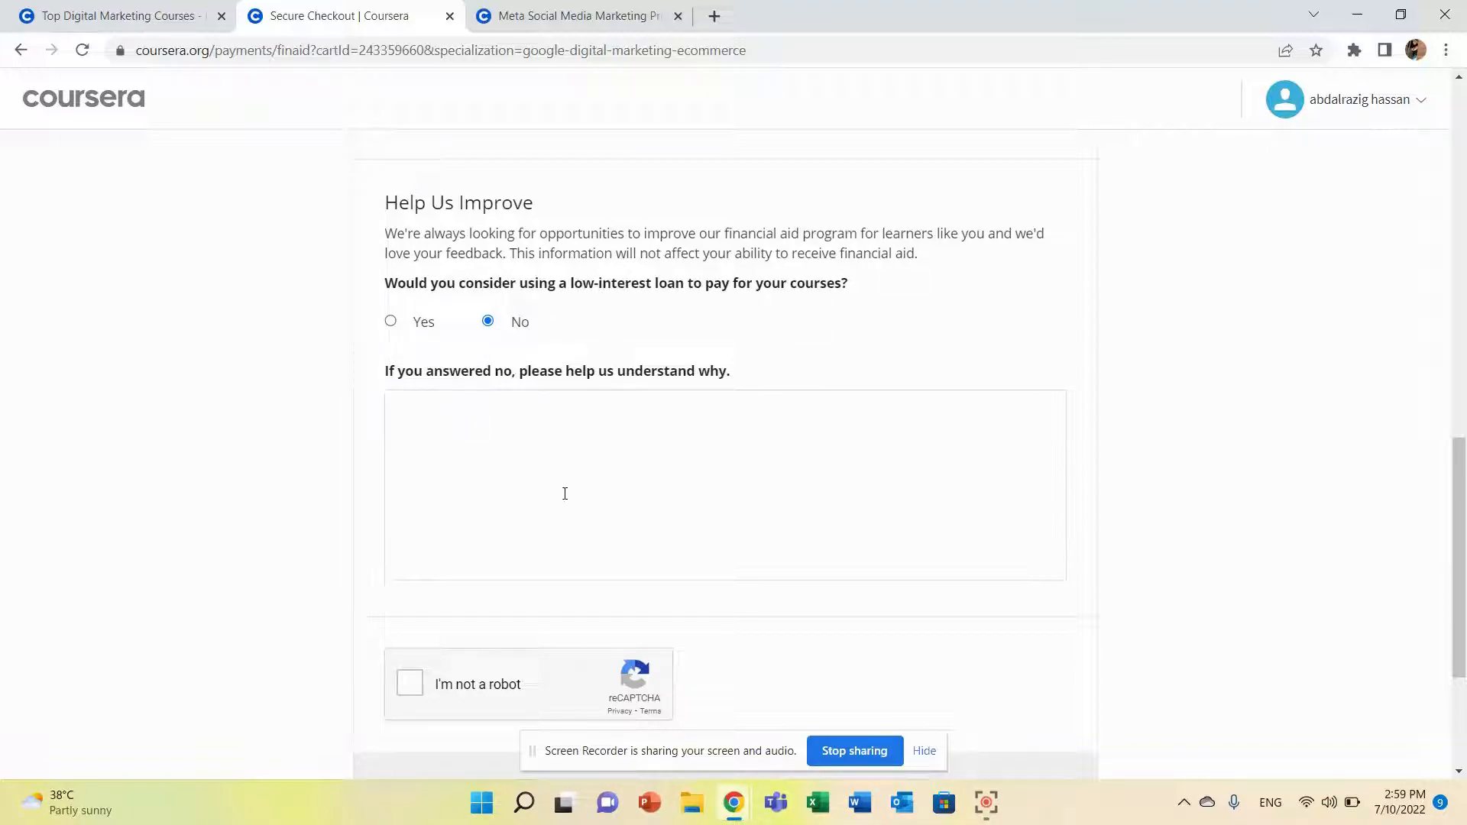
Answer Yes to considering a low-interest loan and tick the 'I'm not a robot' reCAPTCHA.
{"action": "left_click", "coordinate": [389, 321]}
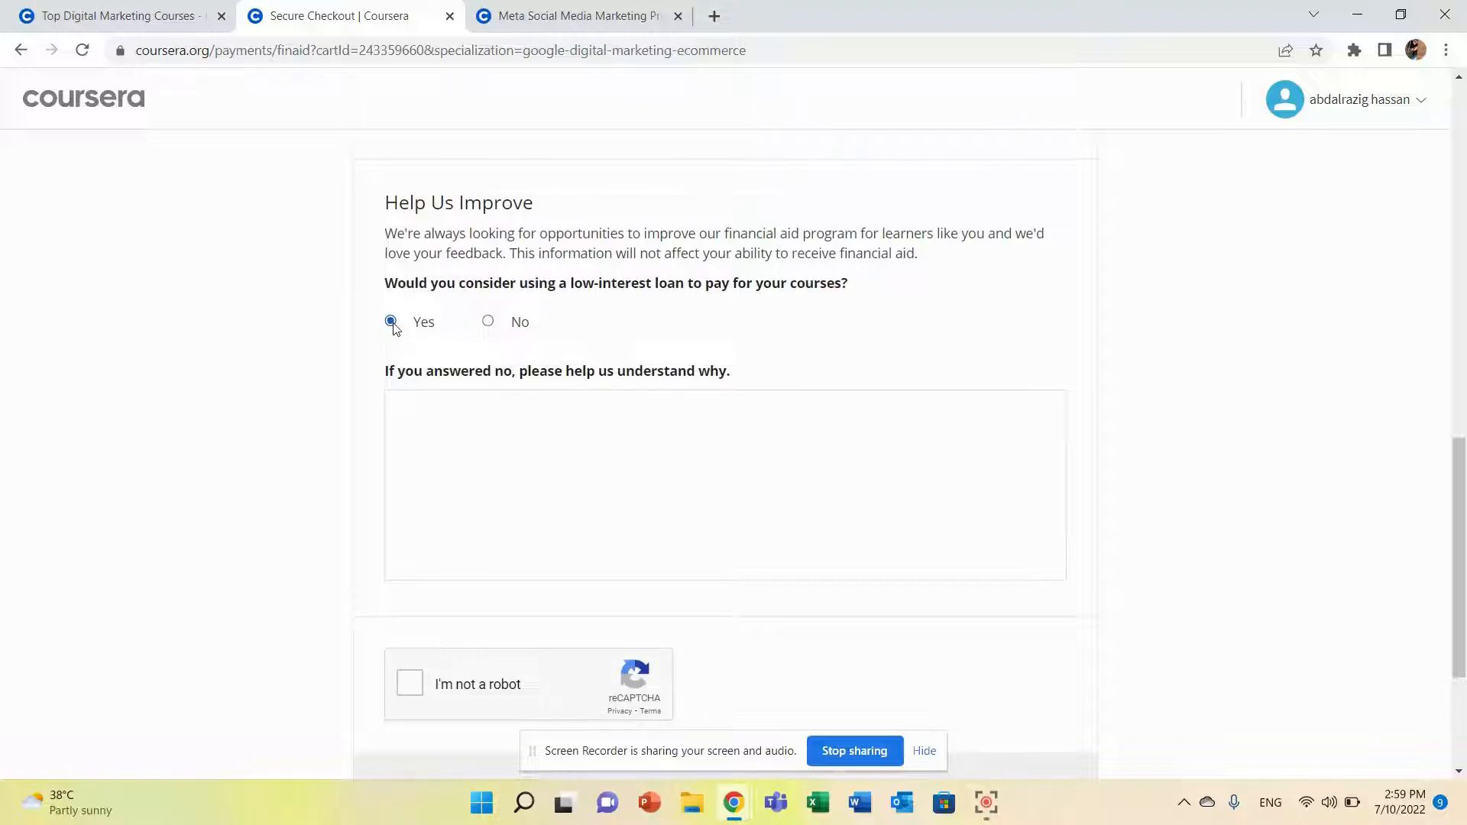
{"action": "scroll", "scroll_direction": "down", "scroll_amount": 3}
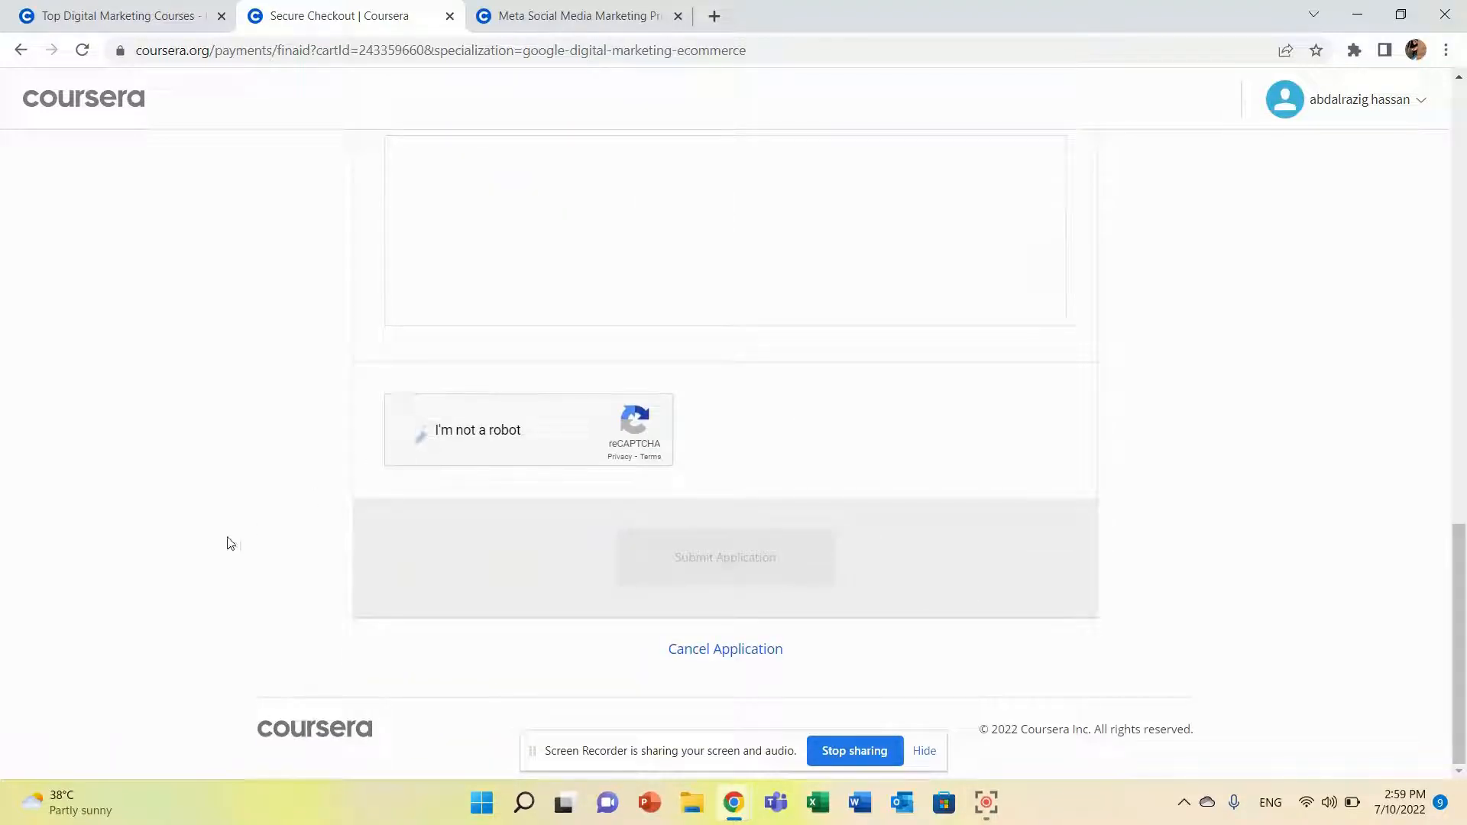
{"action": "left_click", "coordinate": [414, 430]}
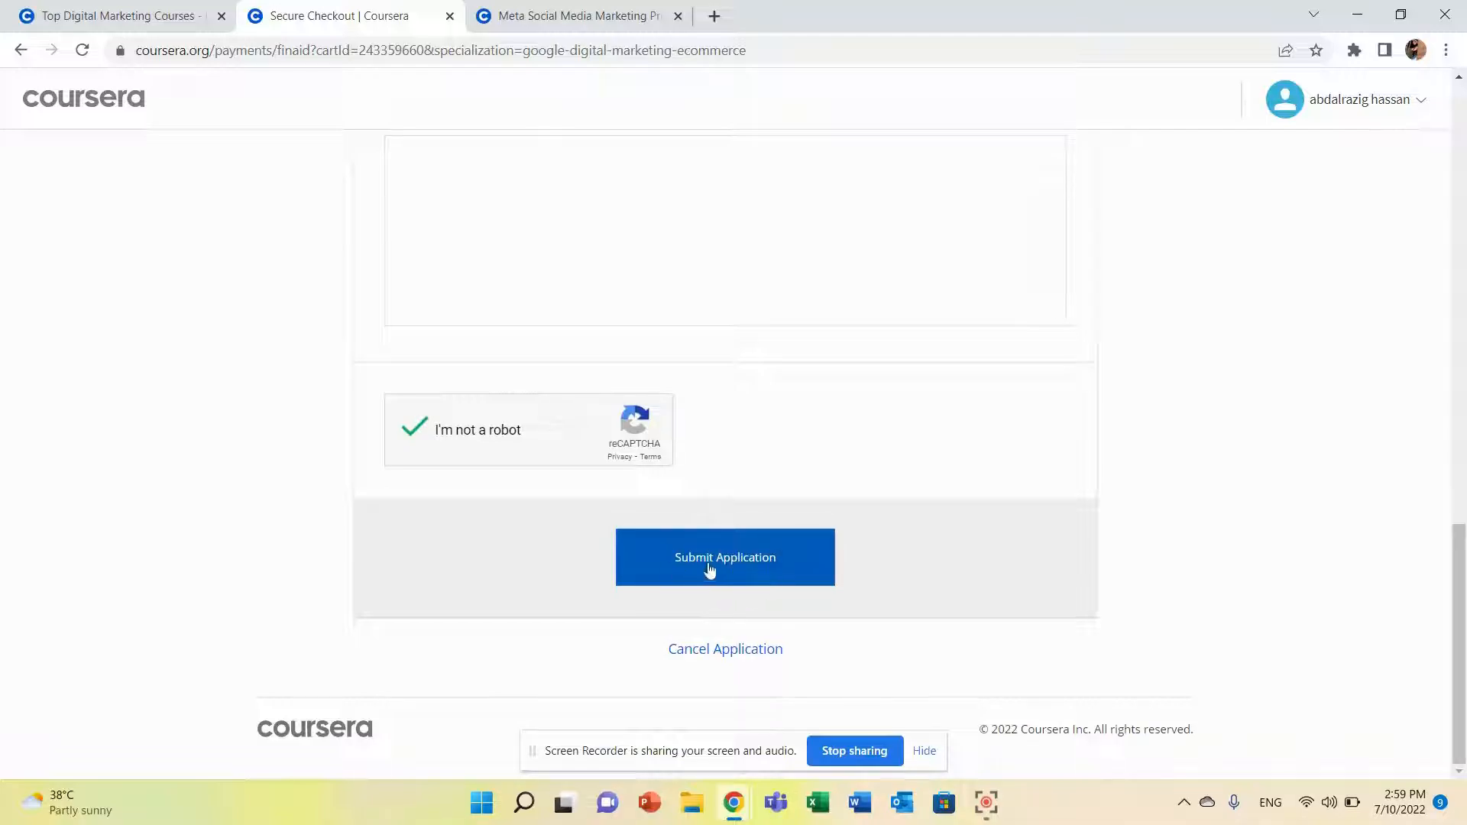
{"action": "mouse_move", "coordinate": [953, 439]}
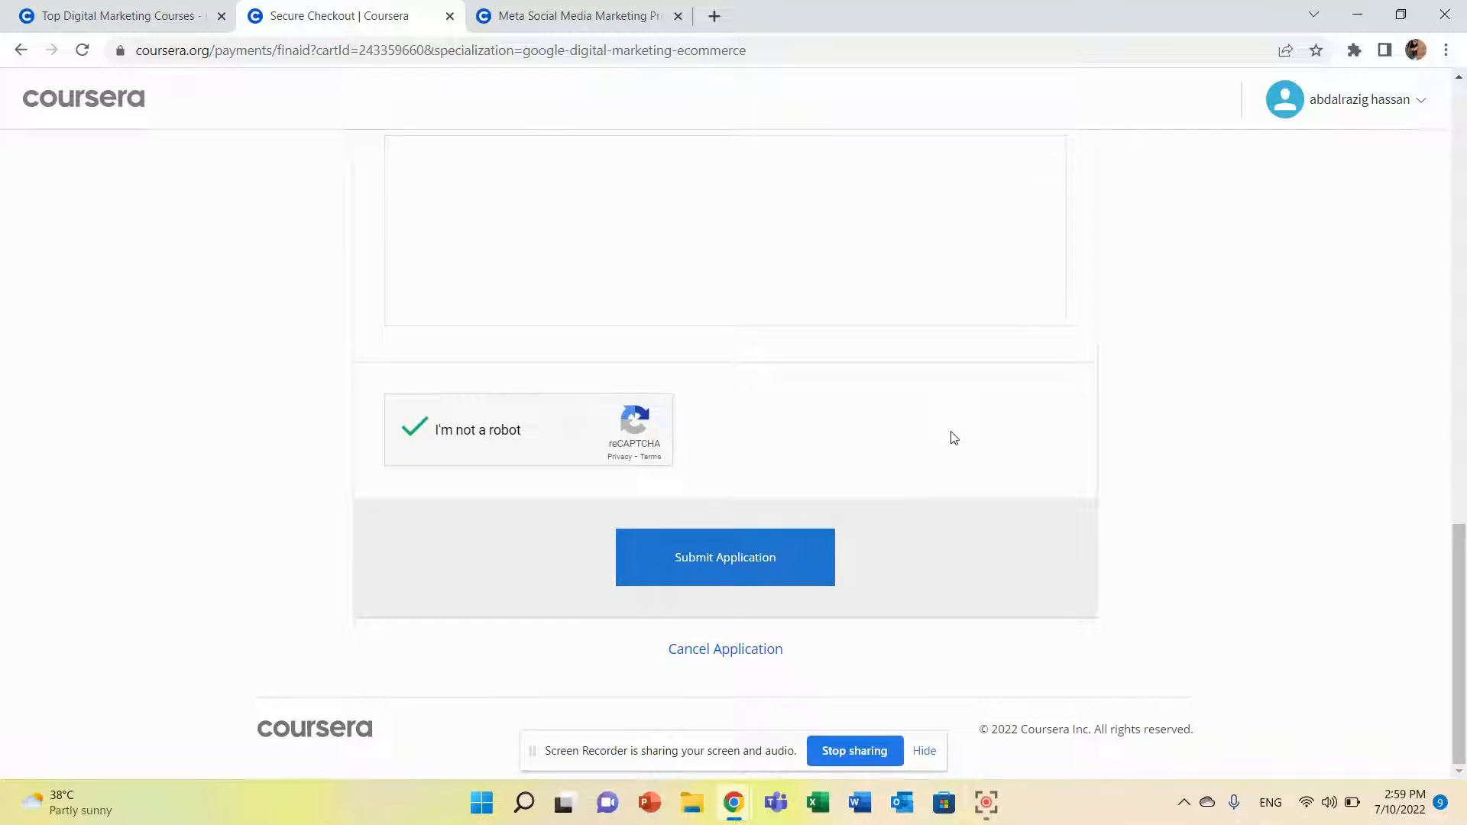
{"action": "mouse_move", "coordinate": [781, 421]}
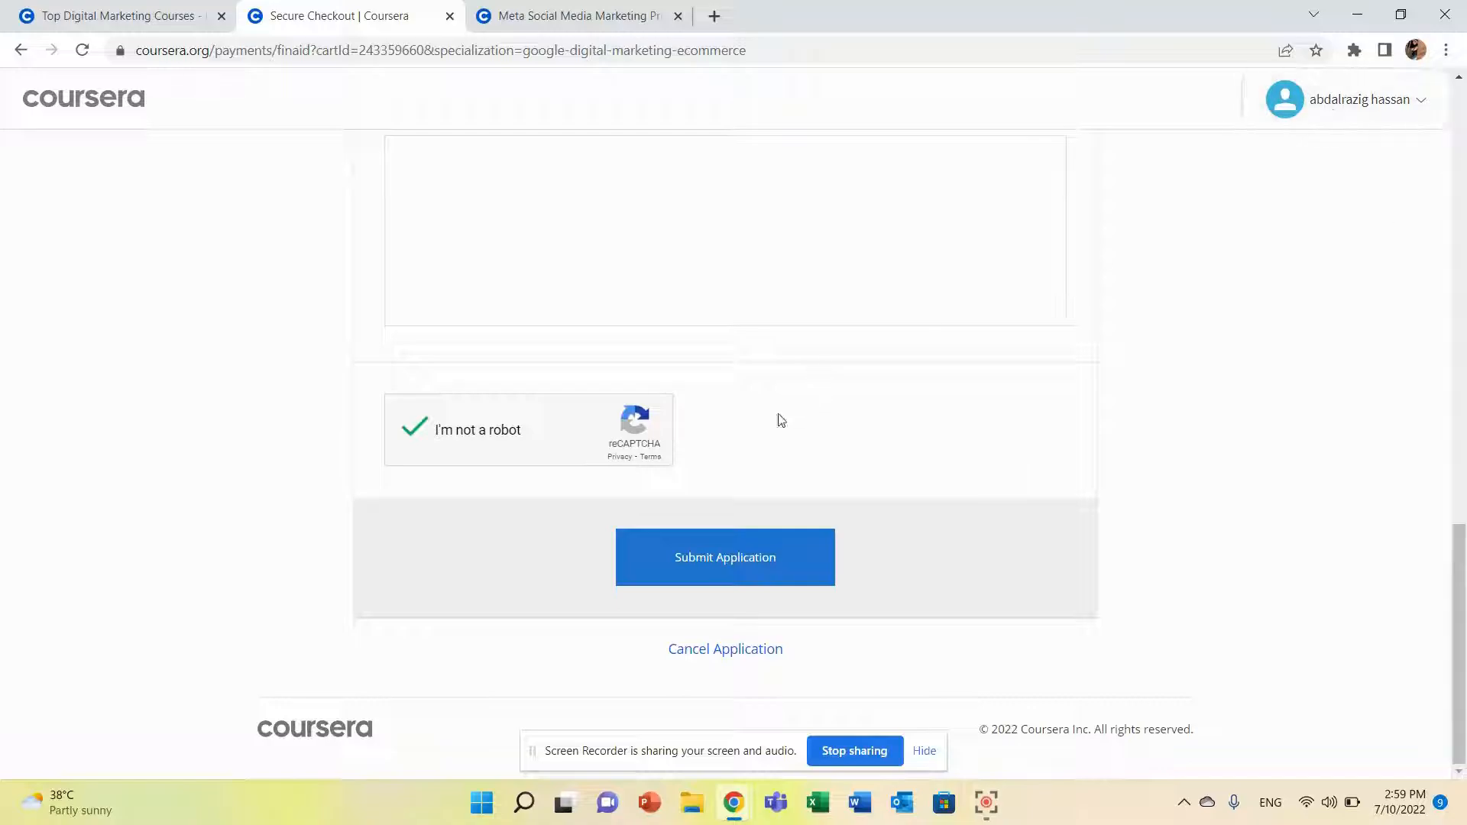
{"action": "mouse_move", "coordinate": [918, 452]}
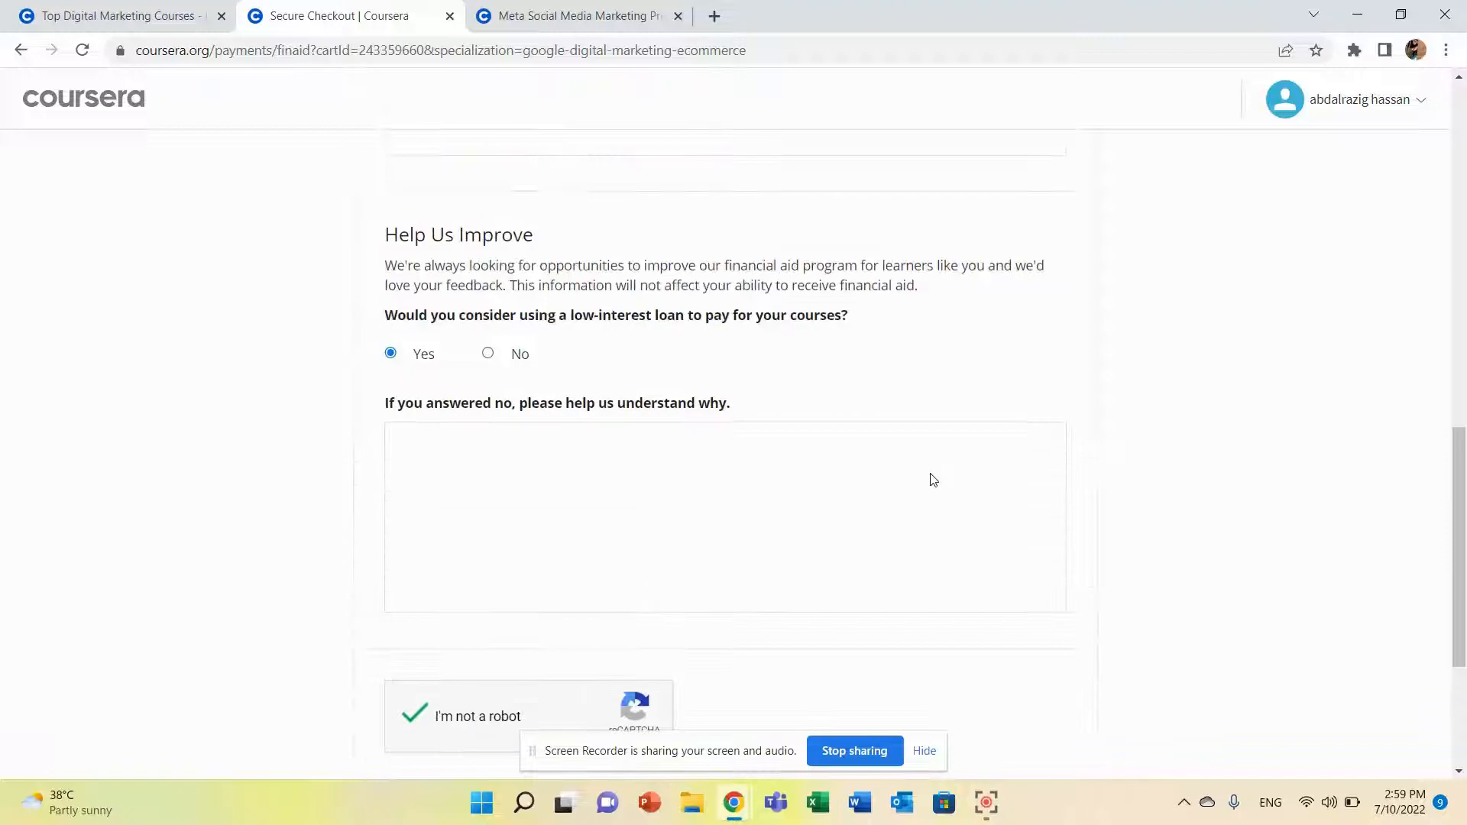
{"action": "scroll", "scroll_direction": "up", "scroll_amount": 3}
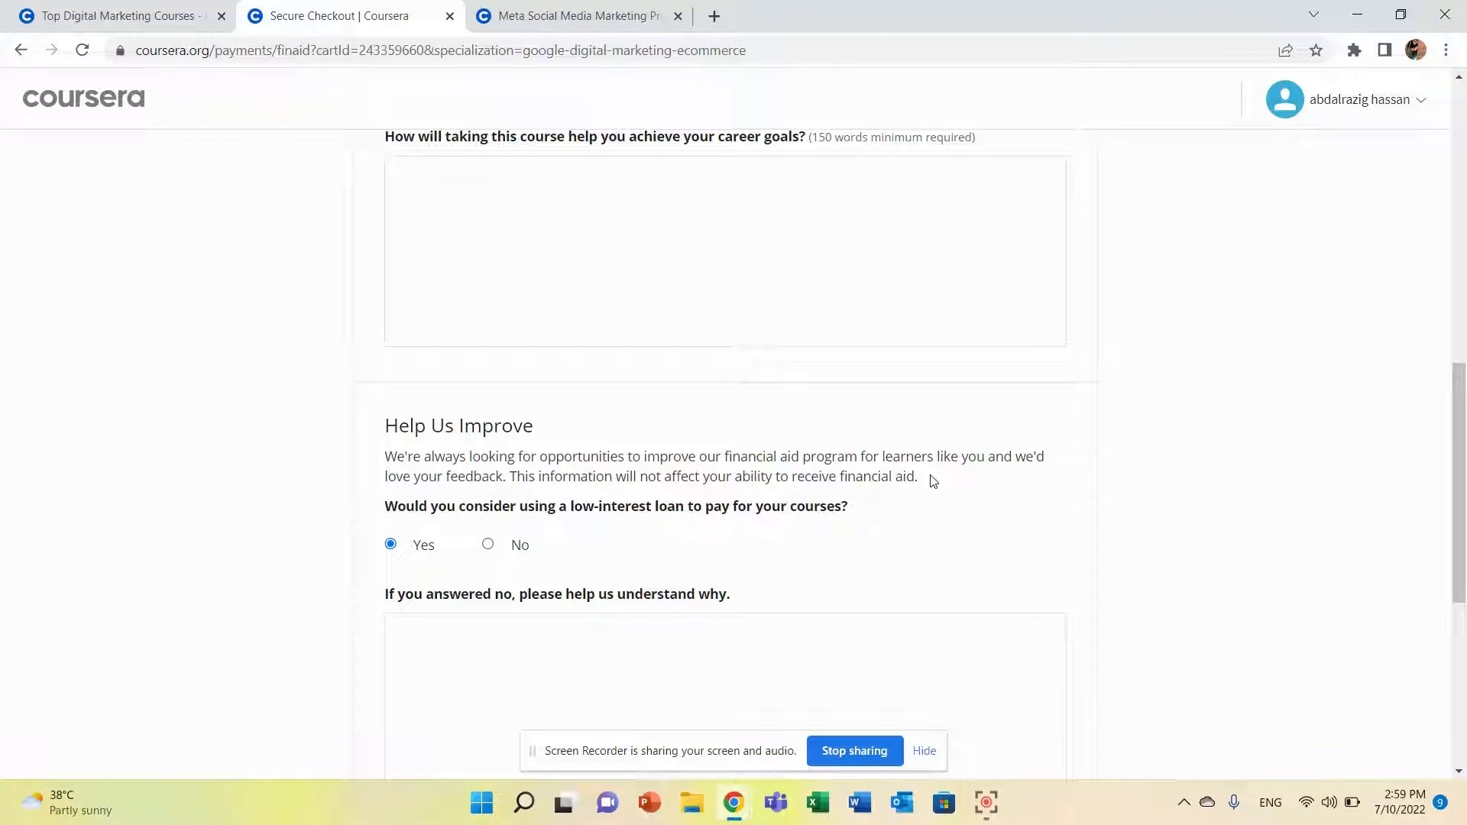
{"action": "mouse_move", "coordinate": [1044, 397]}
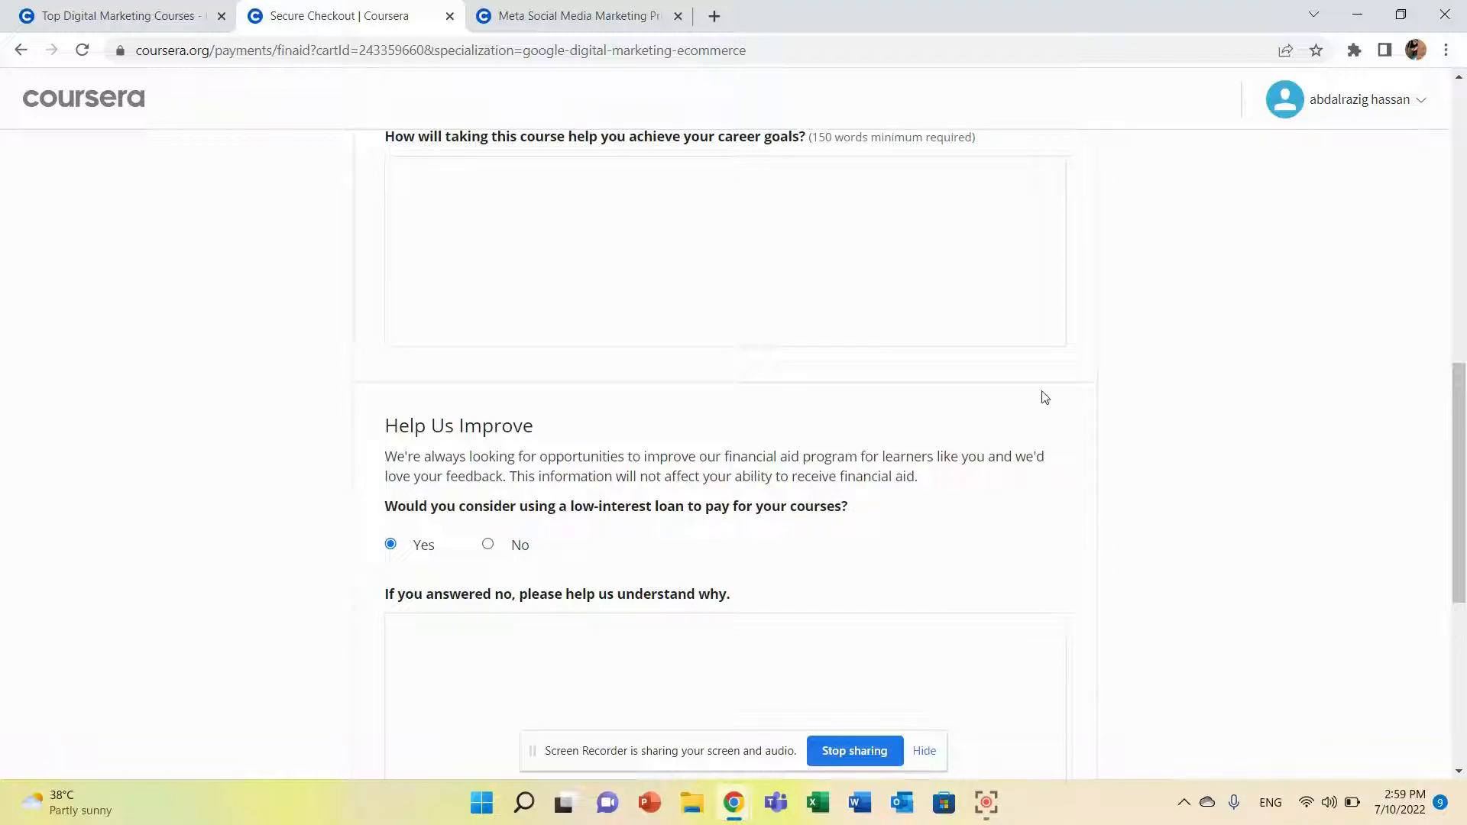
{"action": "scroll", "scroll_direction": "up", "scroll_amount": 3}
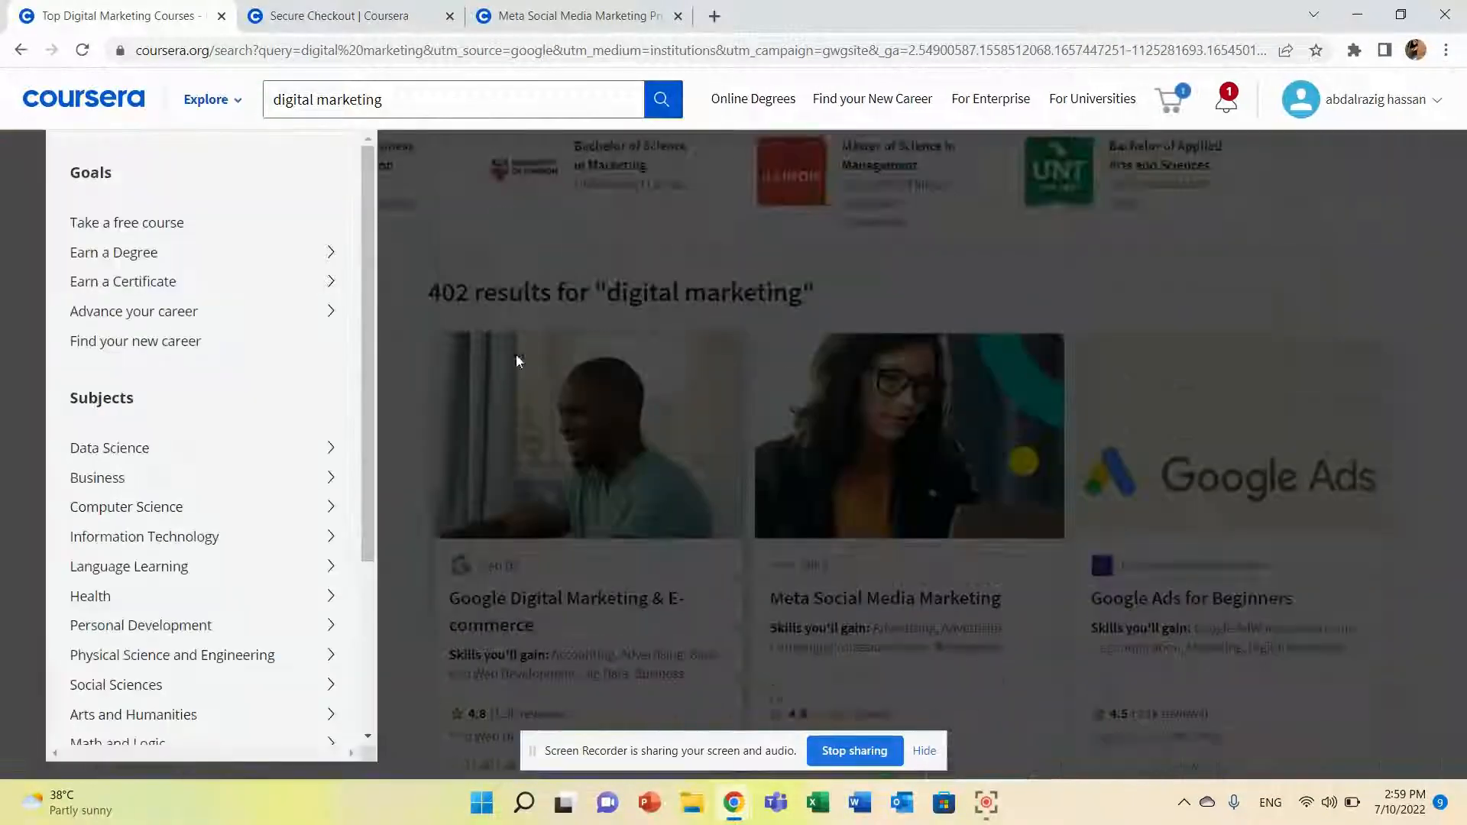
Scroll down the digital marketing search results to the related searches.
{"action": "scroll", "scroll_direction": "down", "scroll_amount": 3}
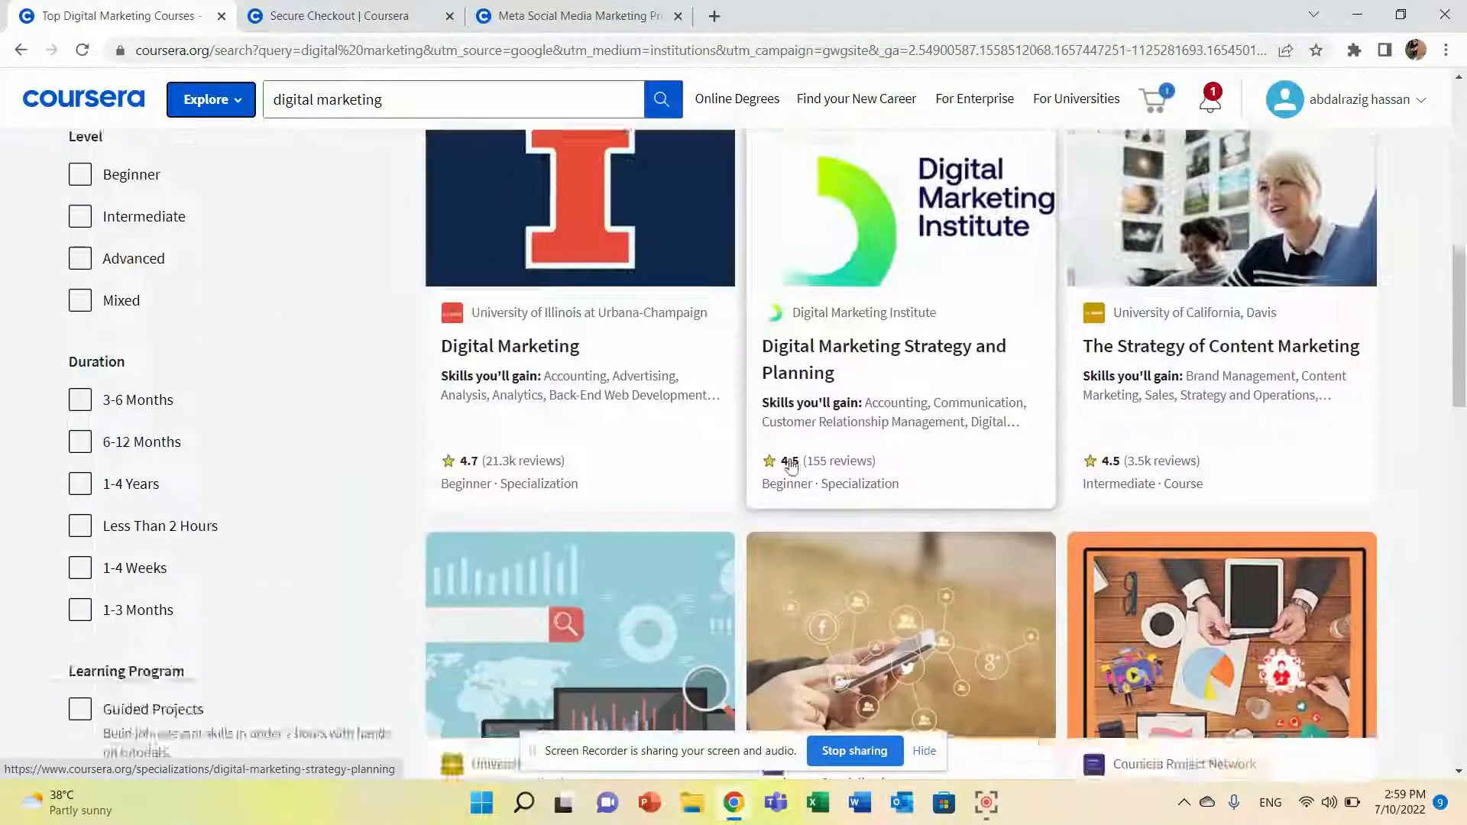
{"action": "scroll", "scroll_direction": "down", "scroll_amount": 3}
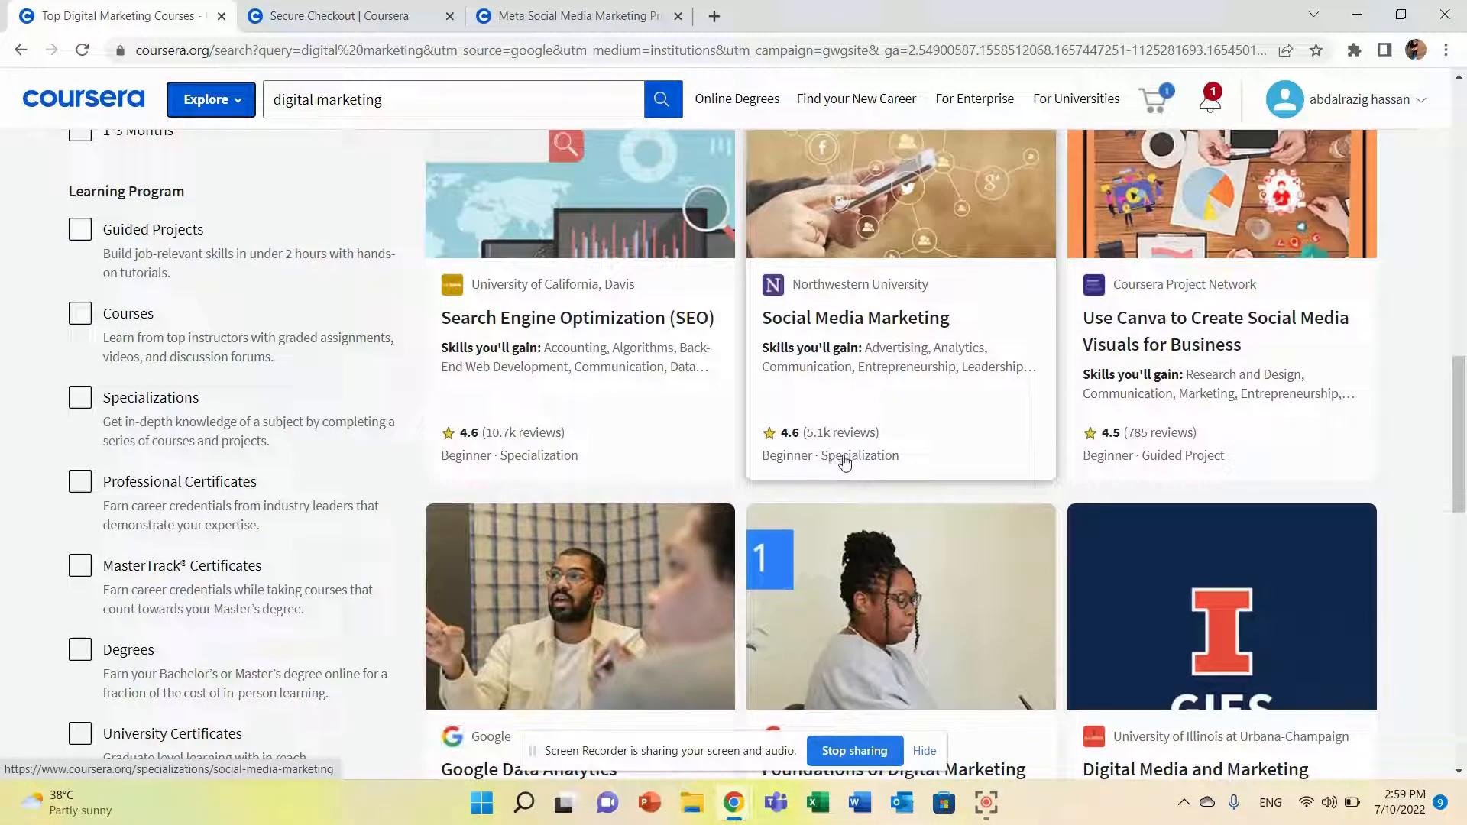
{"action": "scroll", "scroll_direction": "down", "scroll_amount": 3}
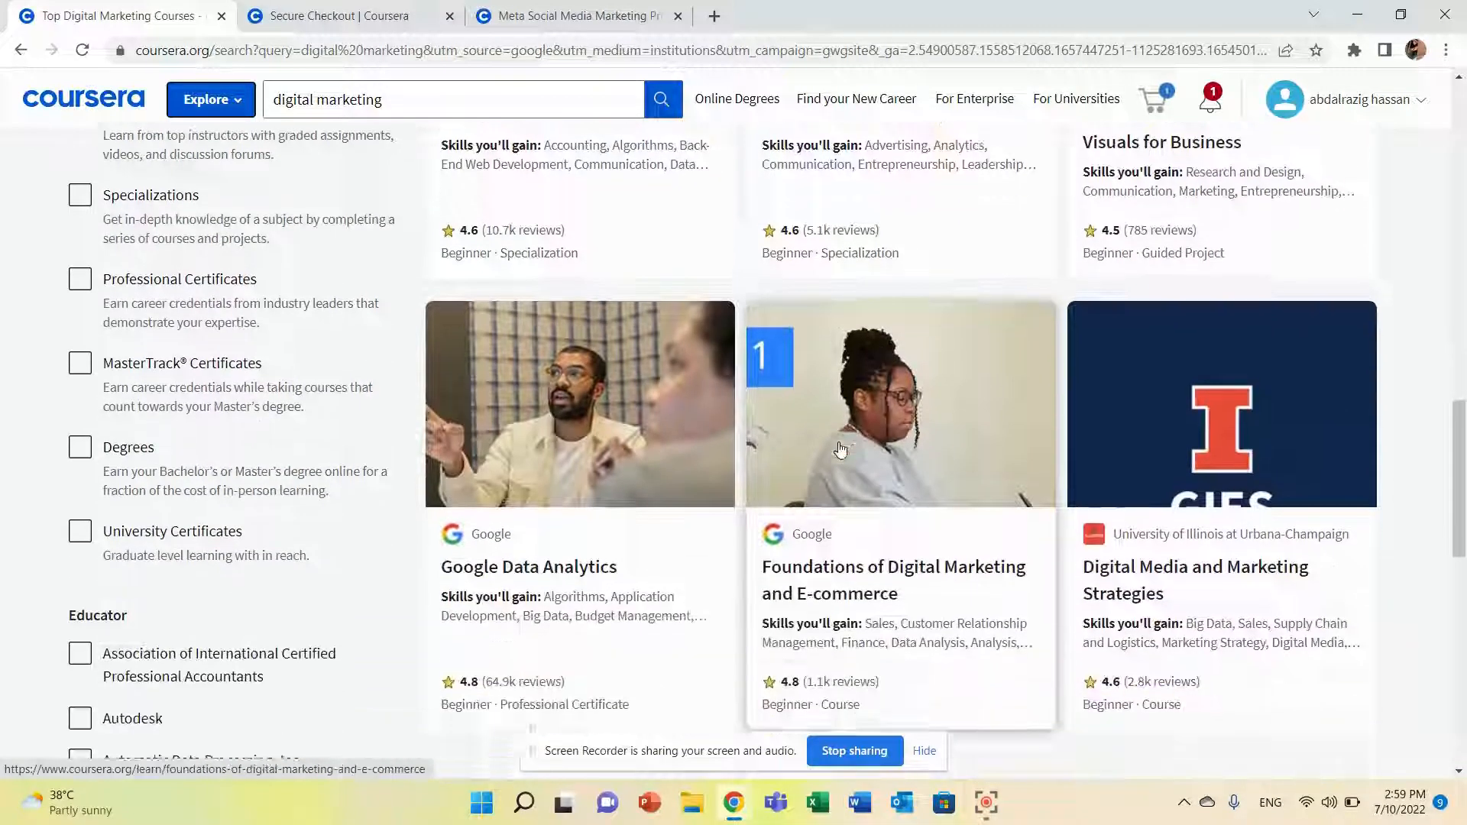
{"action": "scroll", "scroll_direction": "down", "scroll_amount": 3}
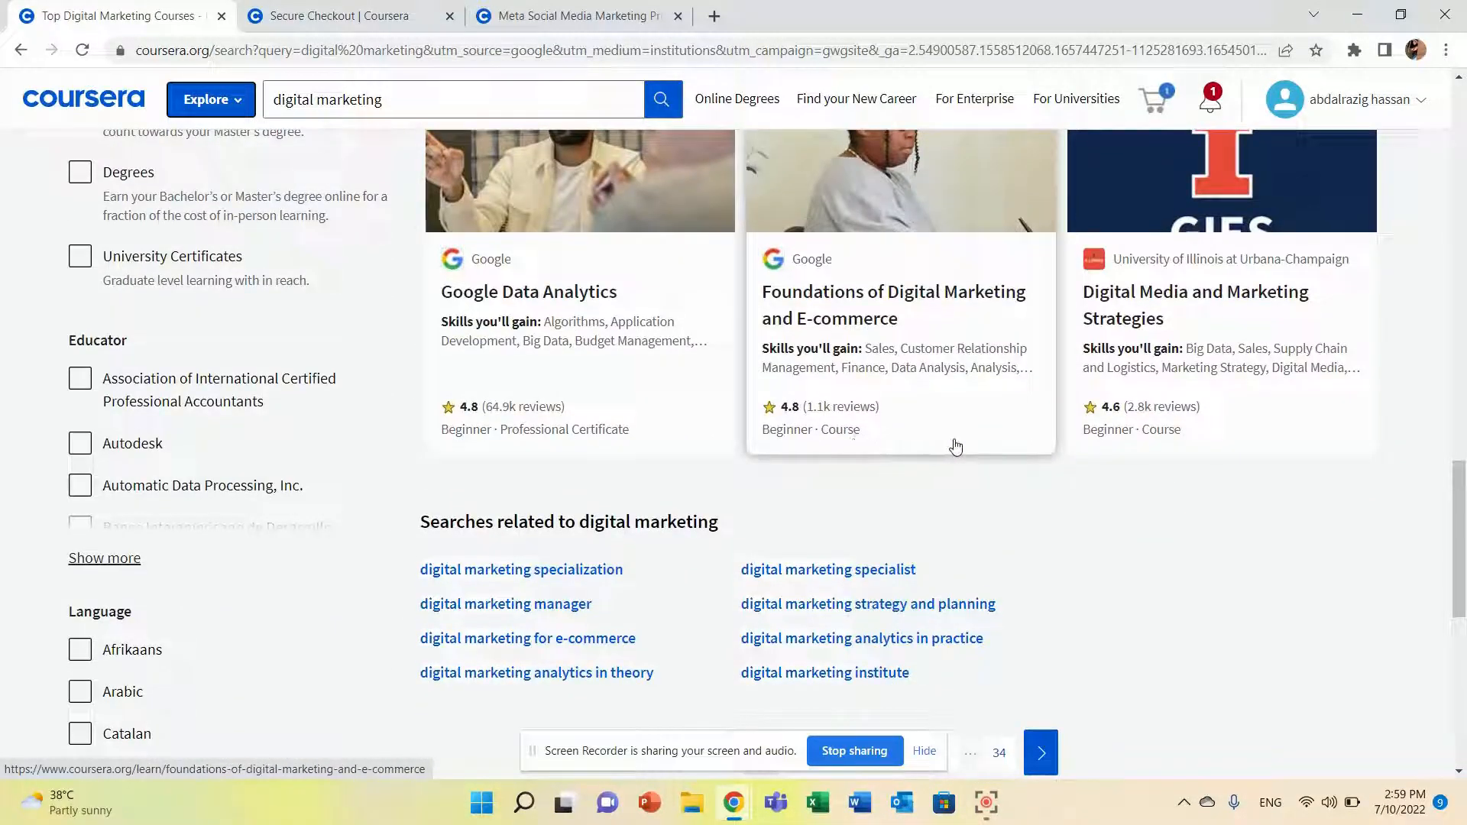
{"action": "mouse_move", "coordinate": [935, 428]}
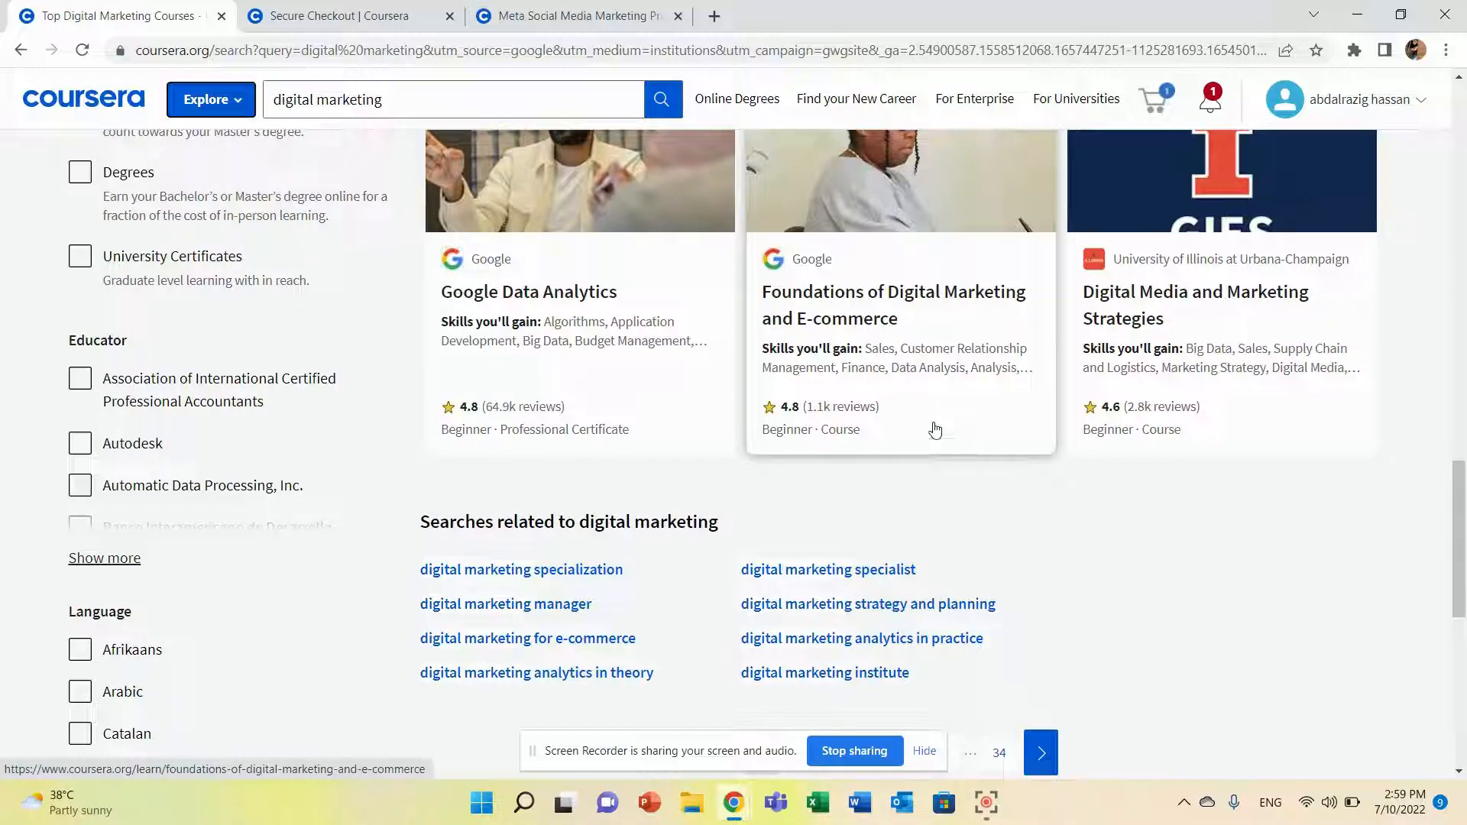
{"action": "mouse_move", "coordinate": [1102, 478]}
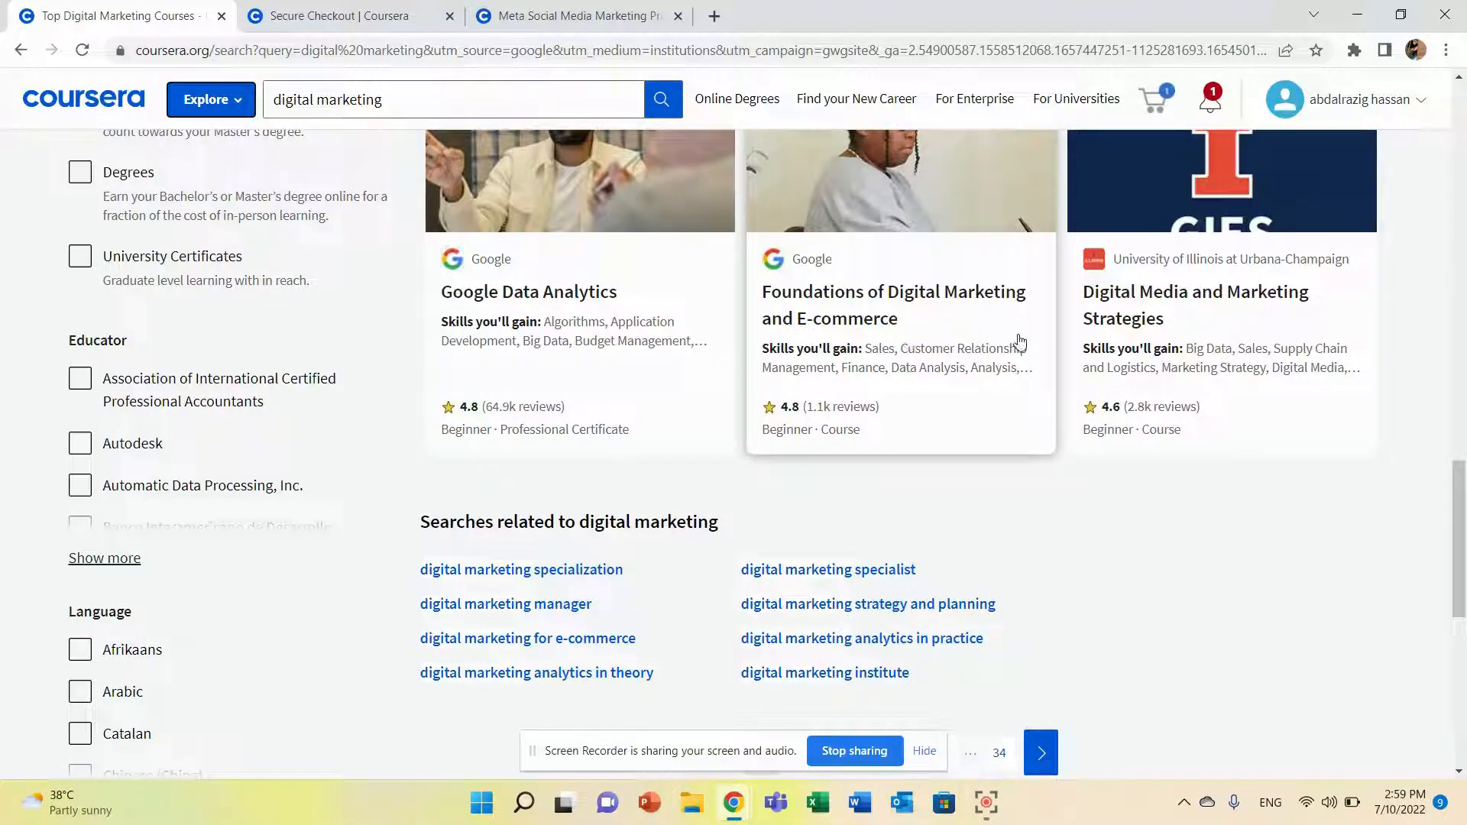
{"action": "mouse_move", "coordinate": [899, 379]}
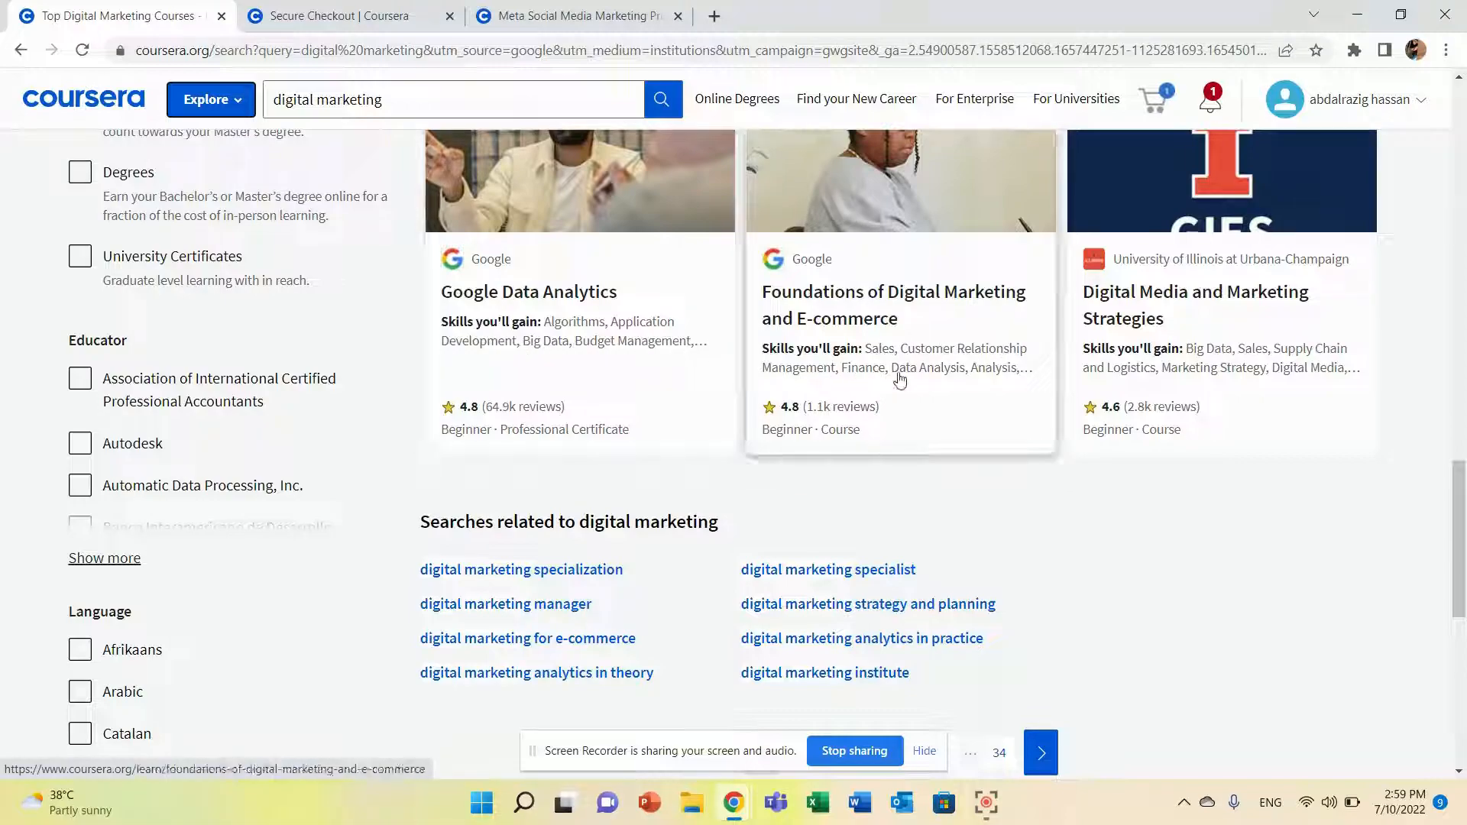
{"action": "scroll", "scroll_direction": "down", "scroll_amount": 3}
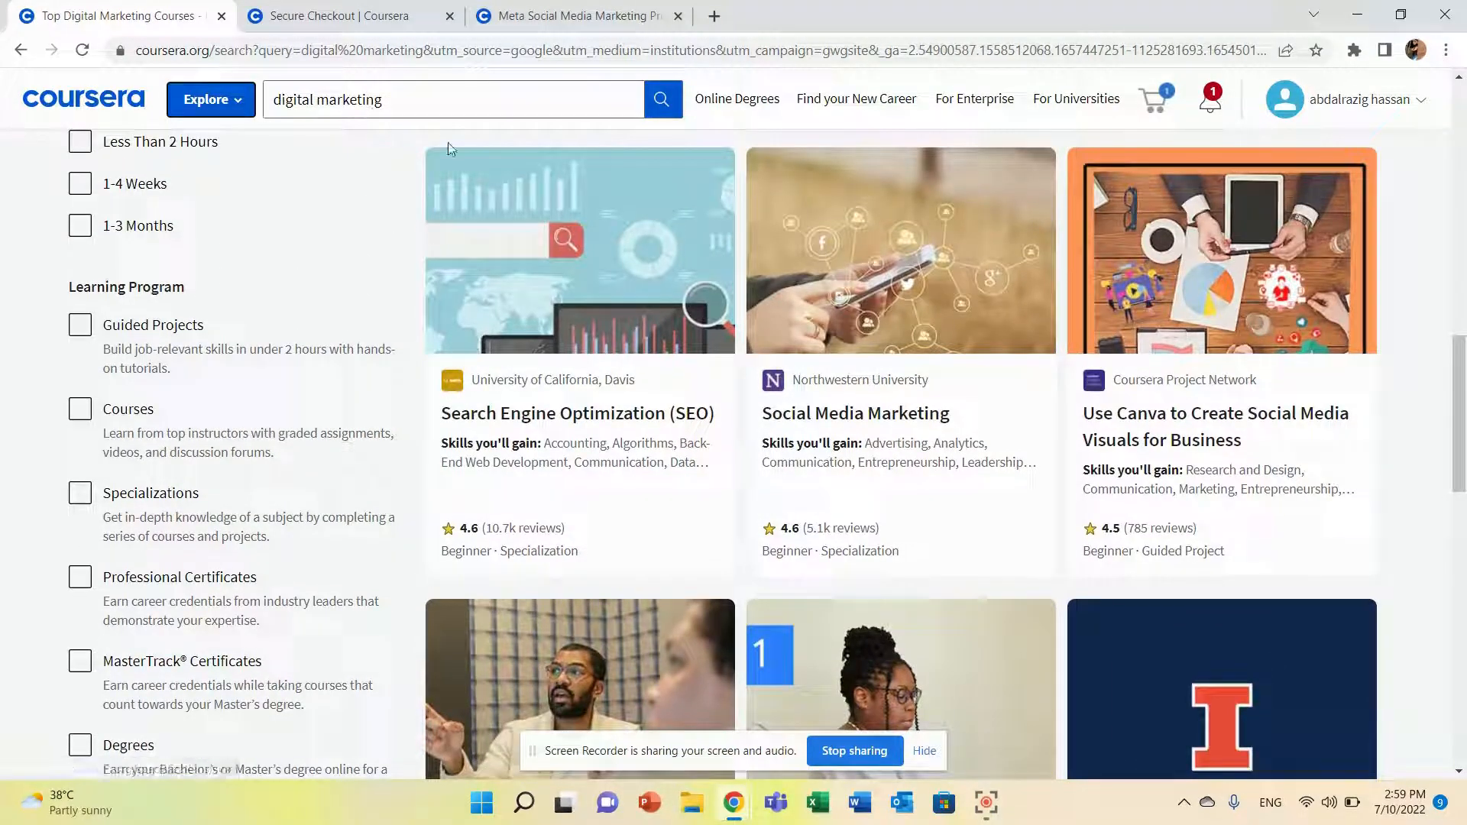
{"action": "mouse_move", "coordinate": [656, 455]}
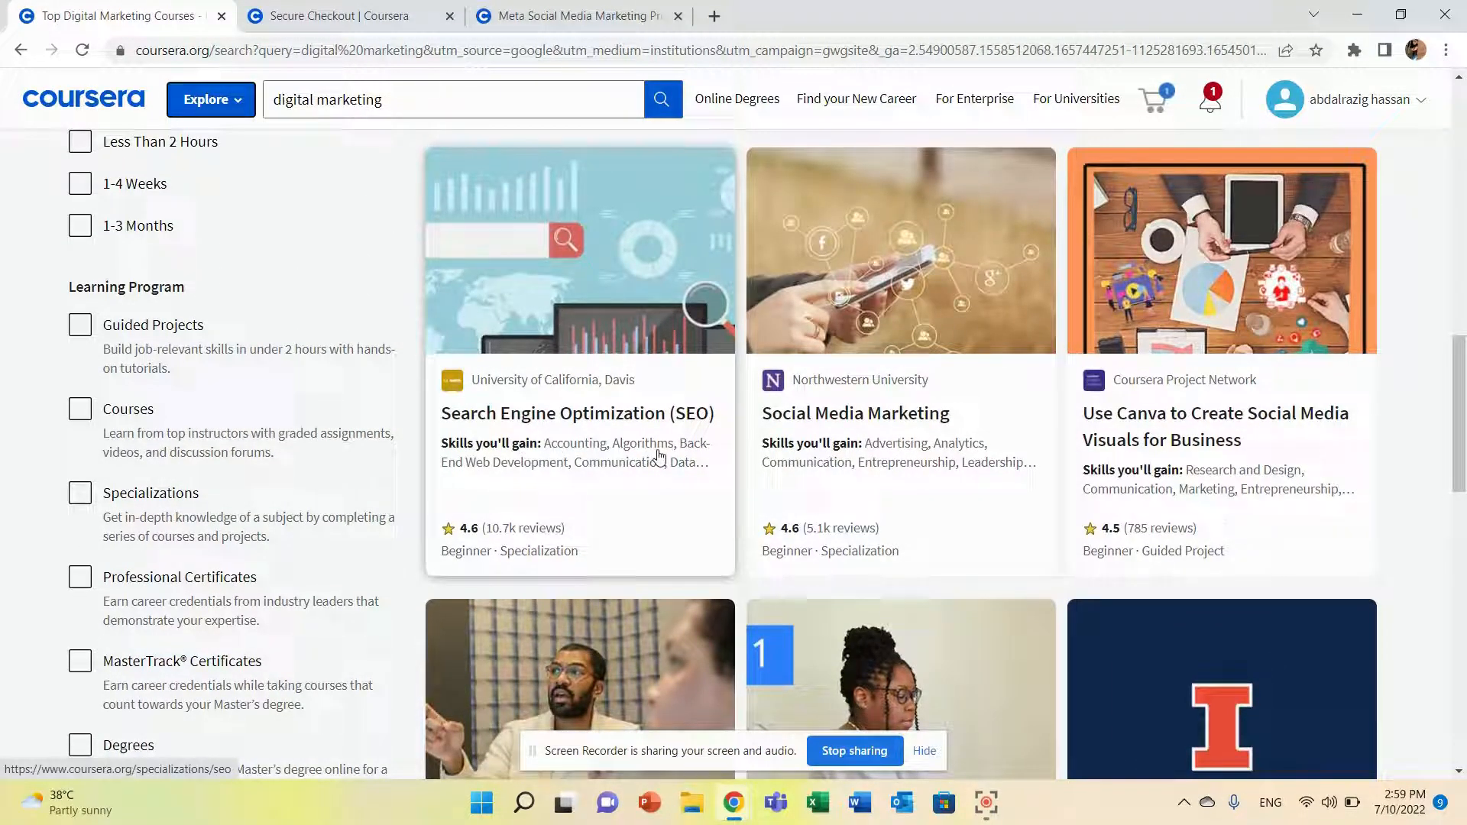